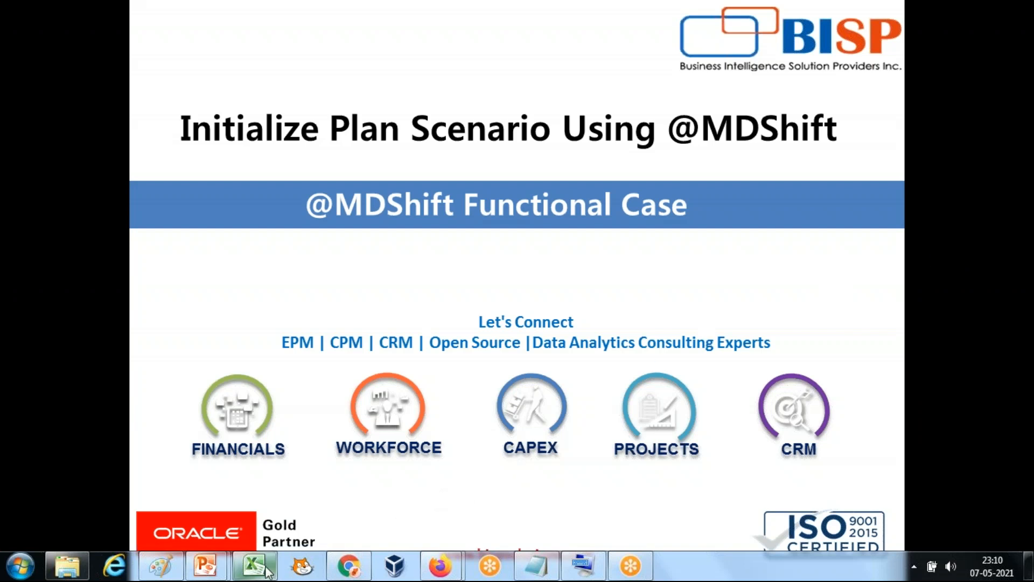
left_click(254, 566)
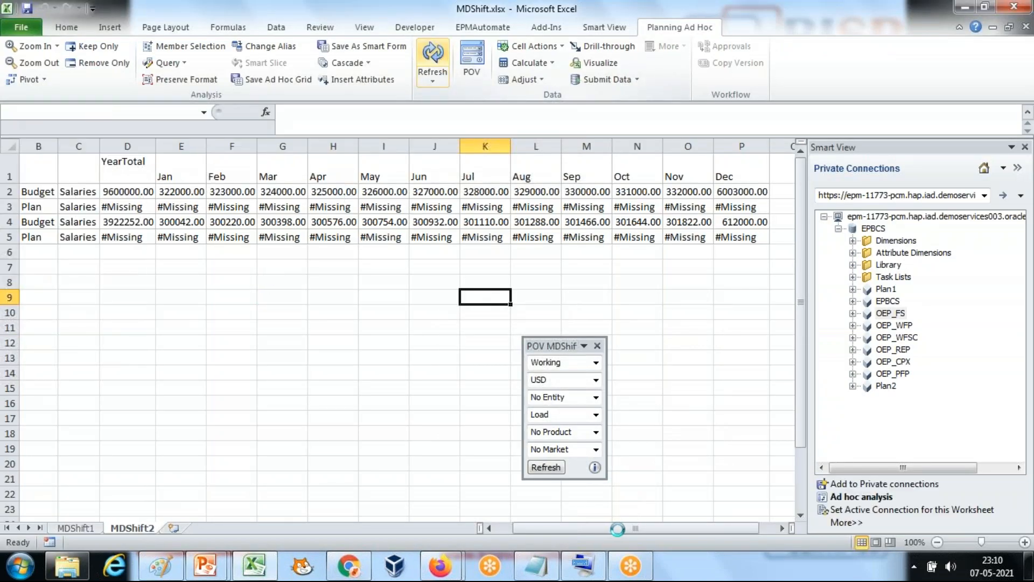
left_click(432, 58)
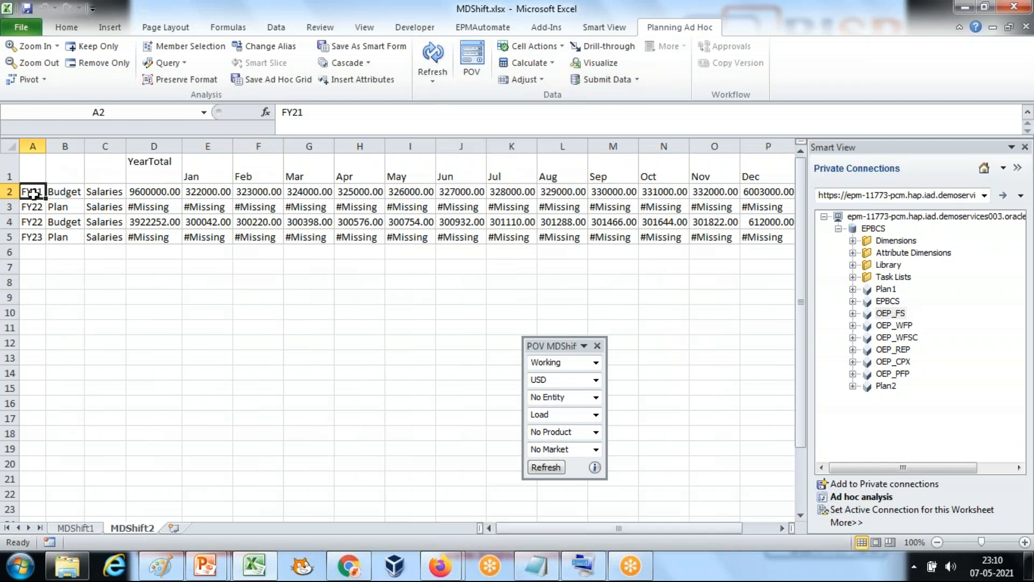
left_click(32, 206)
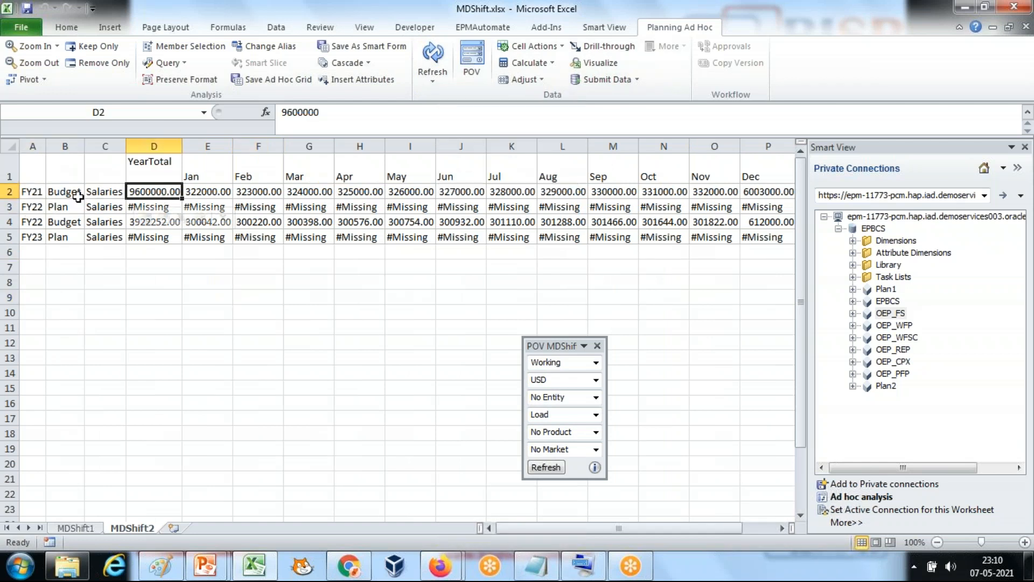
left_click(103, 191)
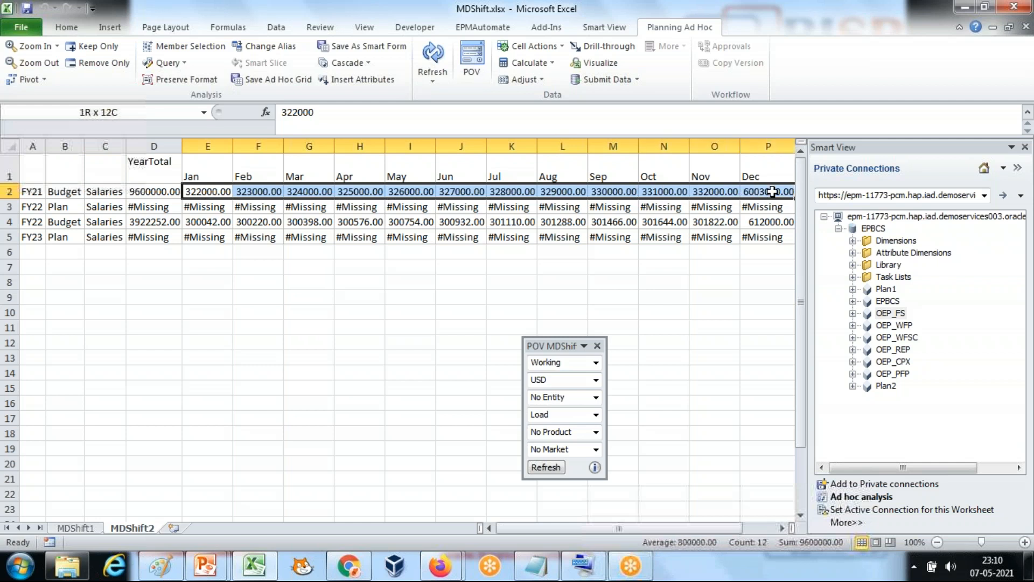
left_click(207, 191)
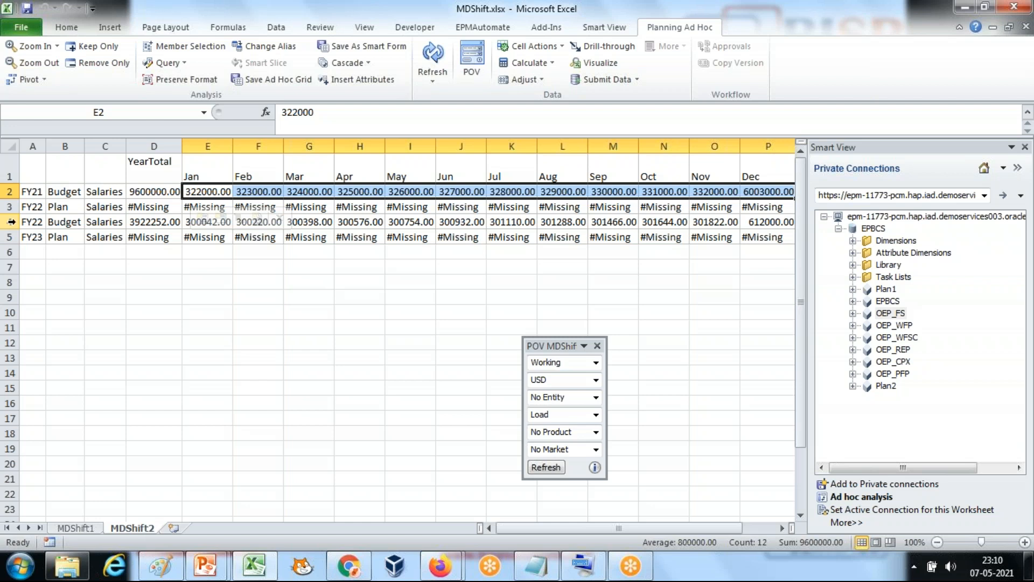
Delete the FY22 Budget and FY23 Plan rows and check the FY21 December Budget salary.
right_click(32, 221)
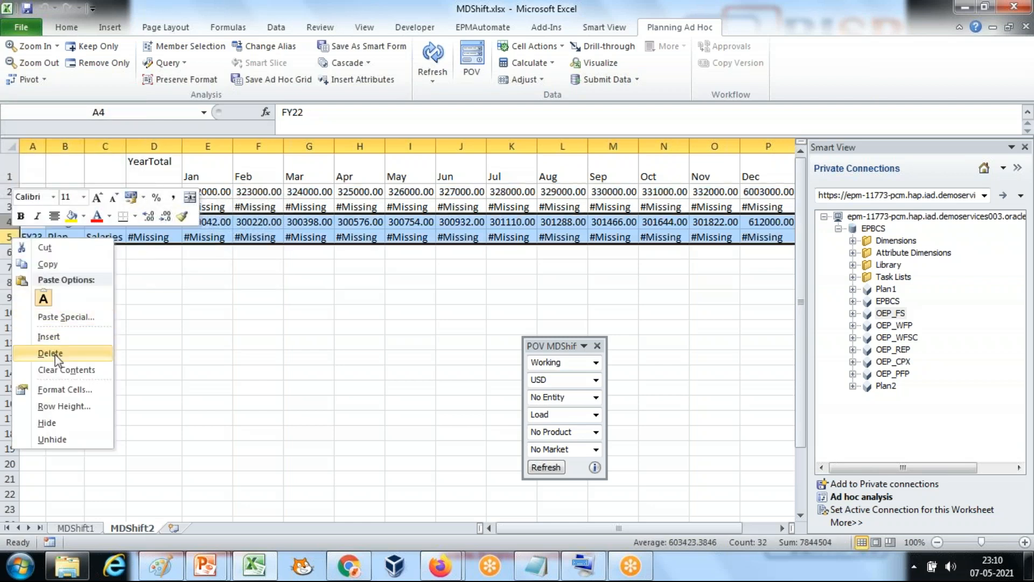
left_click(50, 353)
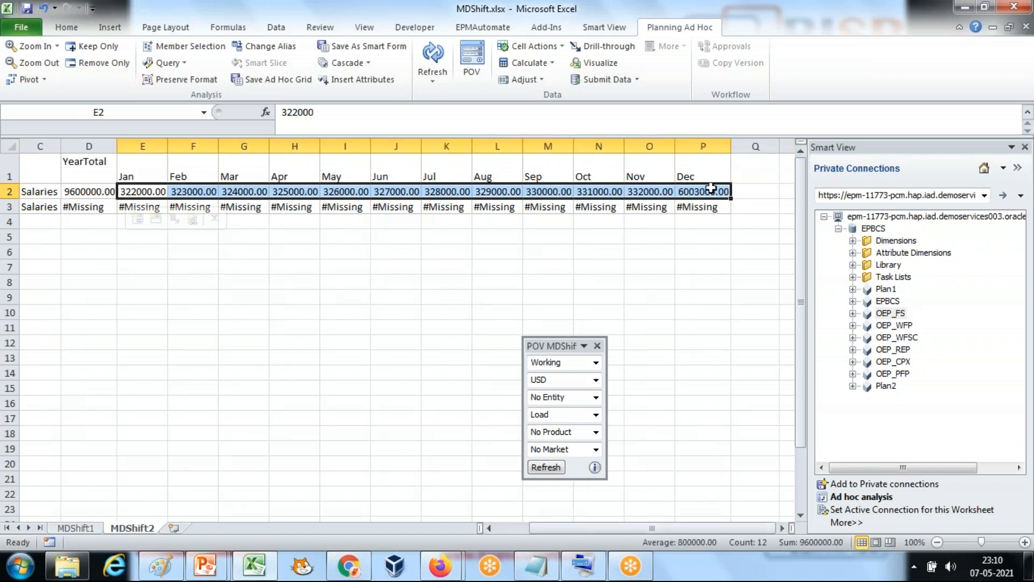
left_click(703, 191)
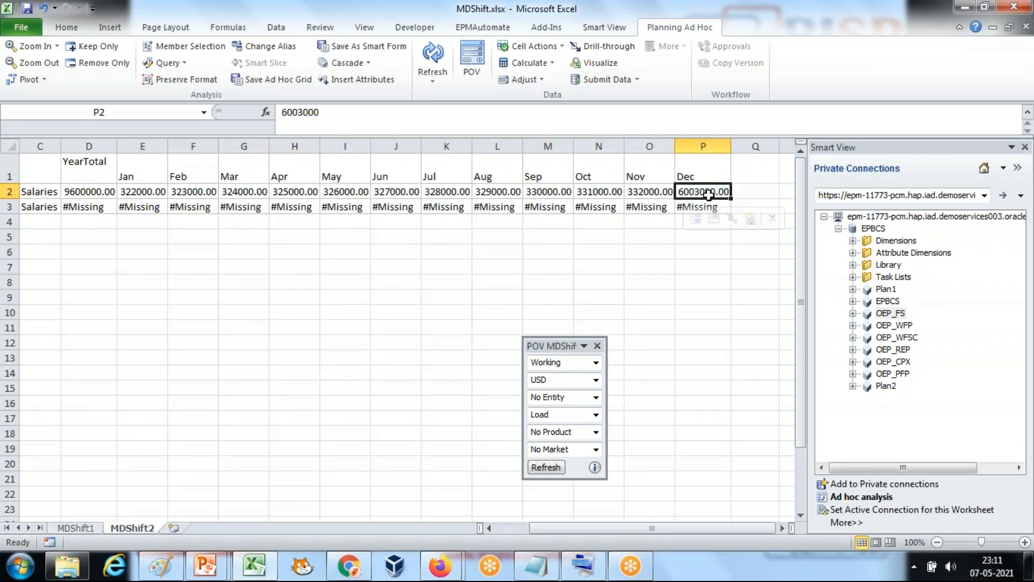
Review the FY22 January Plan cell and collapse the Smart View connections pane.
left_click_drag(653, 526, 639, 526)
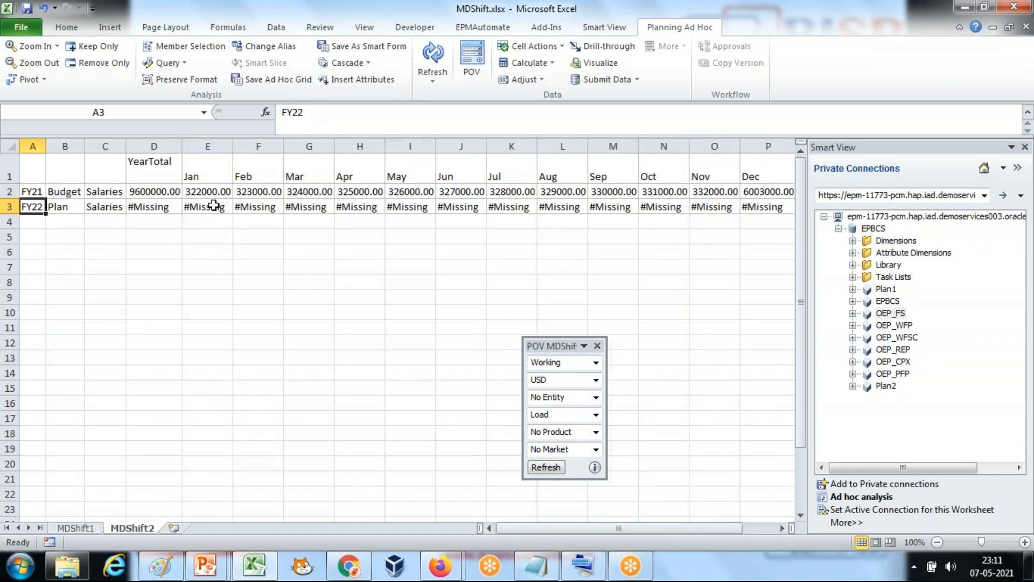
left_click(207, 206)
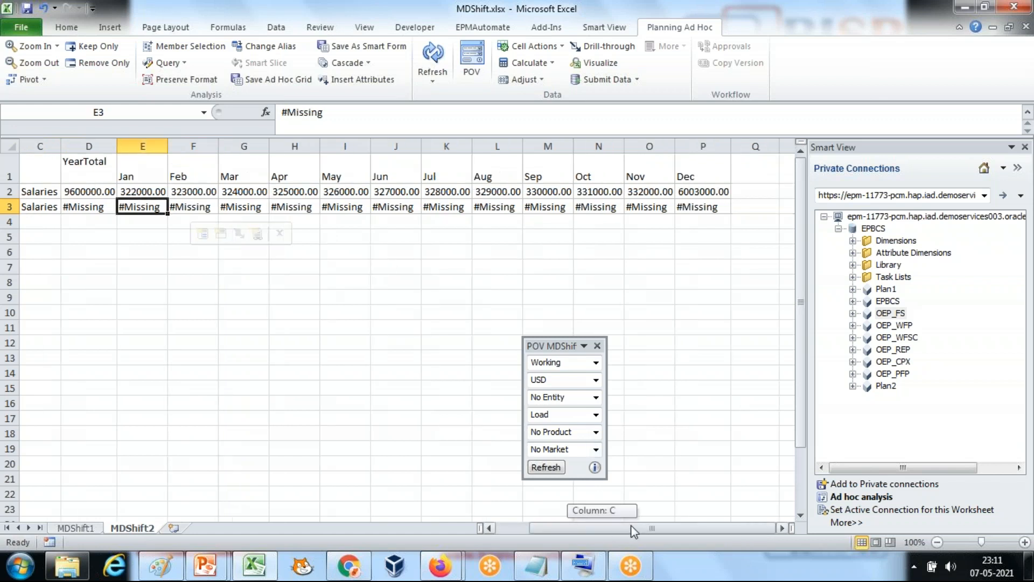
left_click(702, 192)
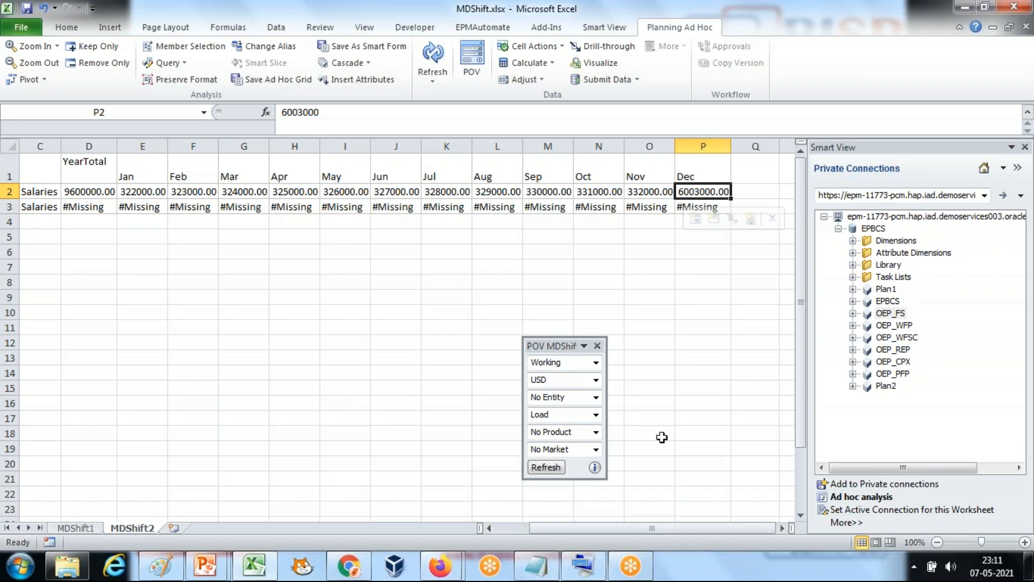
mouse_move(1026, 170)
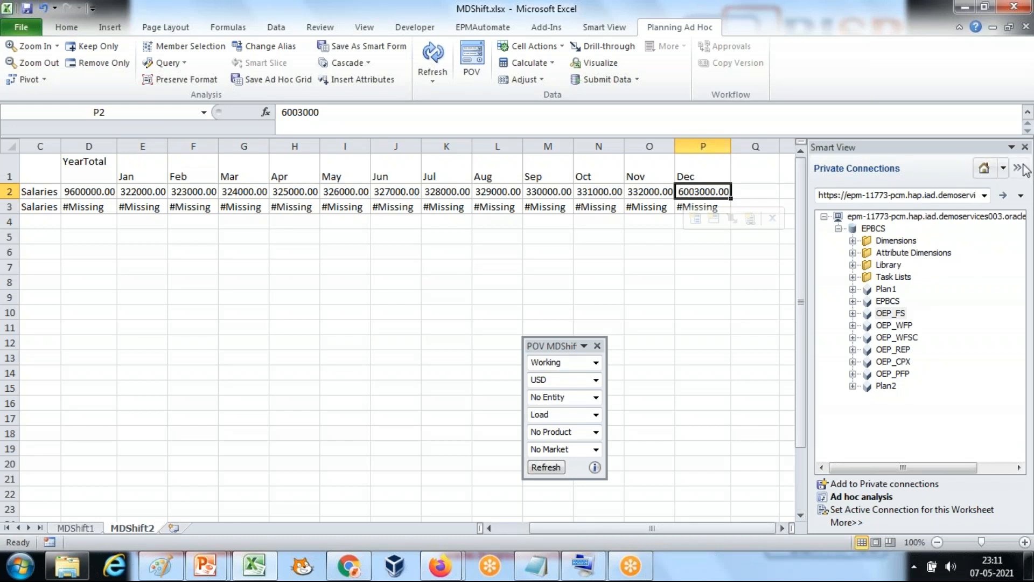
left_click(1019, 169)
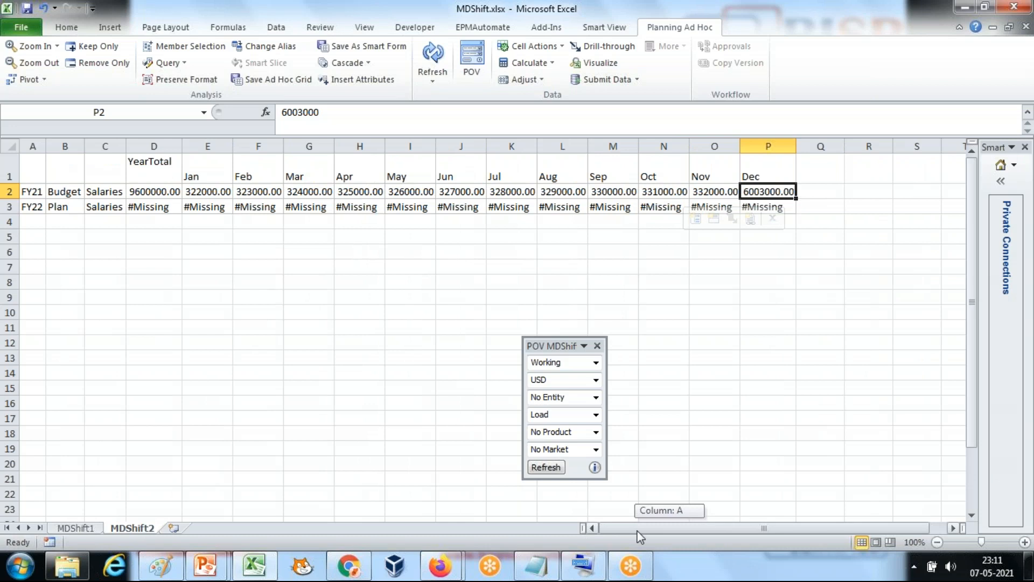
Launch the MDShiftExample business rule for the FY22 January Plan cell, with the OEP_WFP filter cleared.
left_click(153, 207)
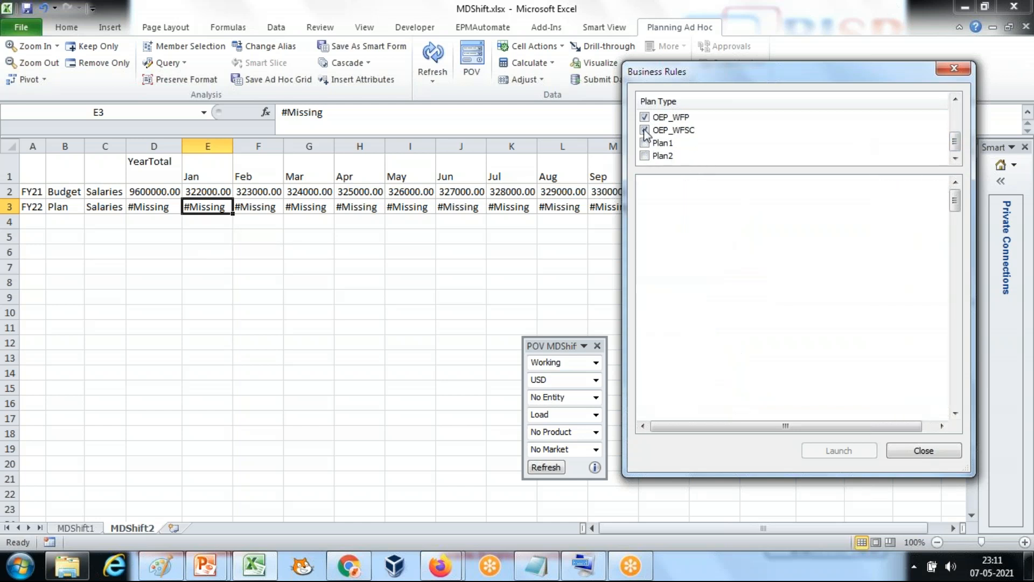
left_click(644, 129)
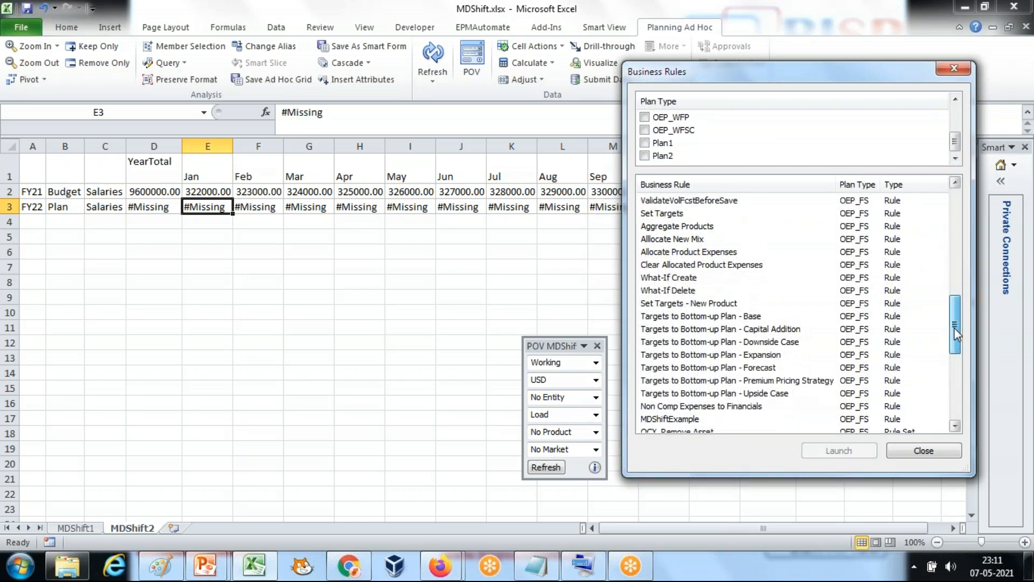
left_click(669, 418)
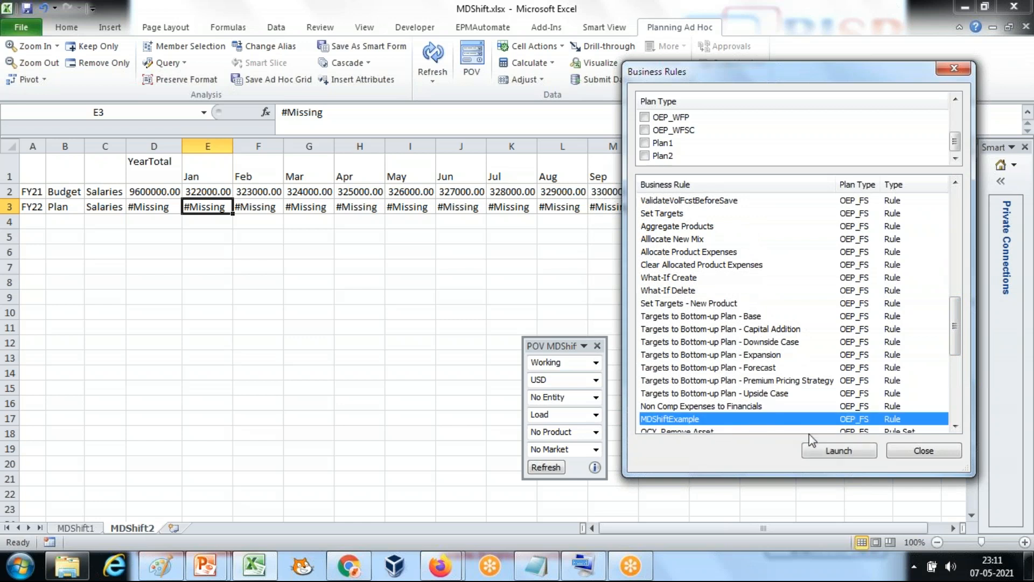
left_click(837, 450)
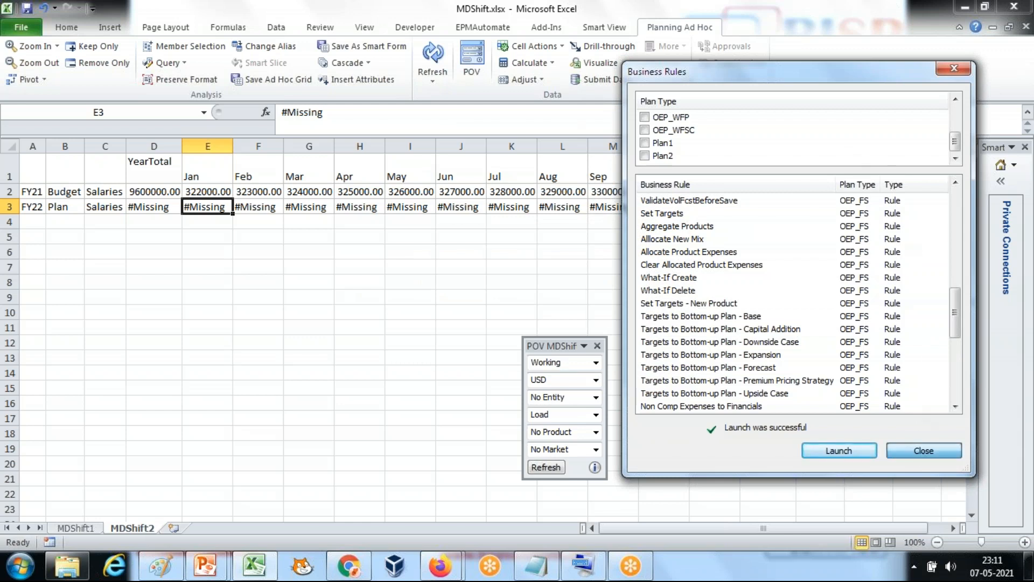
left_click(923, 451)
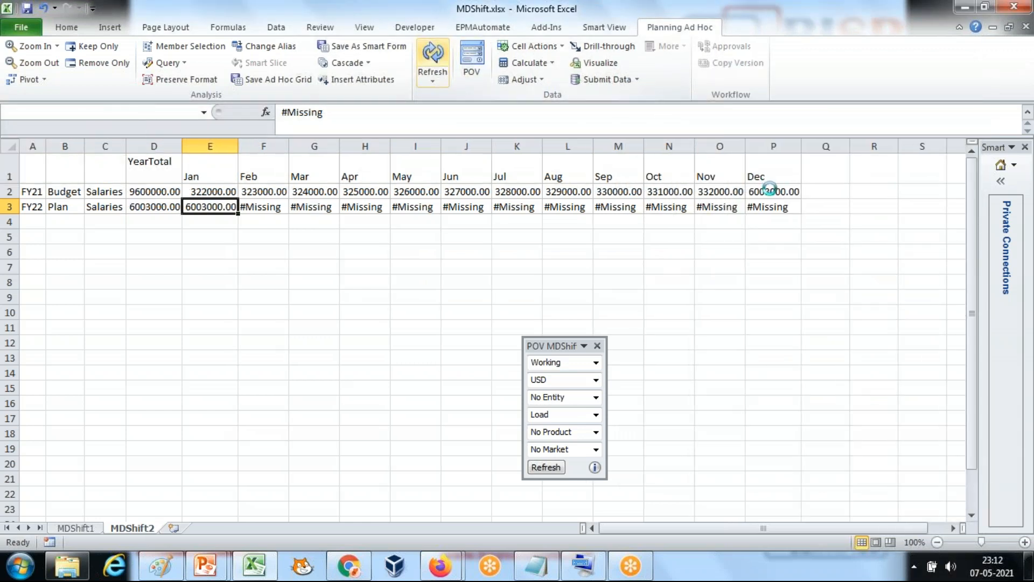
Check the FY21 December Budget salary and select the FY21 Budget and FY22 Plan rows.
left_click(772, 191)
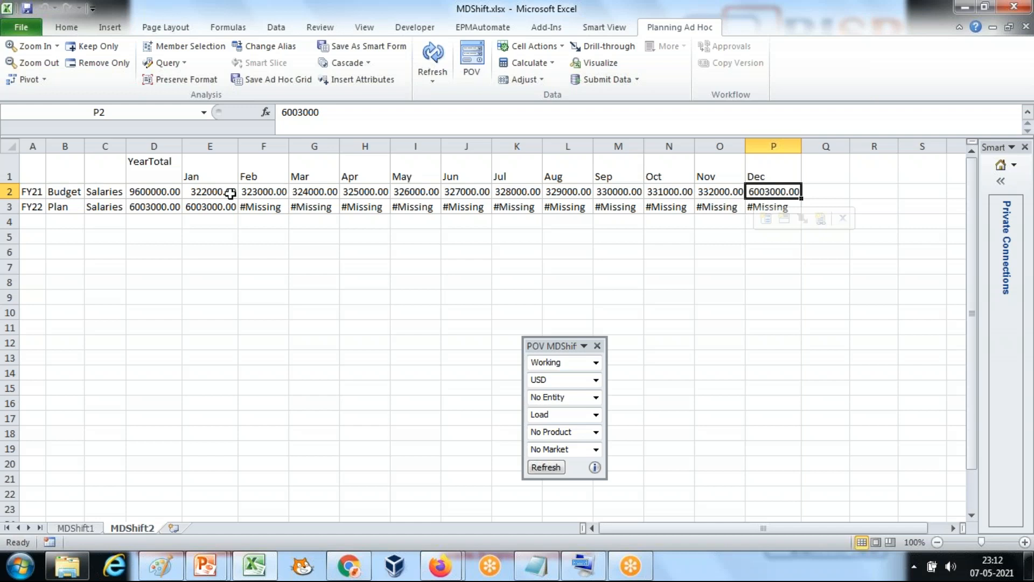
left_click(65, 206)
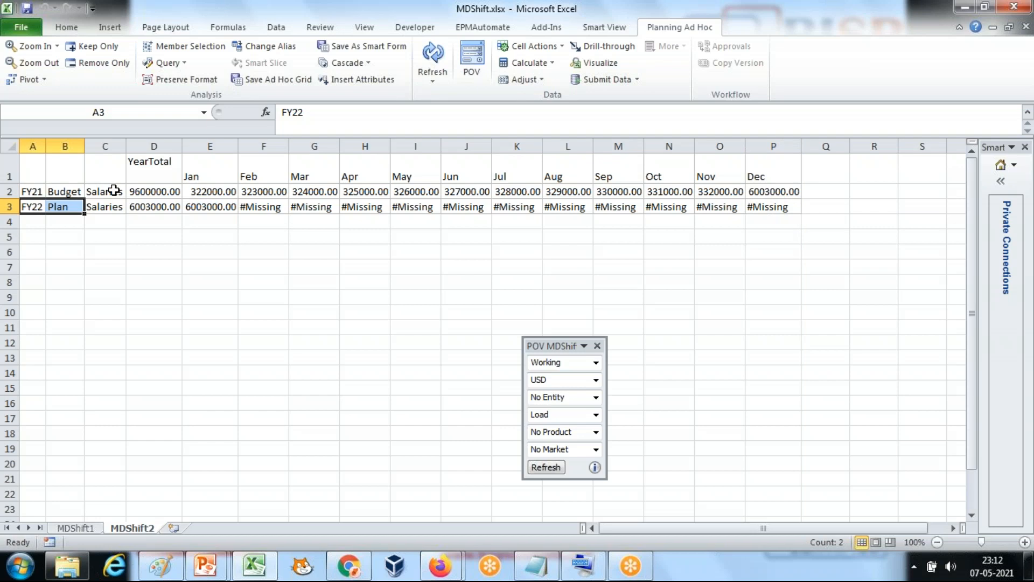
left_click(32, 192)
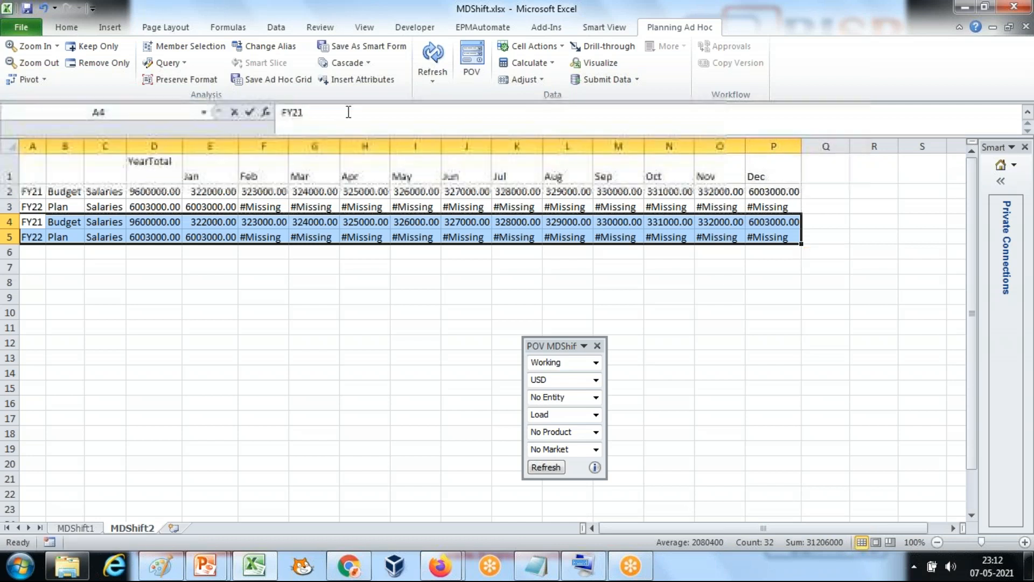
Relabel the copied rows FY22 Budget and FY23 Plan, refresh, and check both 612000 values.
left_click(32, 251)
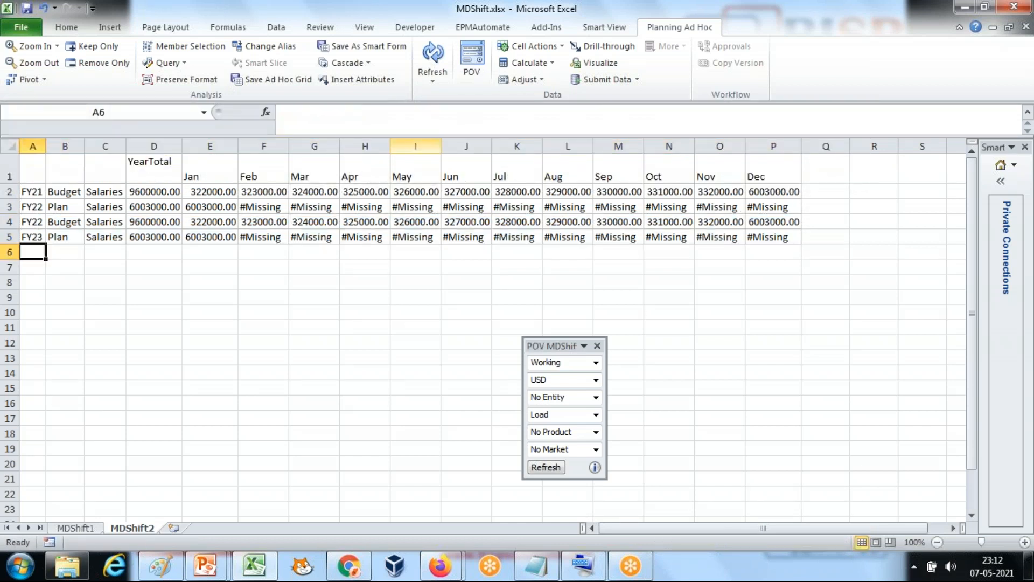
left_click(773, 221)
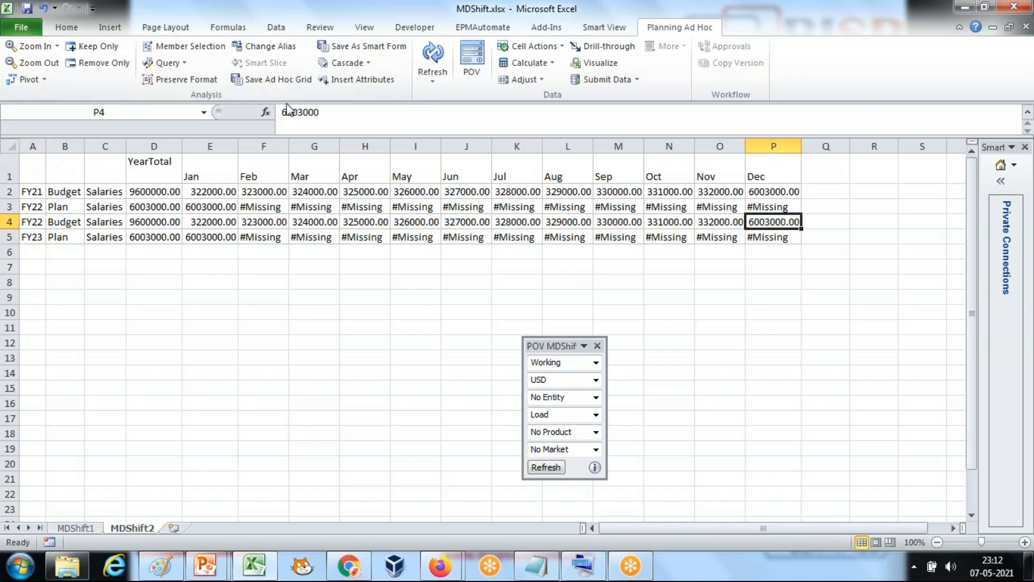
left_click(431, 56)
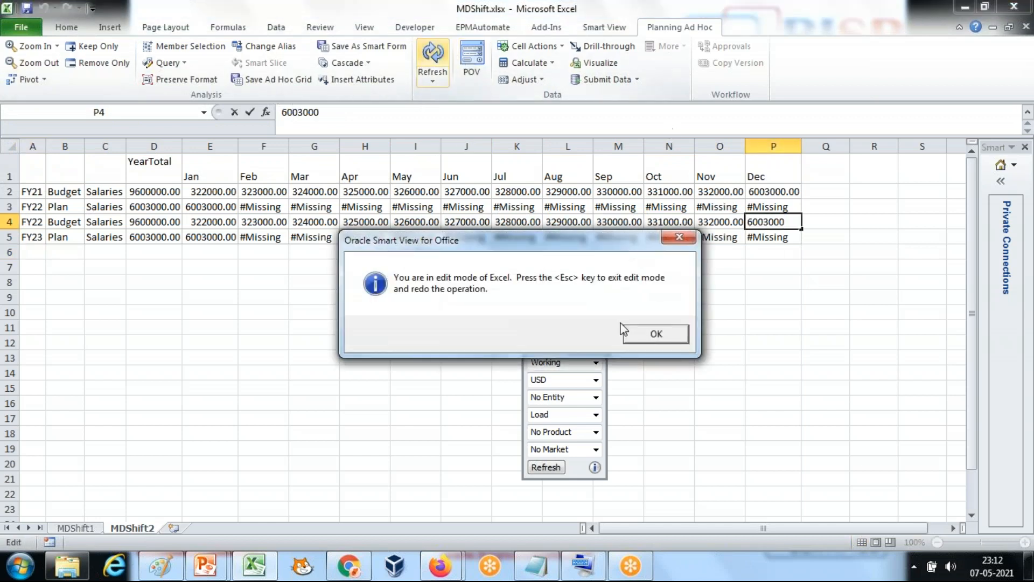
left_click(654, 332)
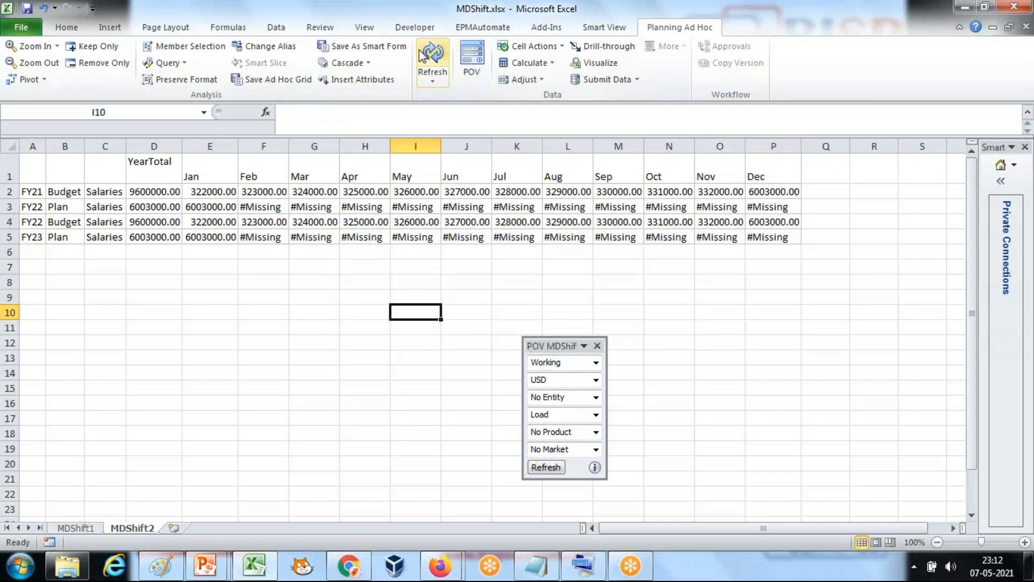
left_click(432, 58)
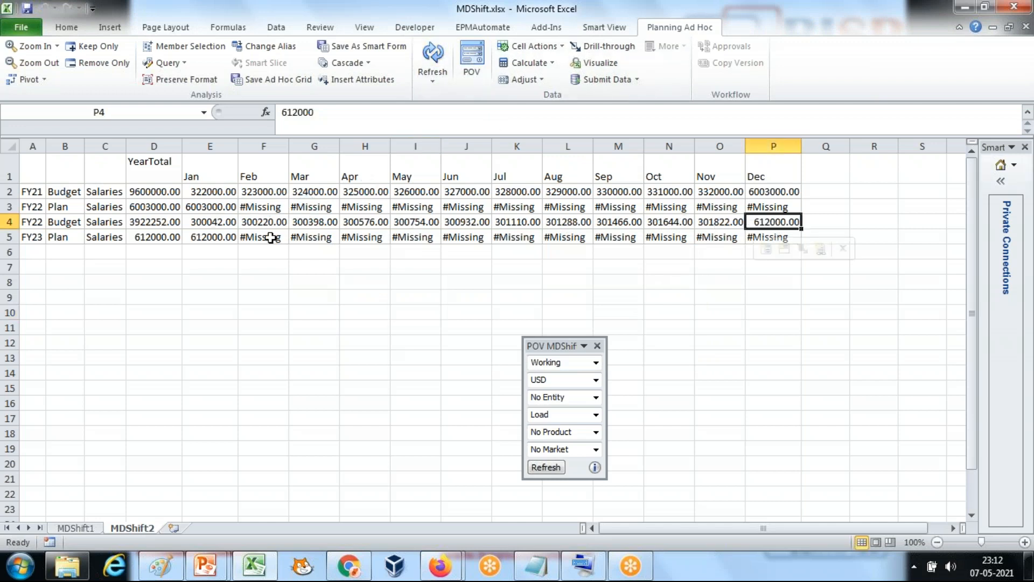
left_click(210, 237)
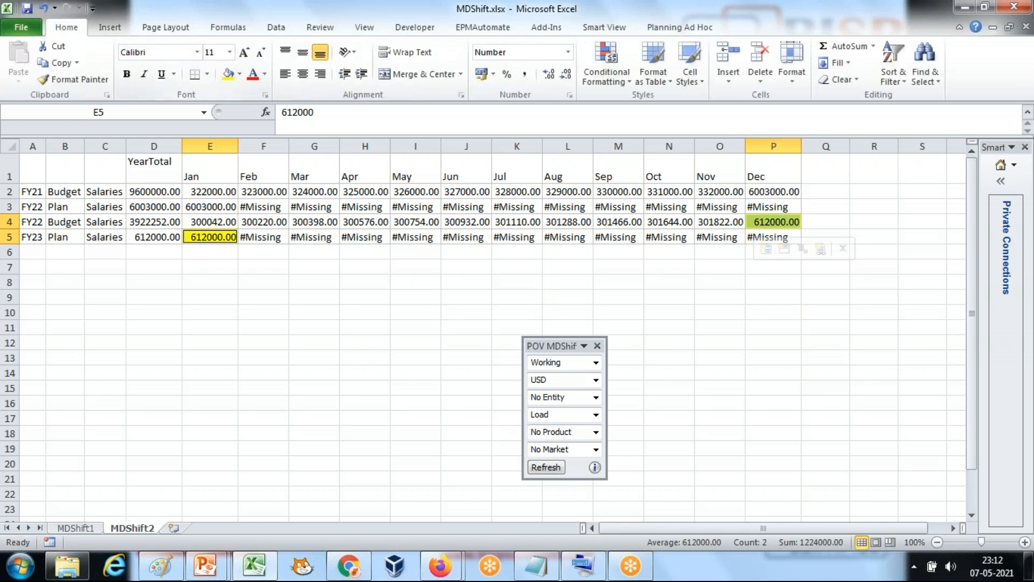
left_click(772, 191)
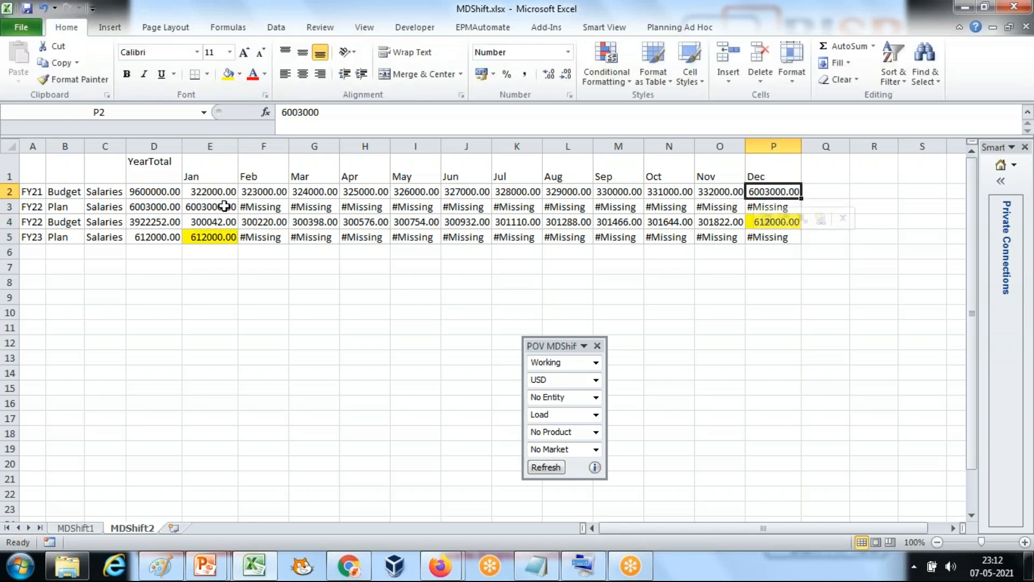
left_click(210, 206)
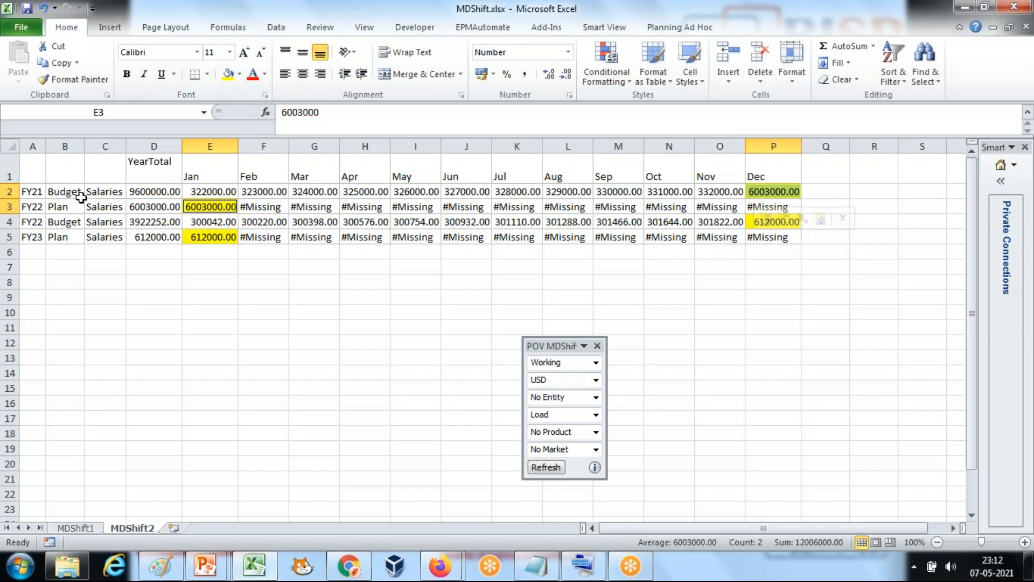
mouse_move(748, 160)
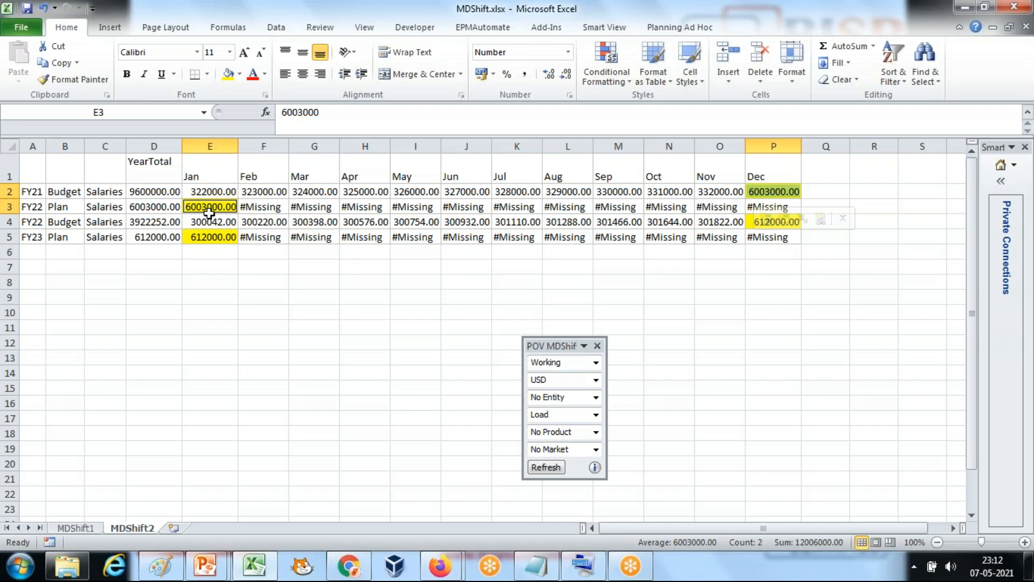
mouse_move(267, 356)
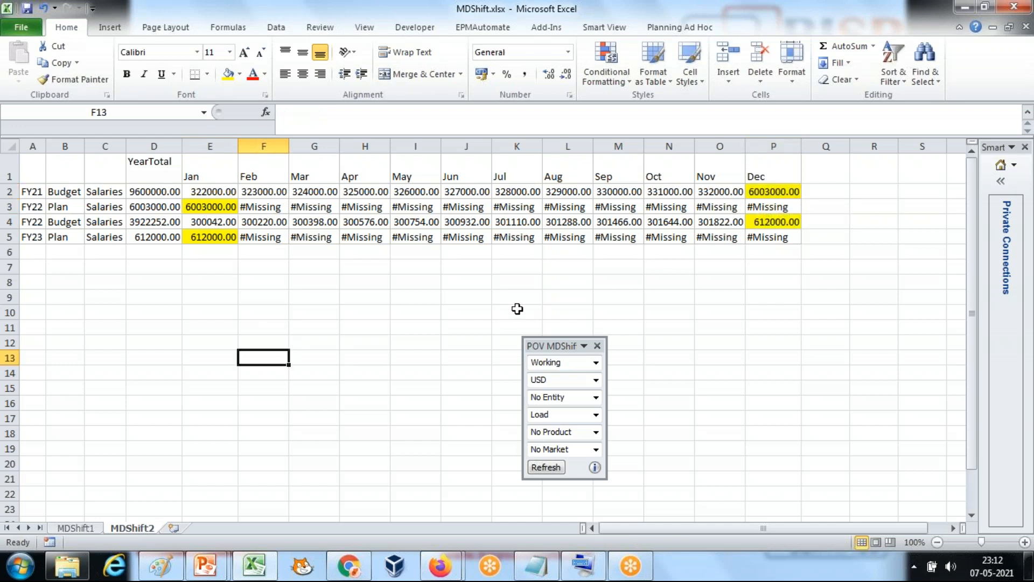
mouse_move(335, 470)
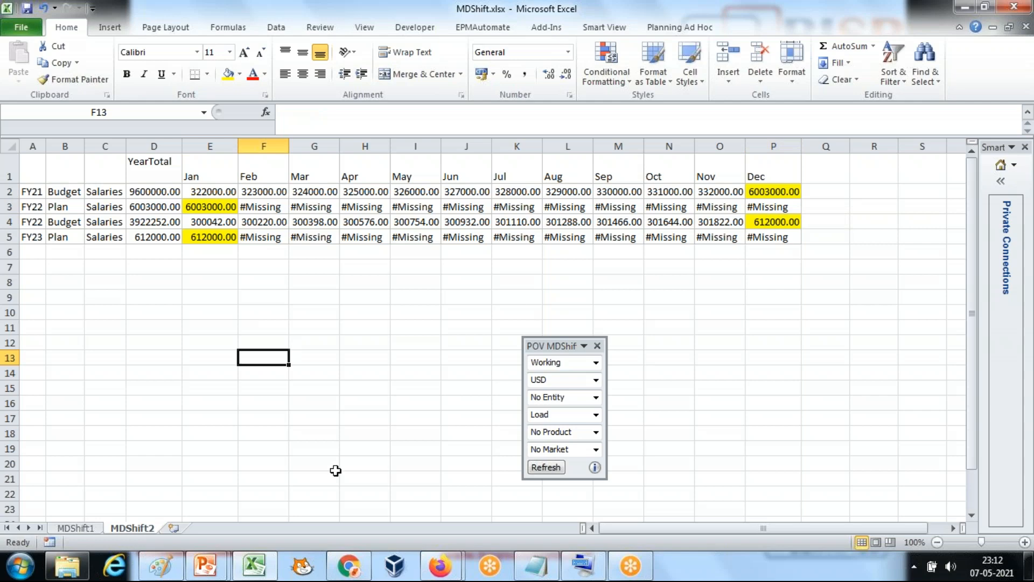
left_click(15, 565)
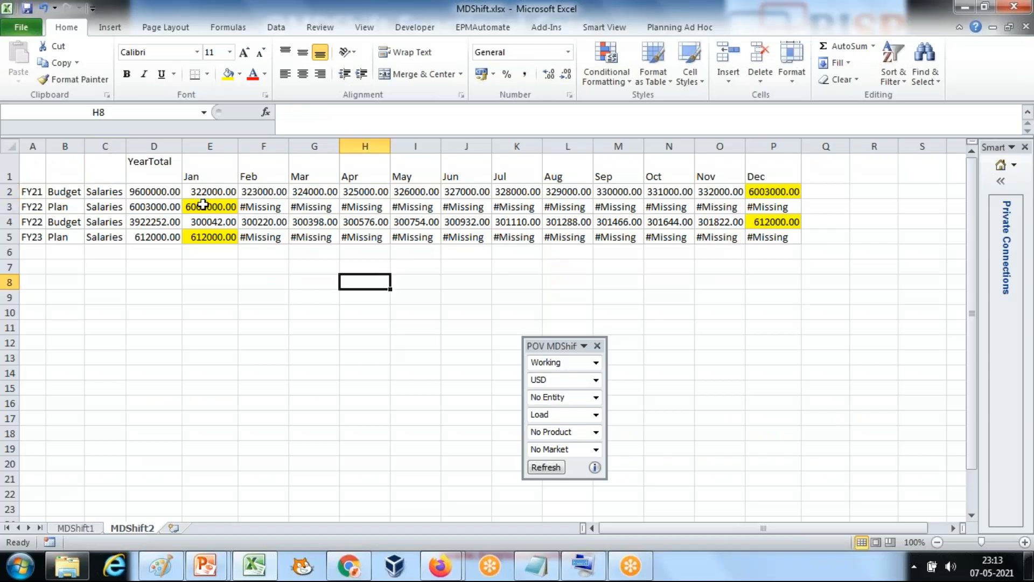
left_click(210, 206)
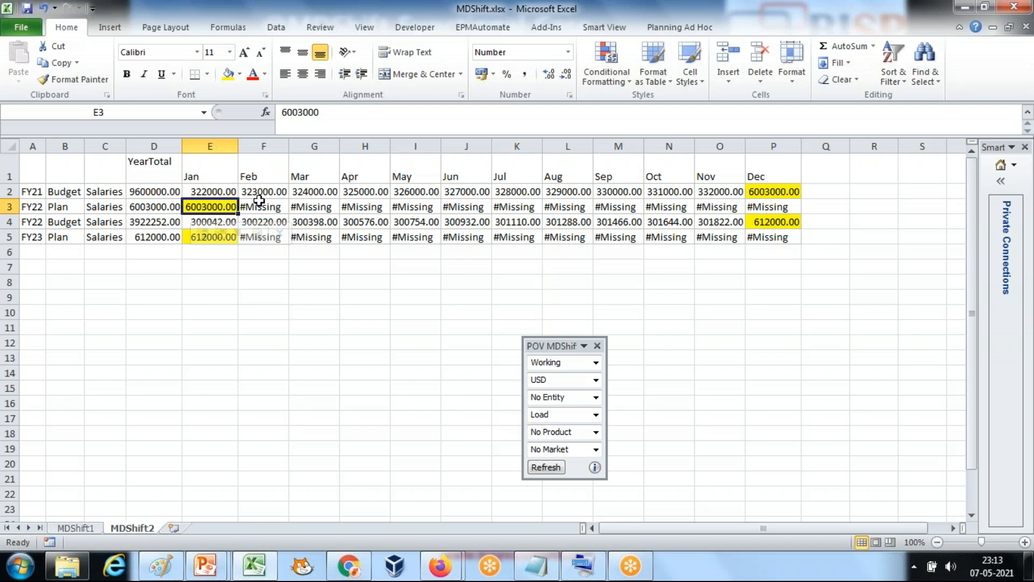
mouse_move(752, 182)
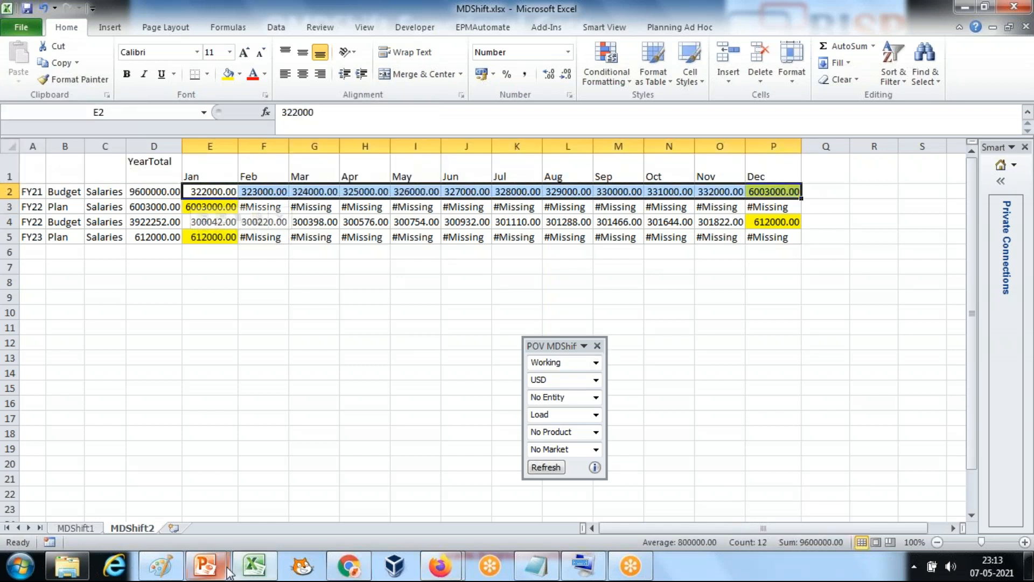
left_click(206, 566)
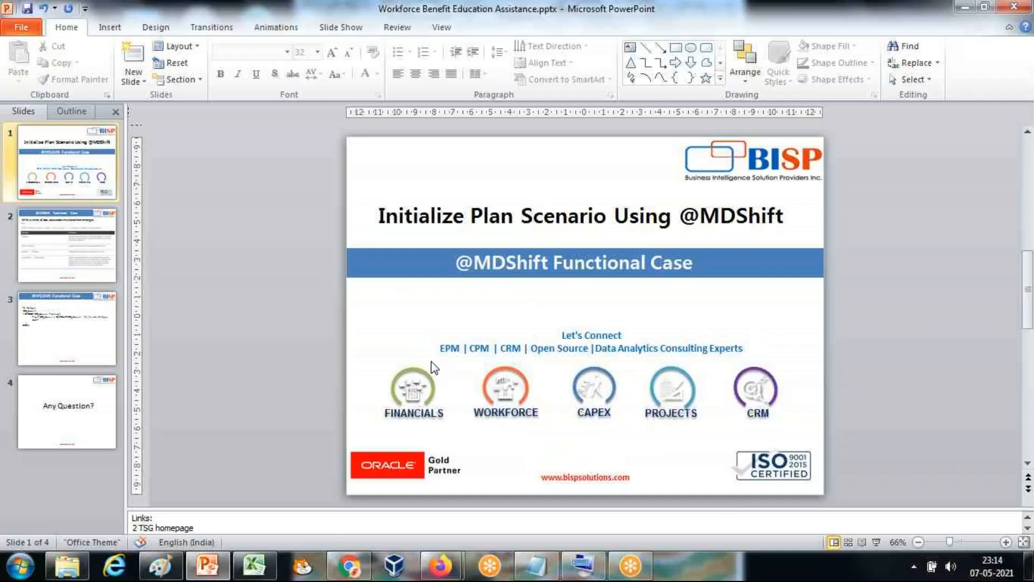
left_click(67, 246)
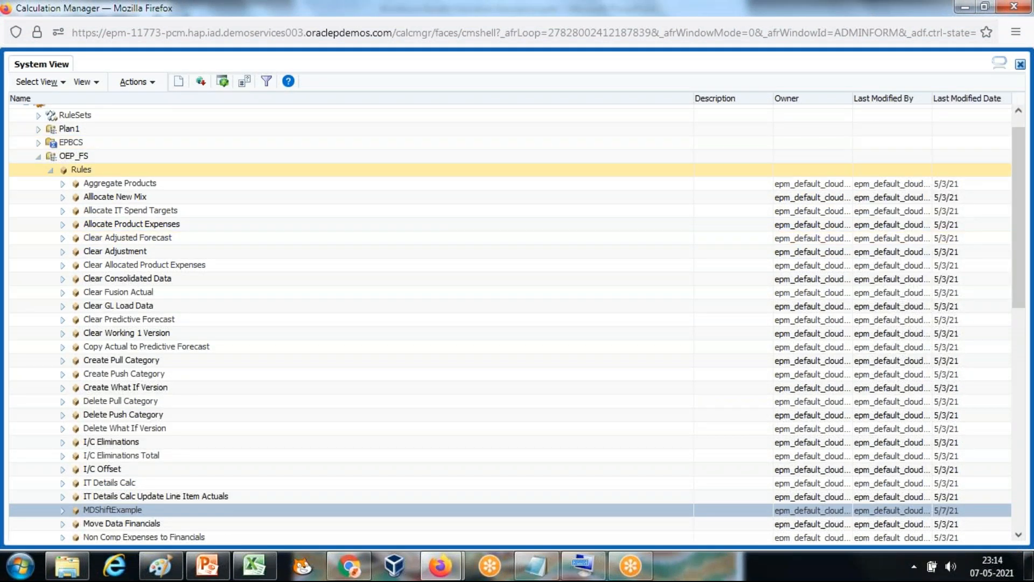
Create a rule named InitalizePlan under Rules for the EPBCS OEP_FS cube.
right_click(80, 170)
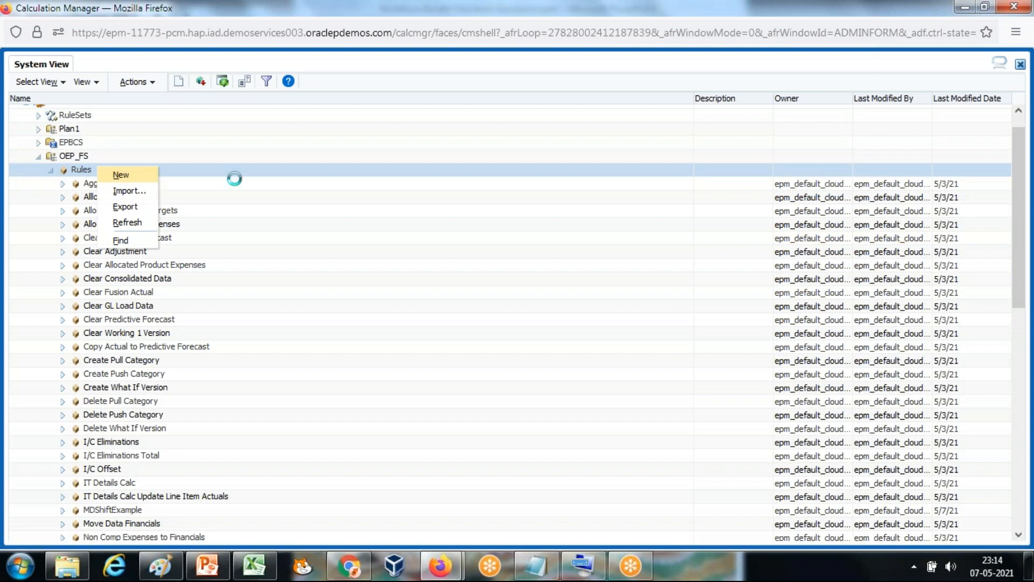
left_click(120, 174)
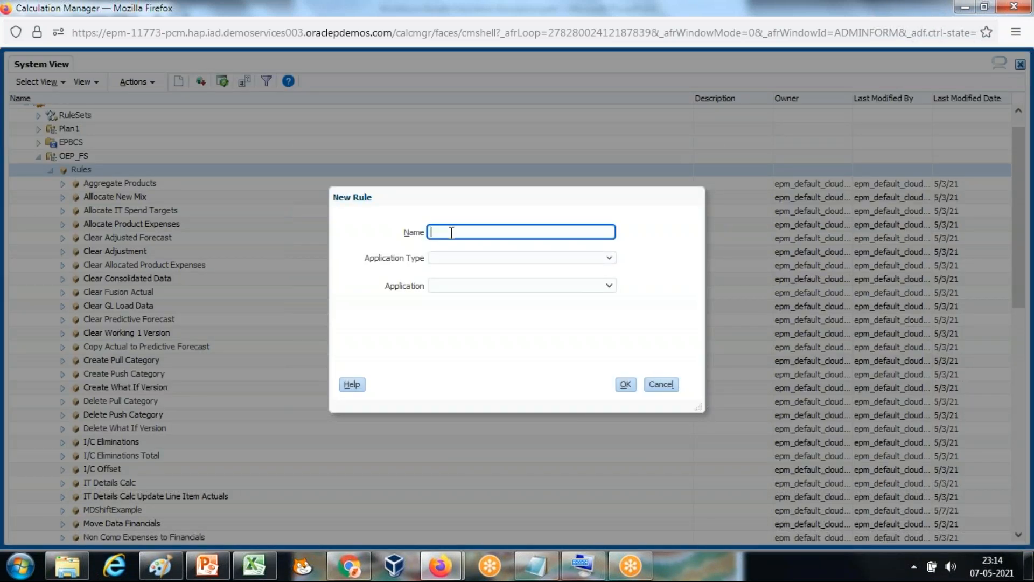
type("Inital")
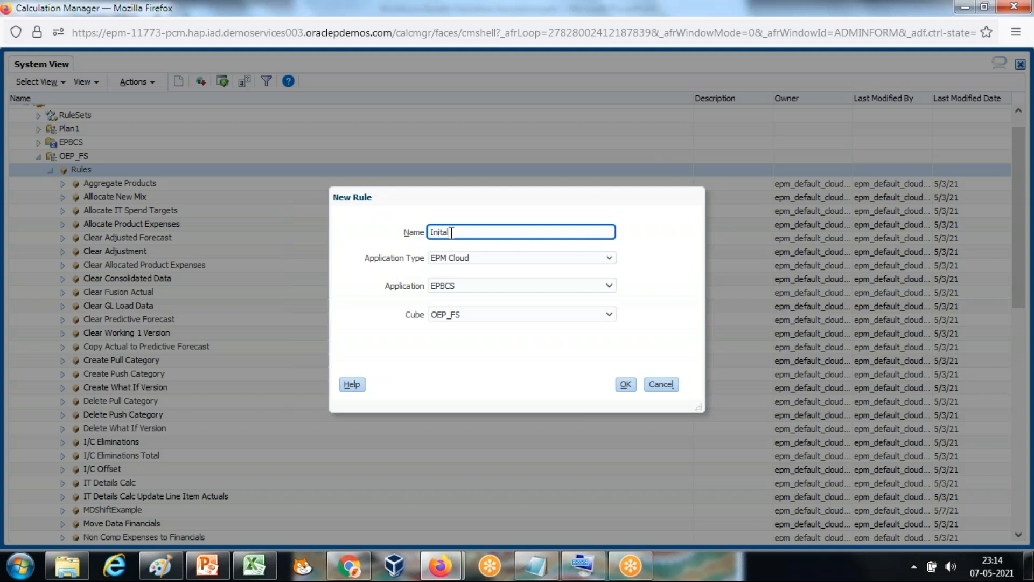
type("Plan")
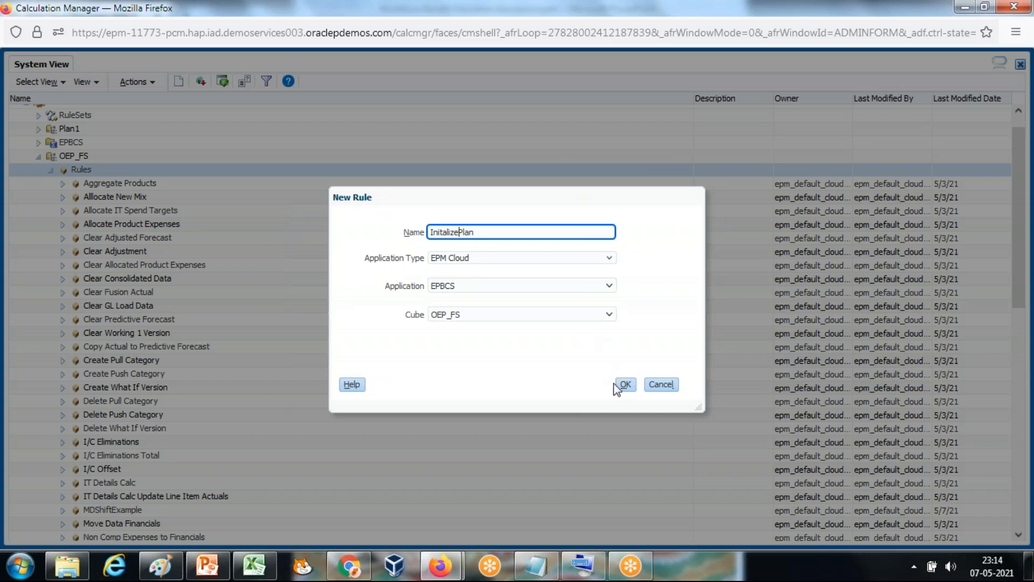
left_click(623, 384)
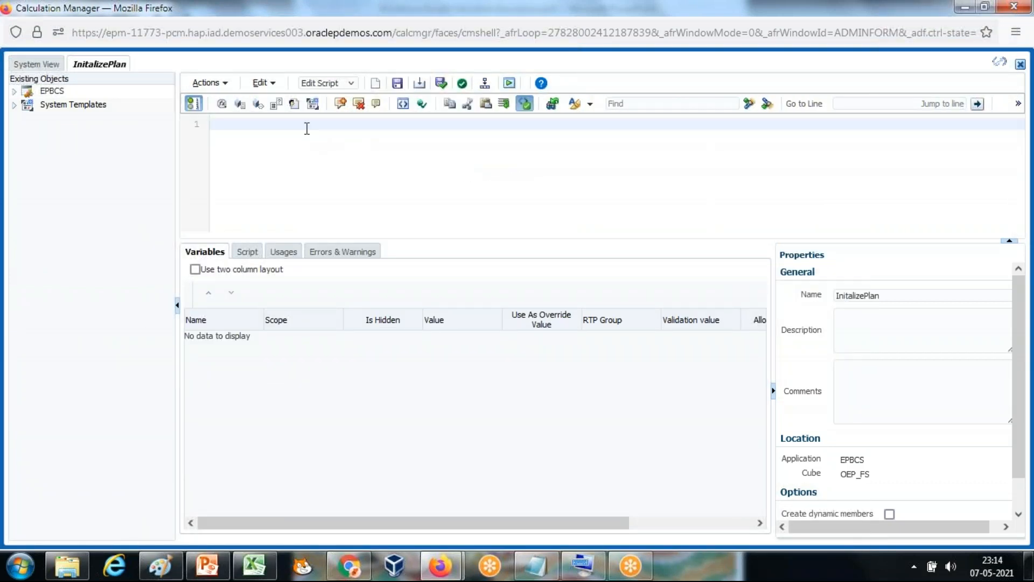
Write a FIX(Budget) … EndFIX block in the InitalizePlan script.
type("FIX ()")
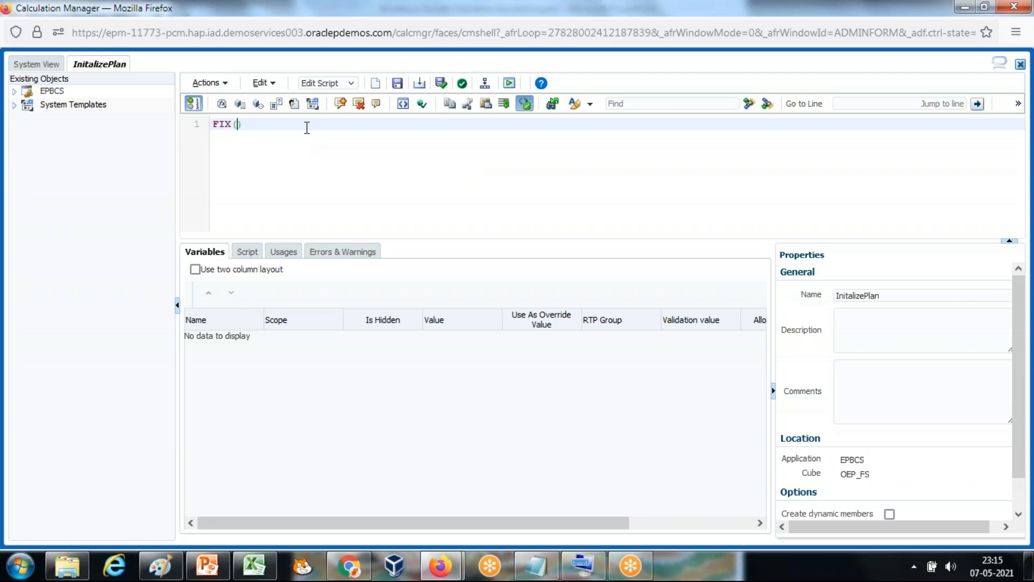
type("Bu")
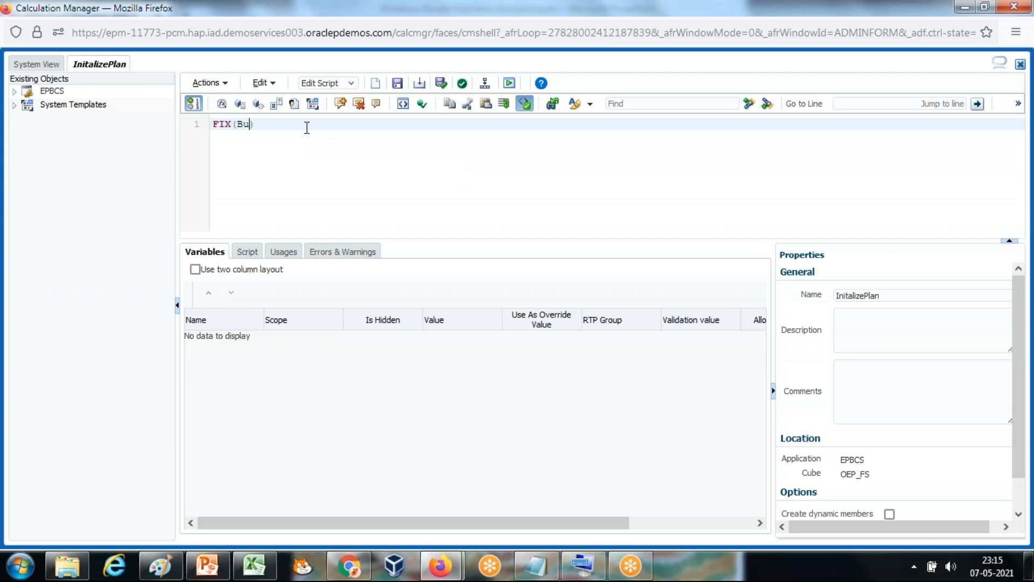
type("dget)")
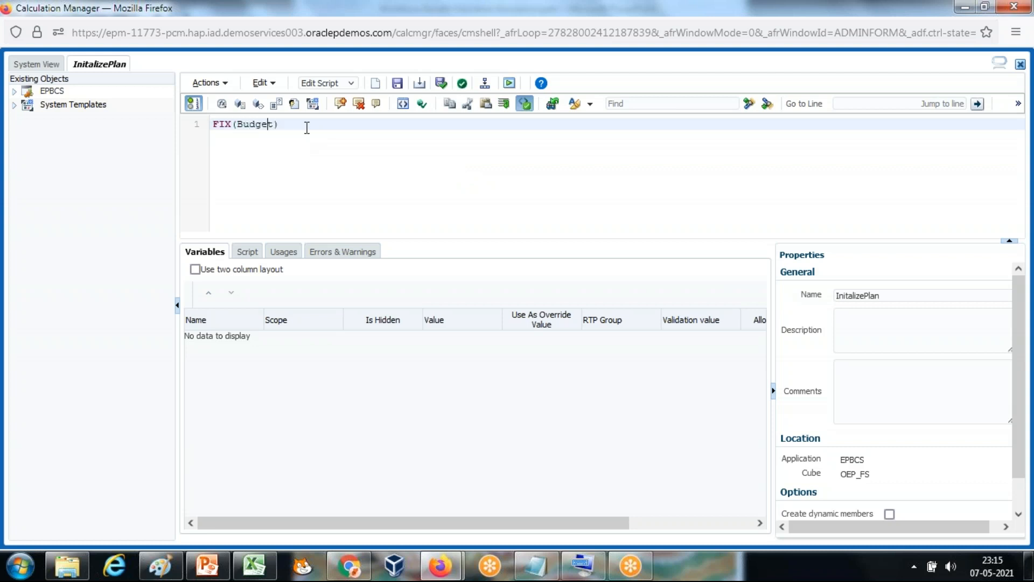
type("EndFIX")
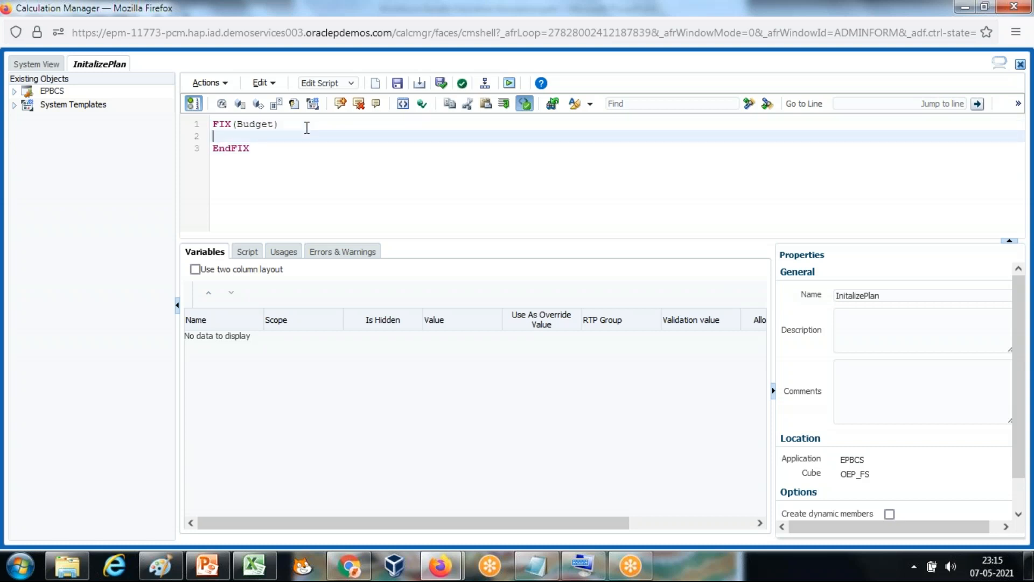
type("\"\"")
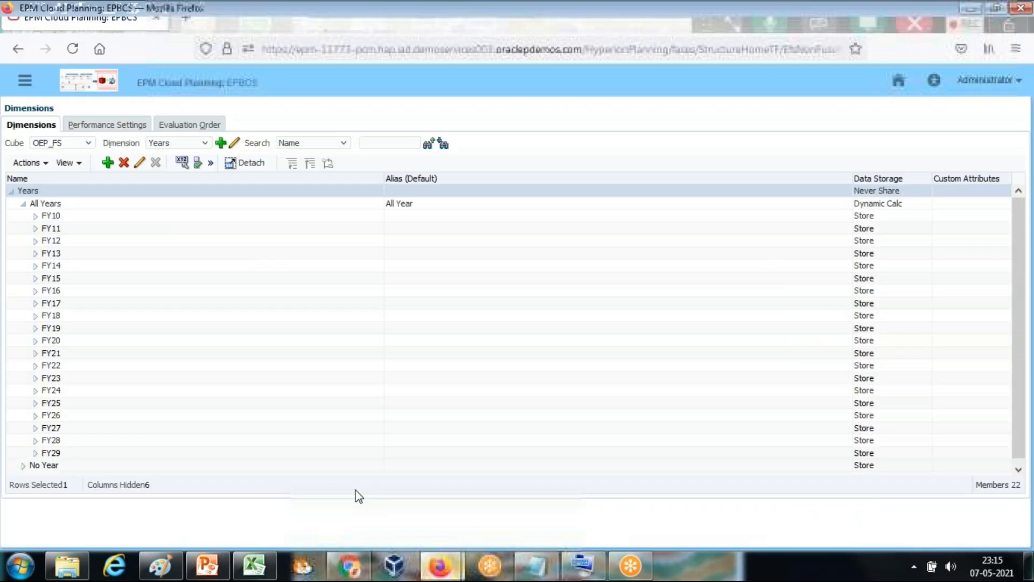
Browse Planning's Account dimension down to OFS_Expense Planning.
left_click(204, 142)
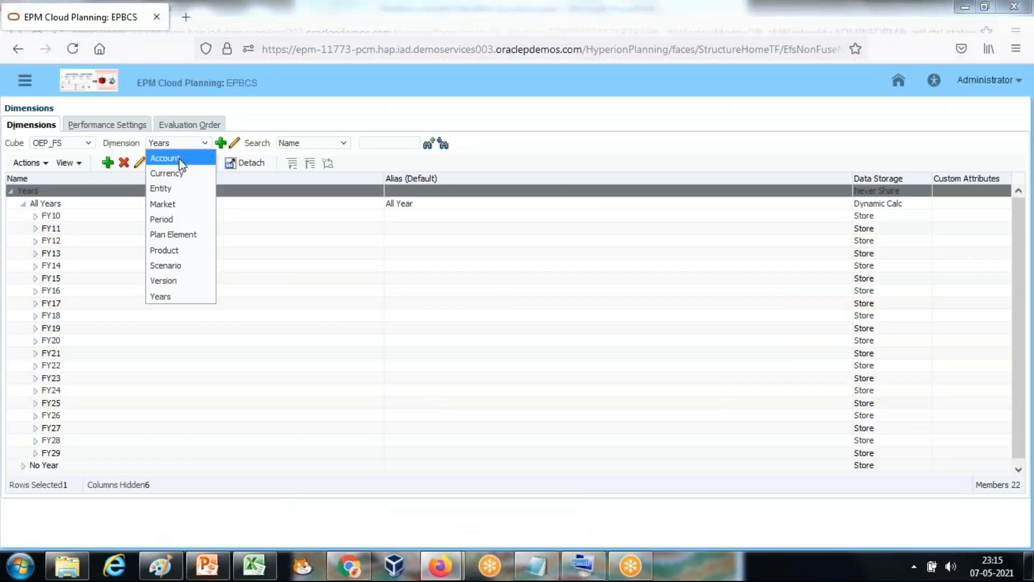
left_click(165, 158)
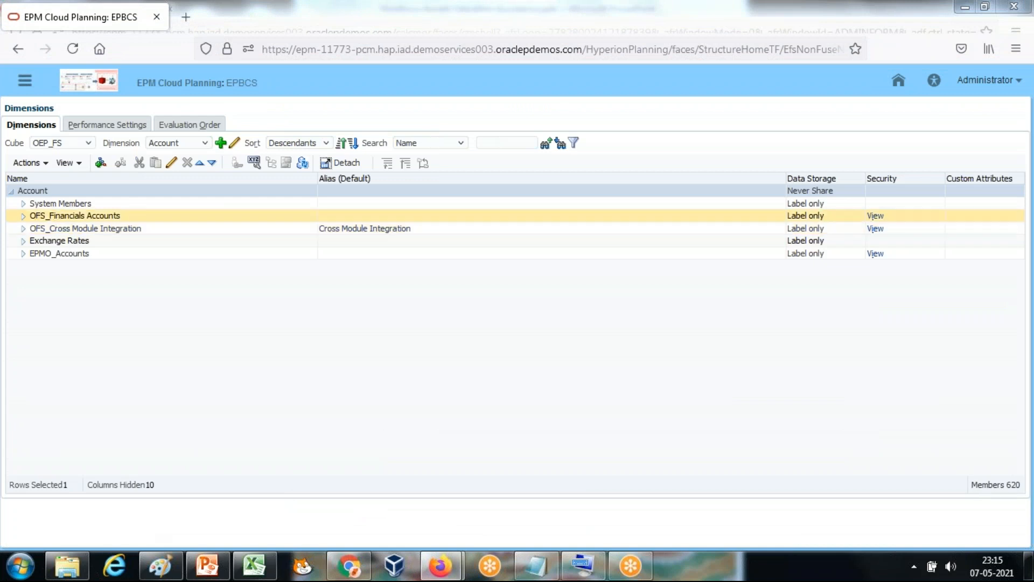
left_click(23, 214)
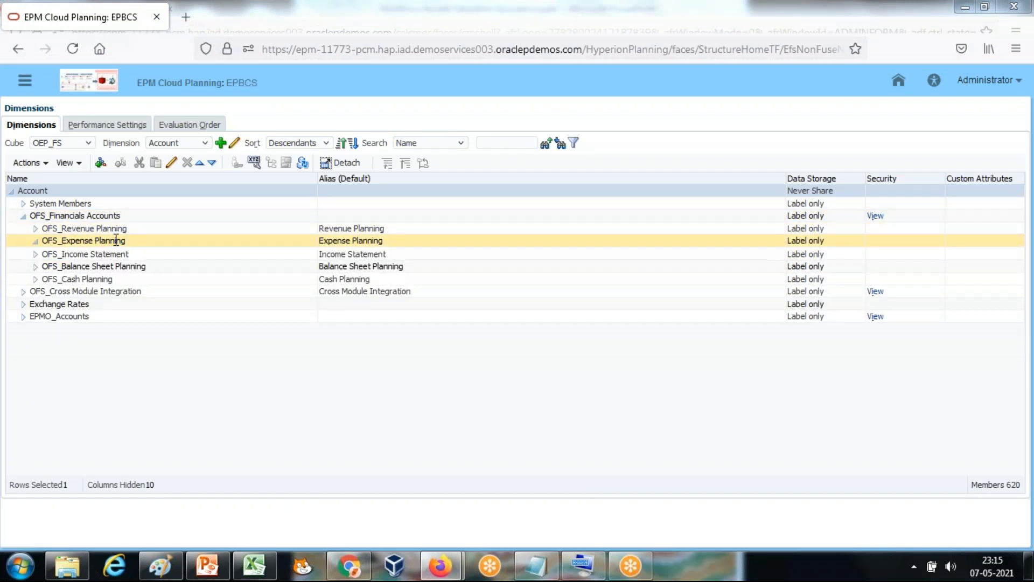
left_click(36, 240)
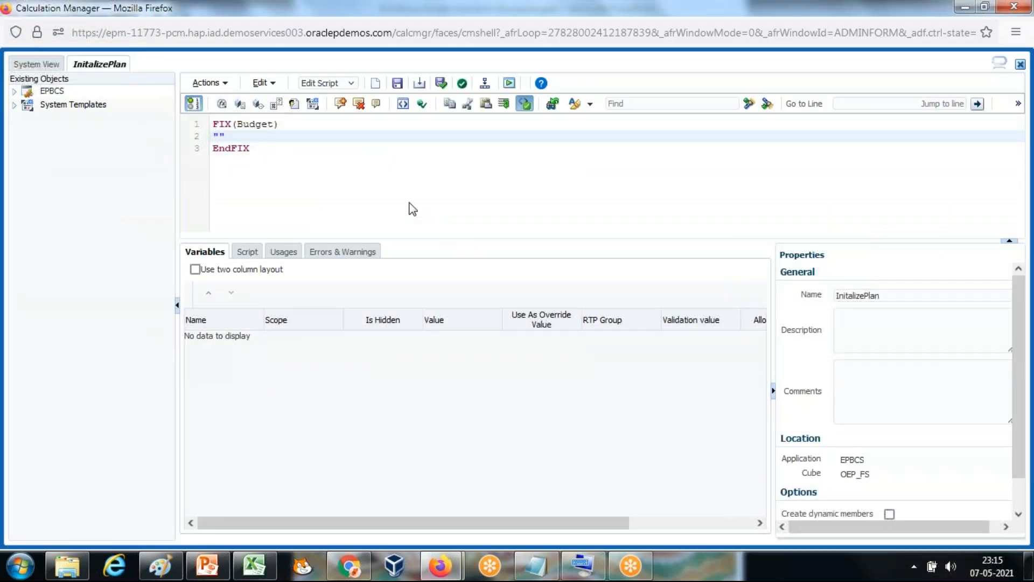
Add "OFS_Salaries" to the script and expand Predefined Expense and Compensation Accounts.
type("OFS_S")
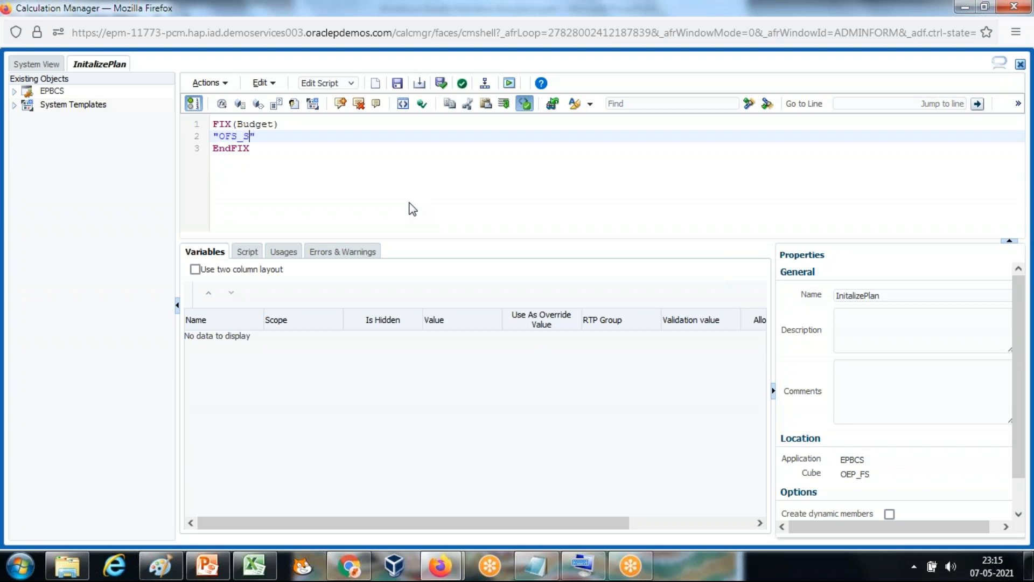
type("alaries")
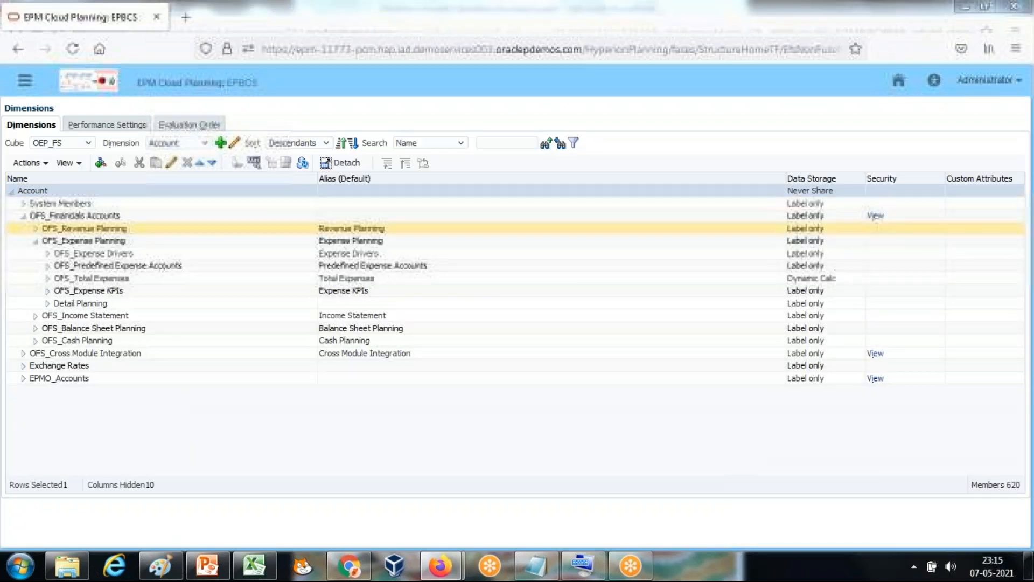
left_click(117, 265)
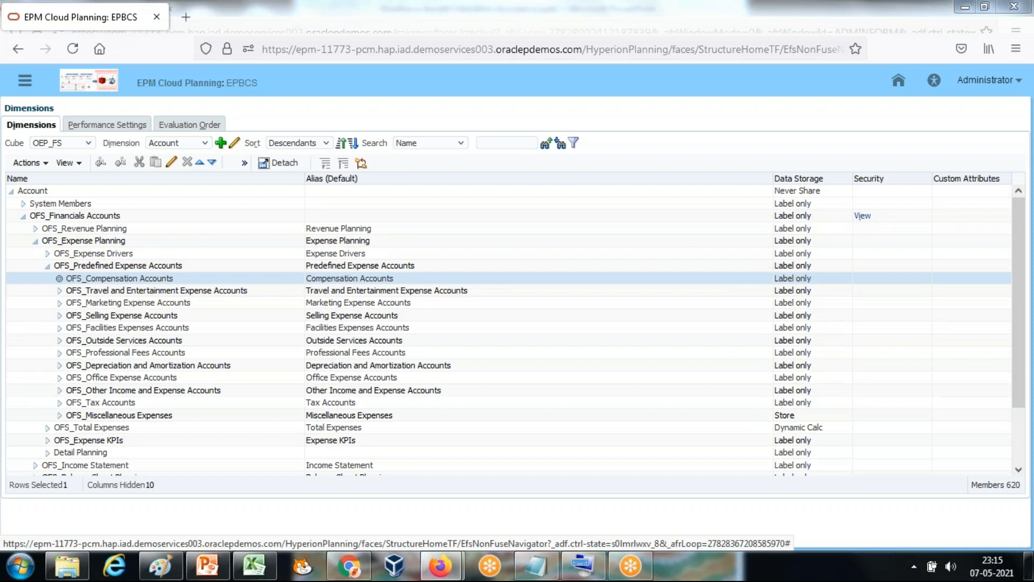
left_click(58, 278)
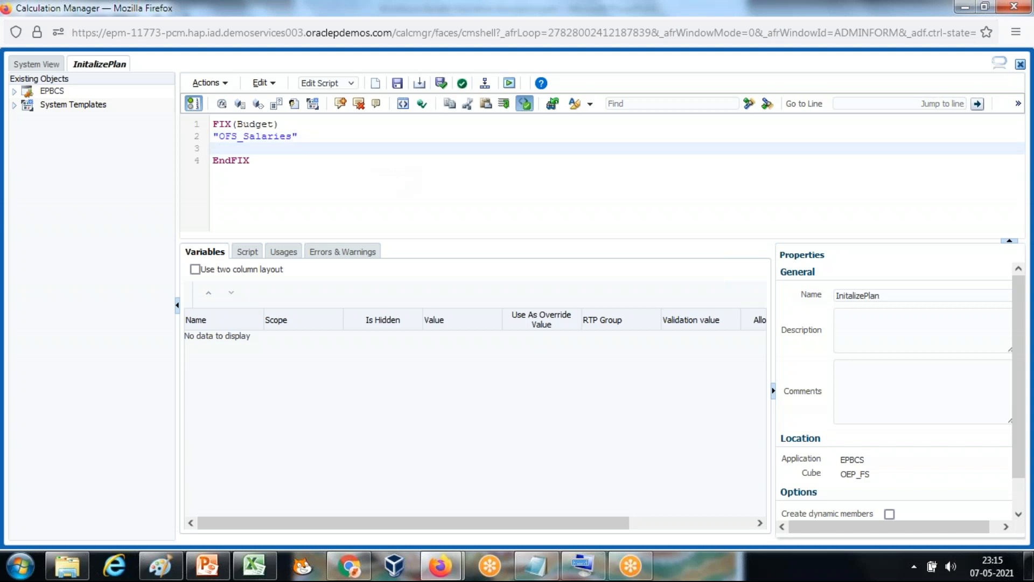
type("IF (")
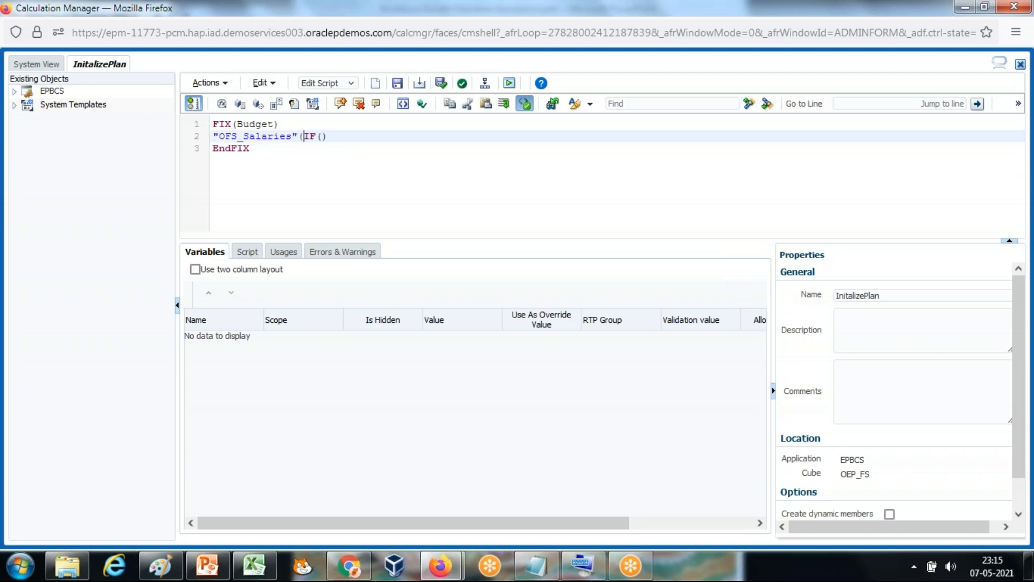
key("Enter")
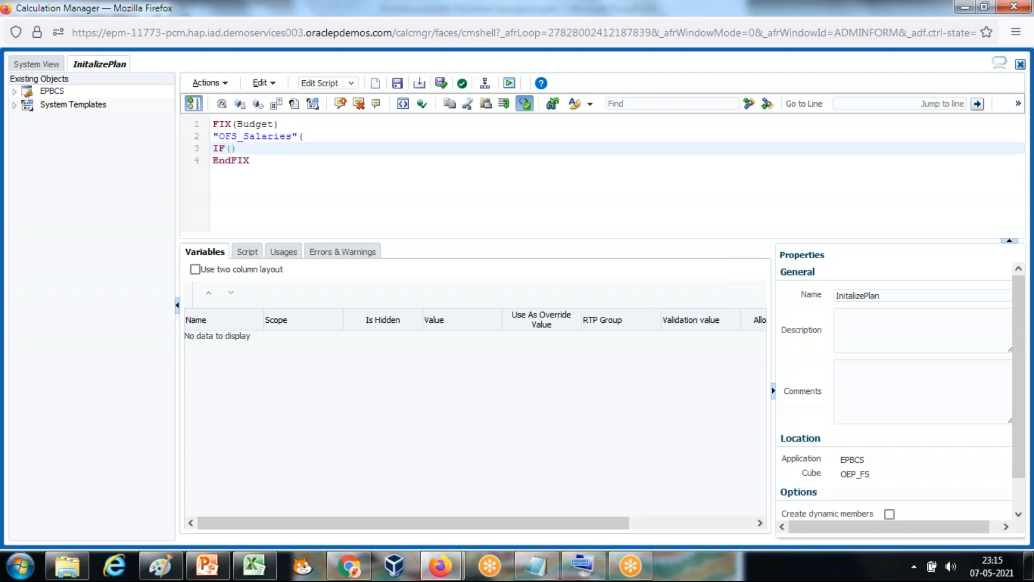
type("0")
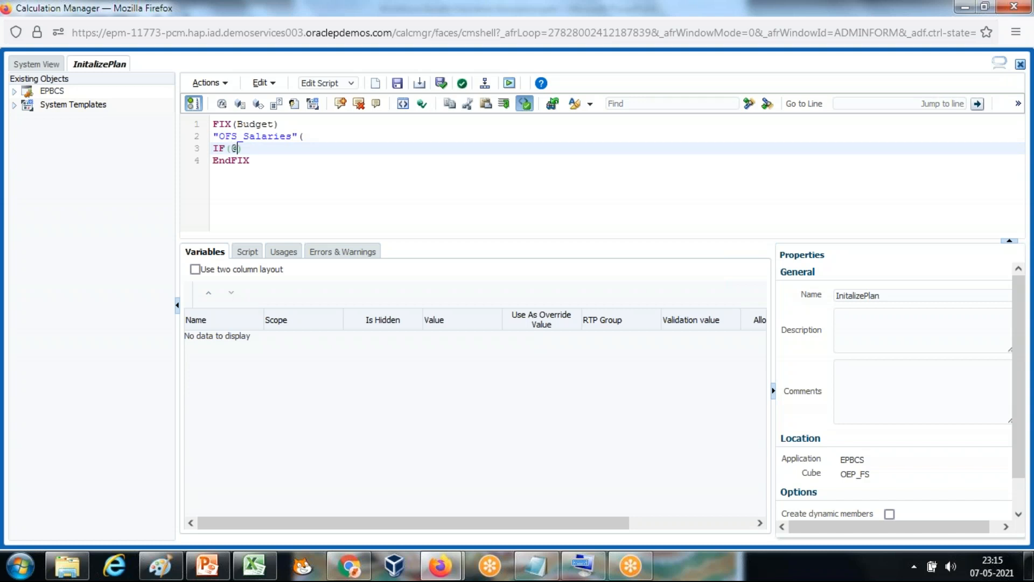
type("ISDE")
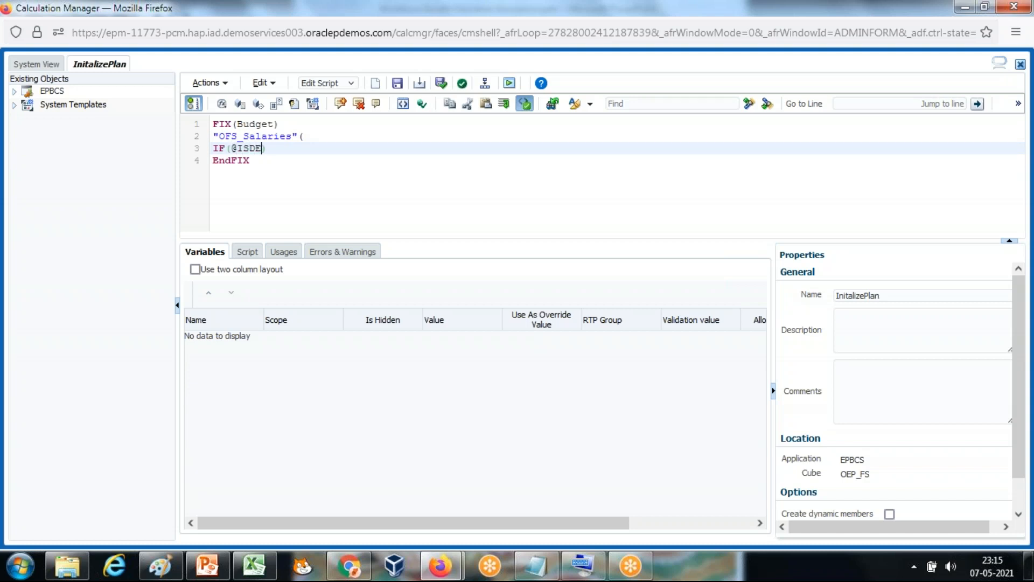
type("SC")
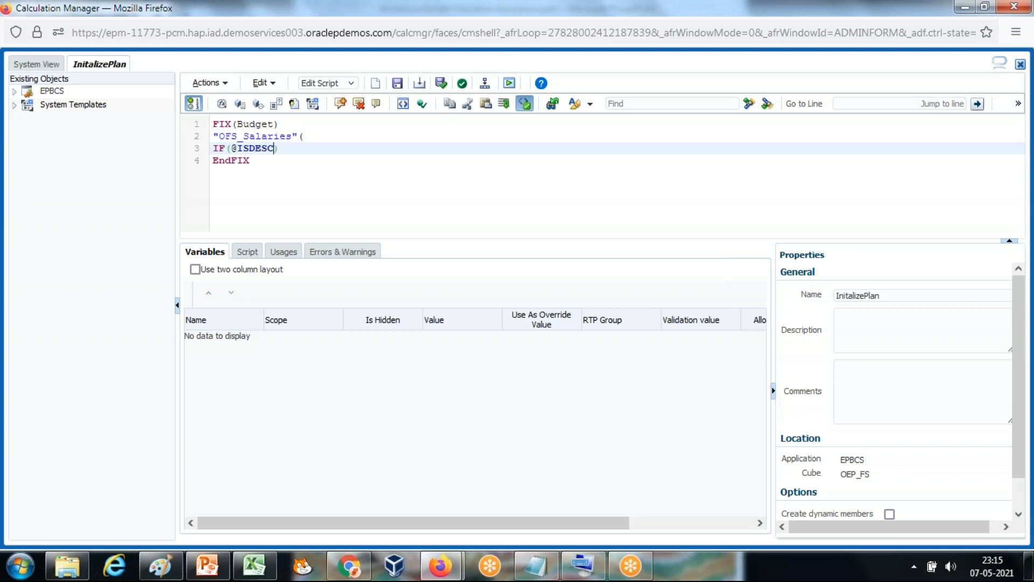
type("()")
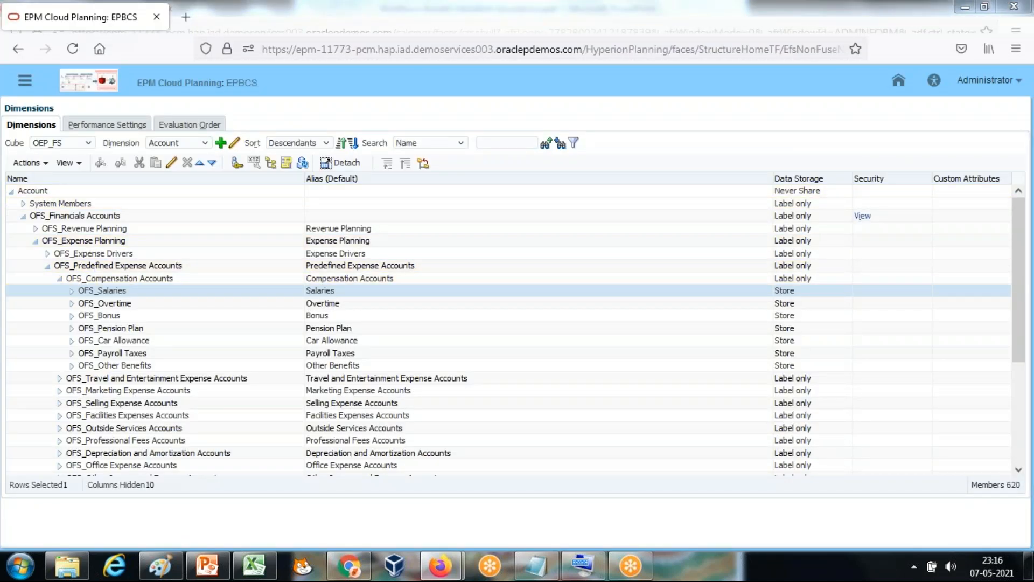
Complete the condition with "OFS_Expense Planning", close the IF, and add a blank line.
left_click(119, 277)
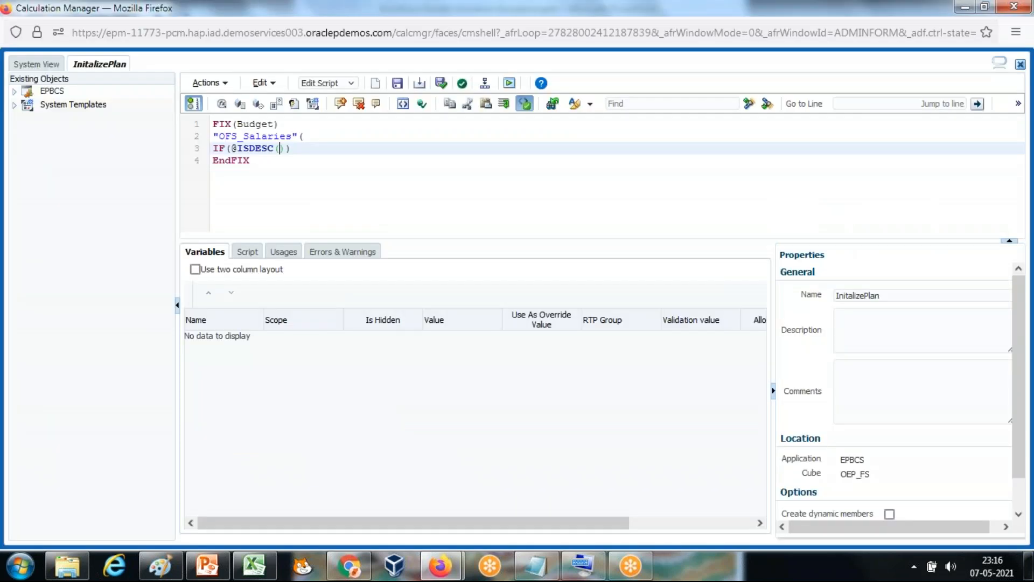
type("\"\"")
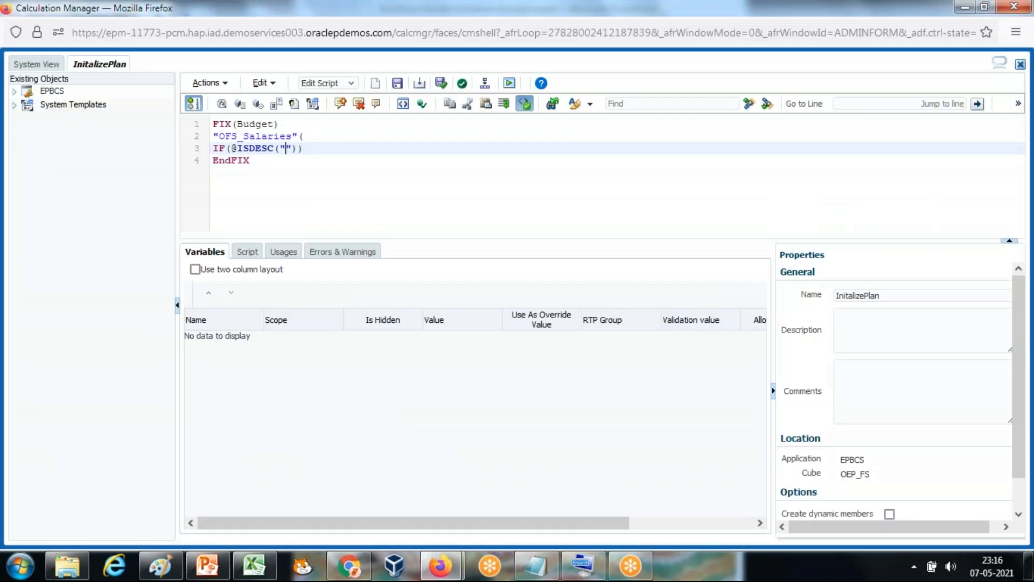
type("OFS_Expense Planning")
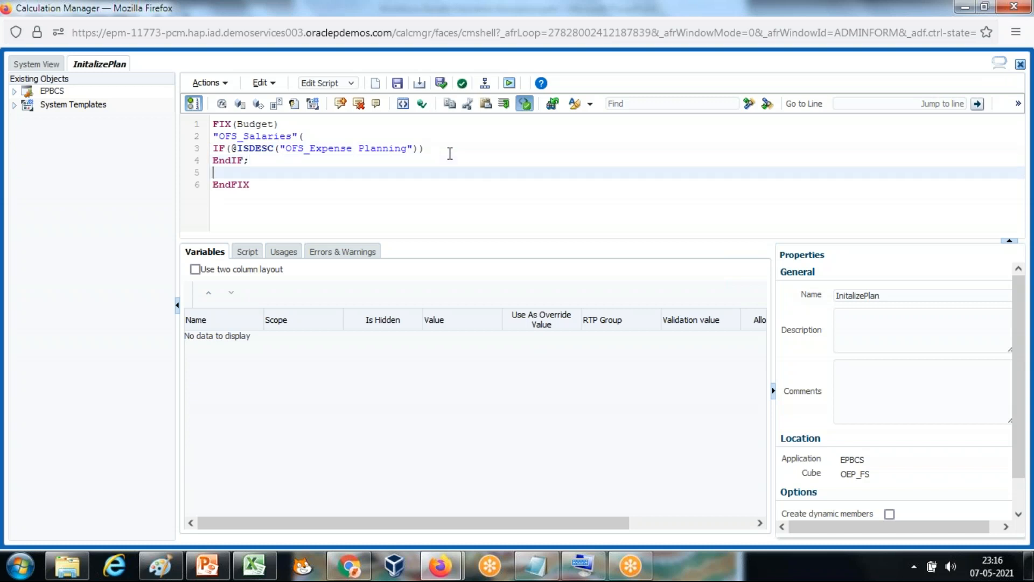
type(");")
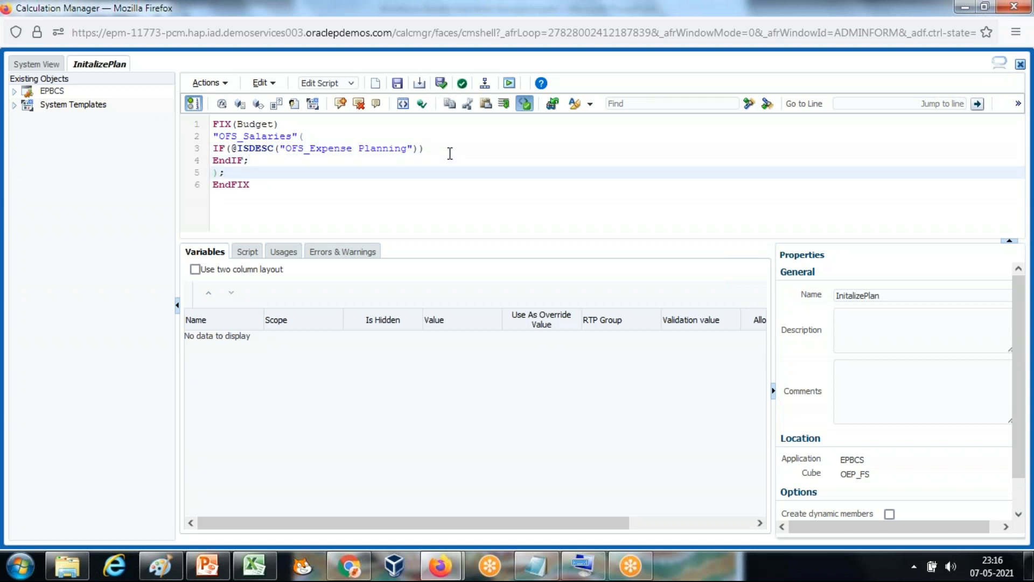
key("enter")
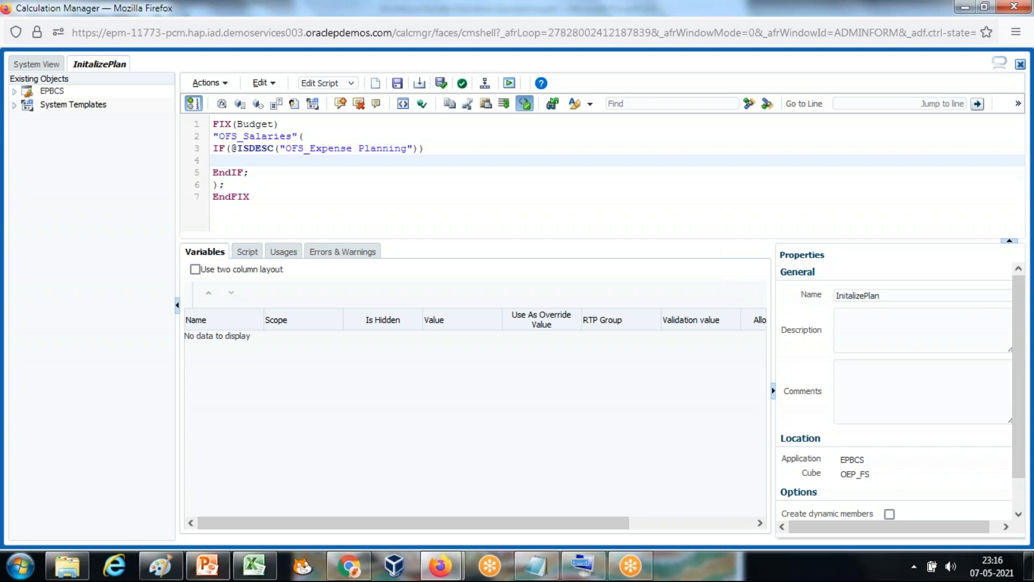
left_click(254, 565)
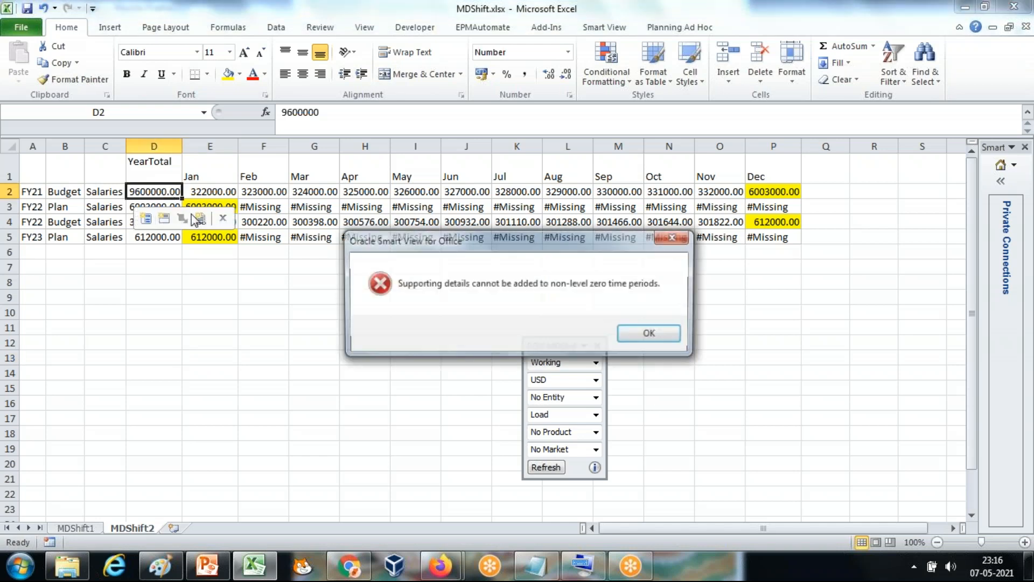
Dismiss the Smart View non-level-zero periods error and return to the InitalizePlan script.
left_click(647, 332)
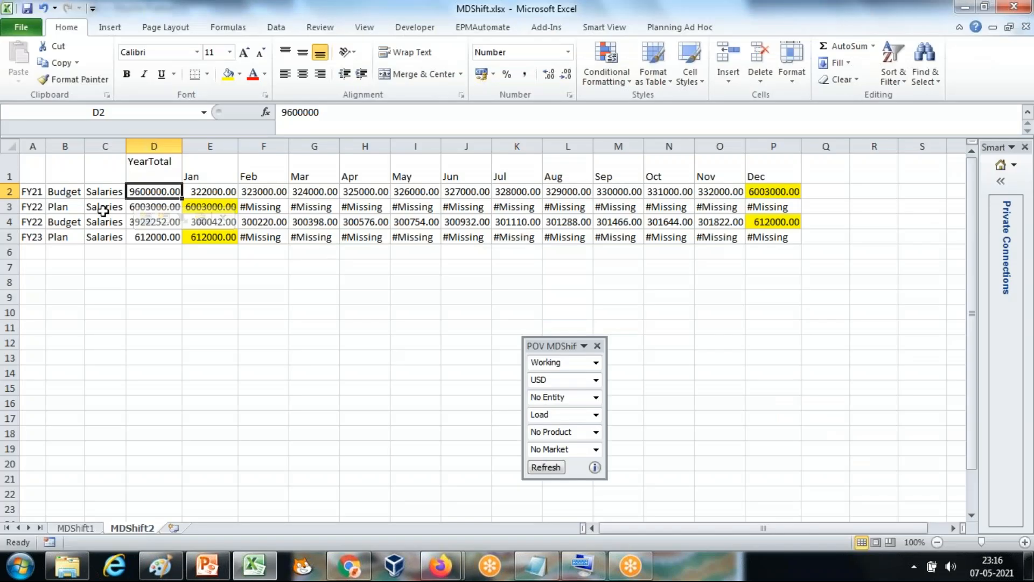
left_click(439, 564)
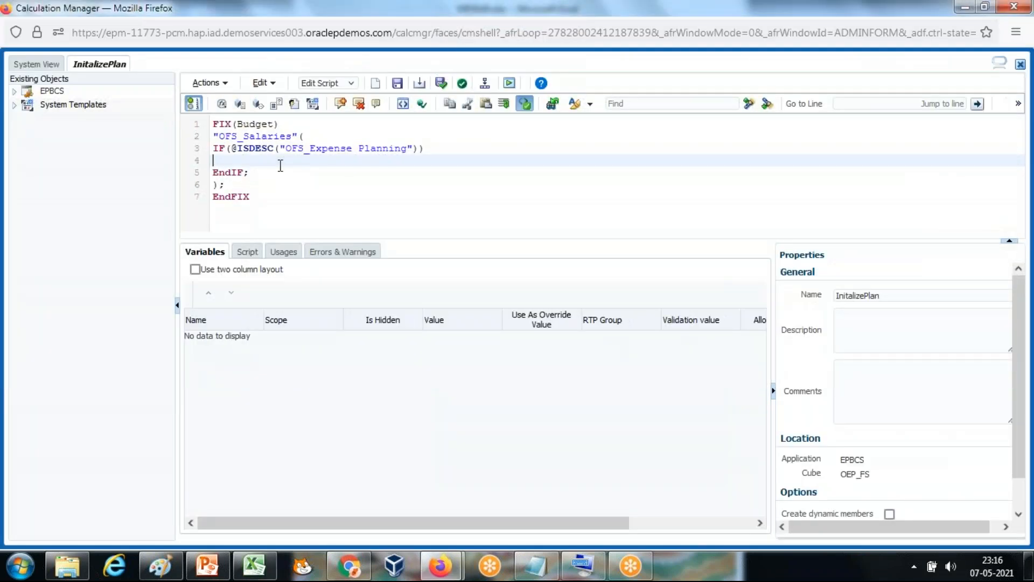
type("Plan-")
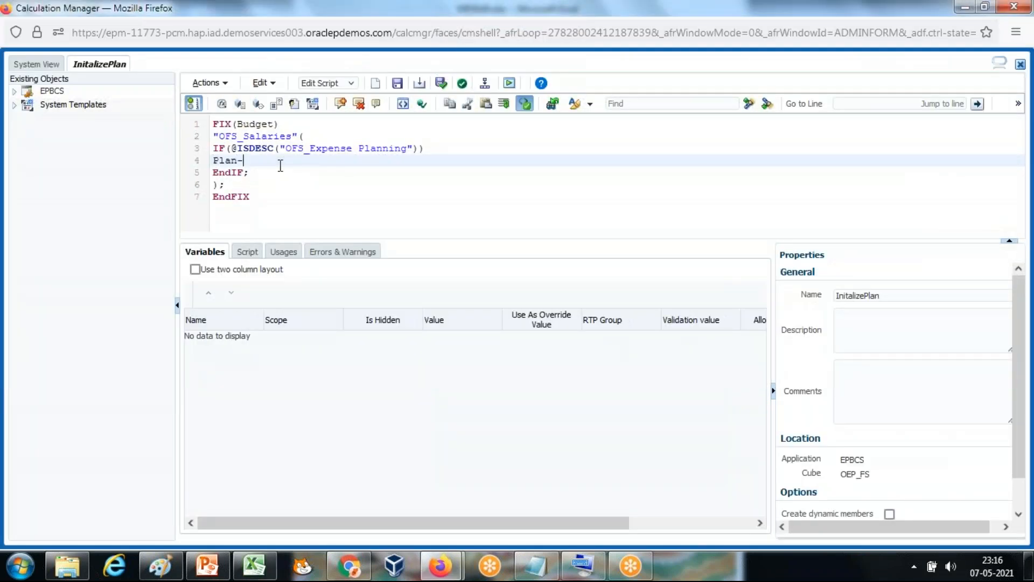
type(">\"OF\"")
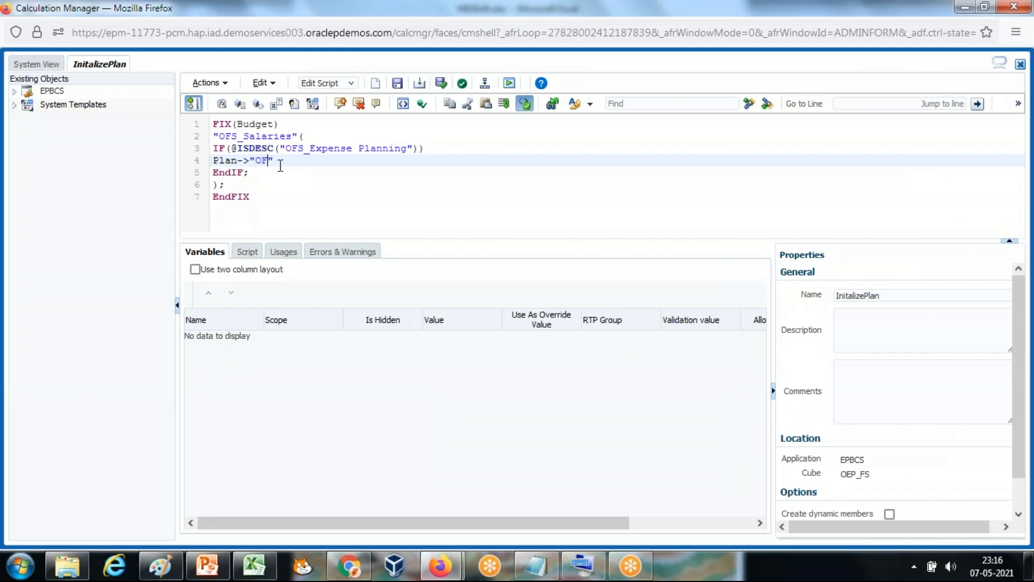
type("S_Salaries")
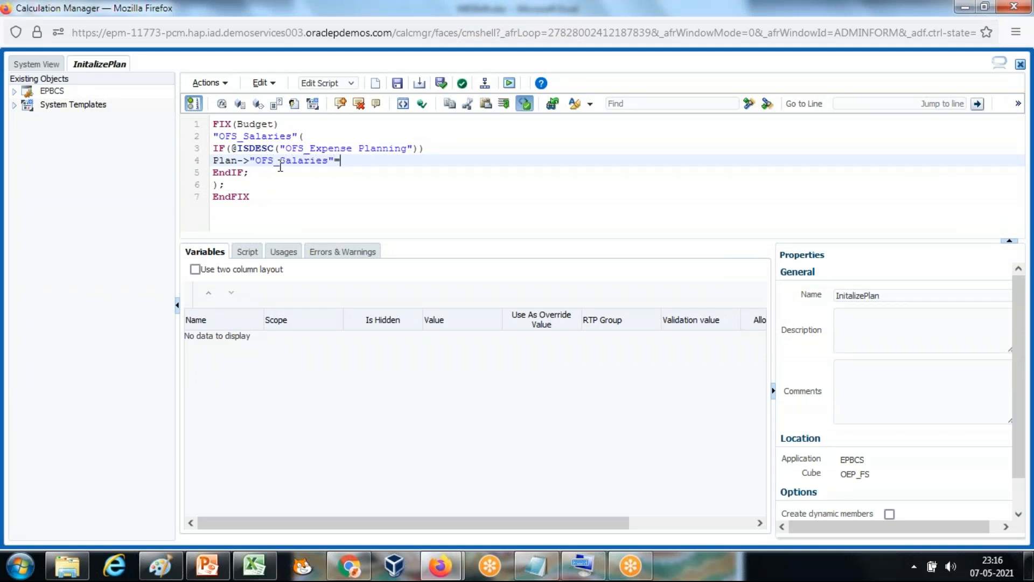
type("@M")
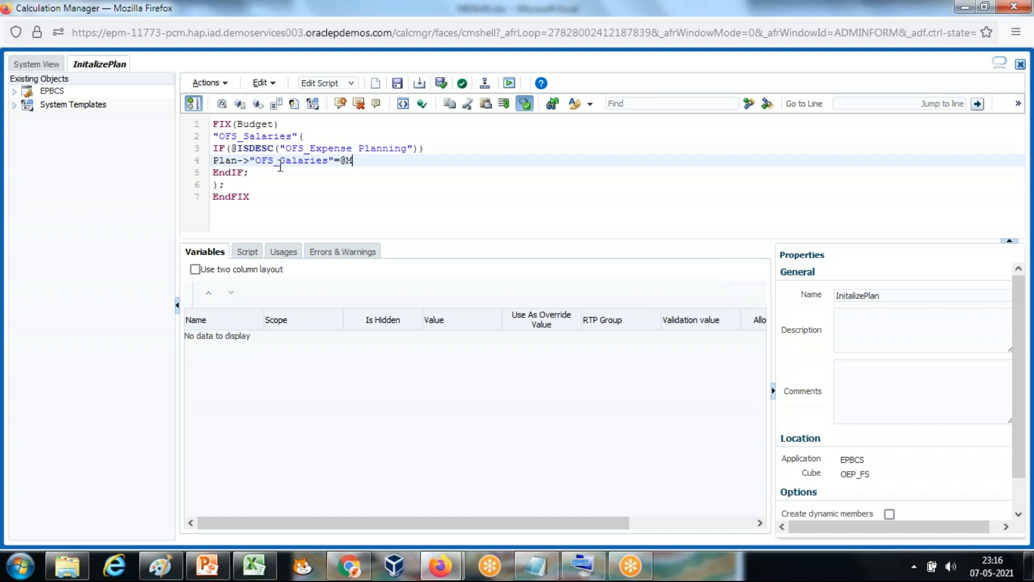
type("DShi")
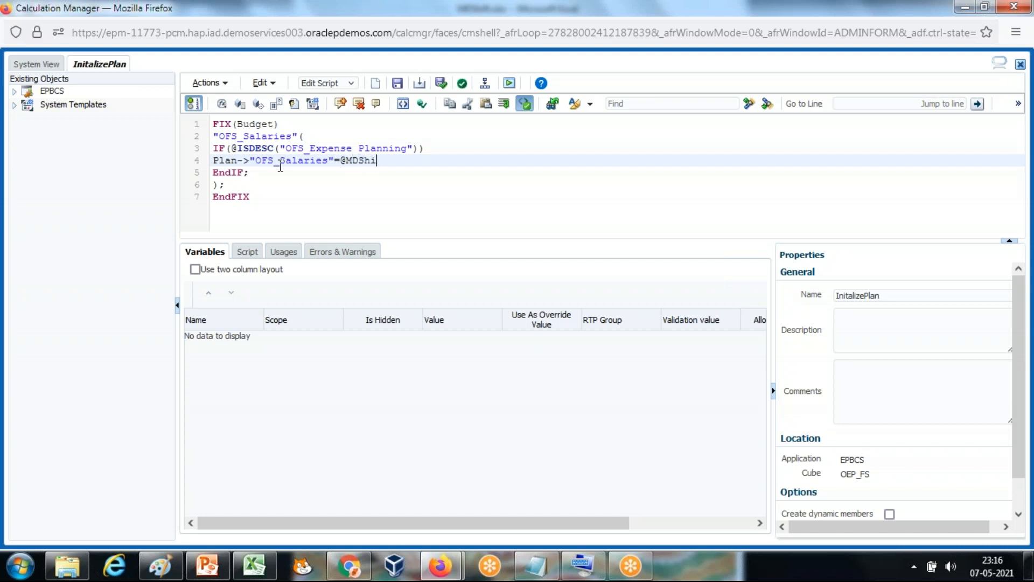
key("BackSpace")
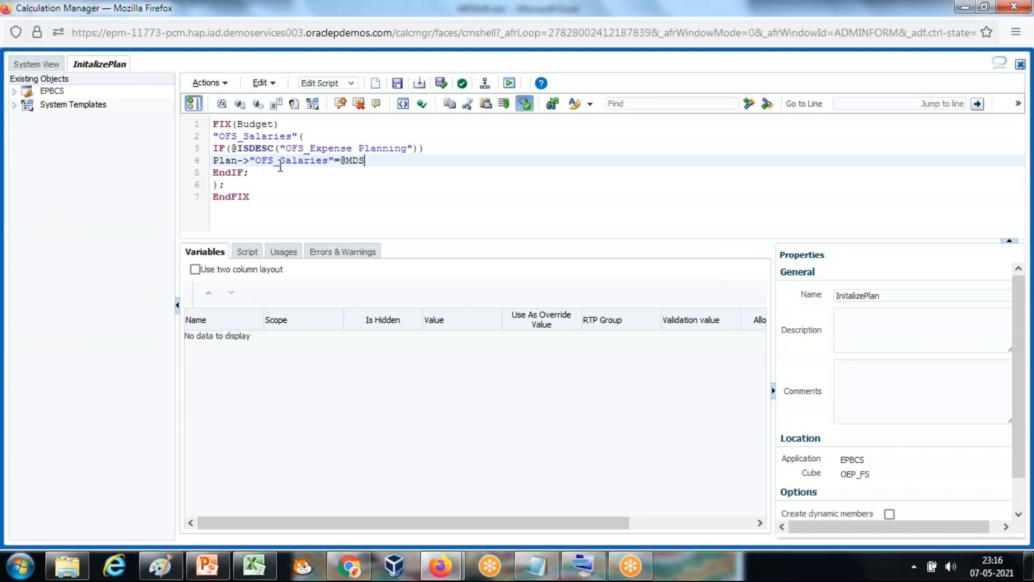
type("HIFT()")
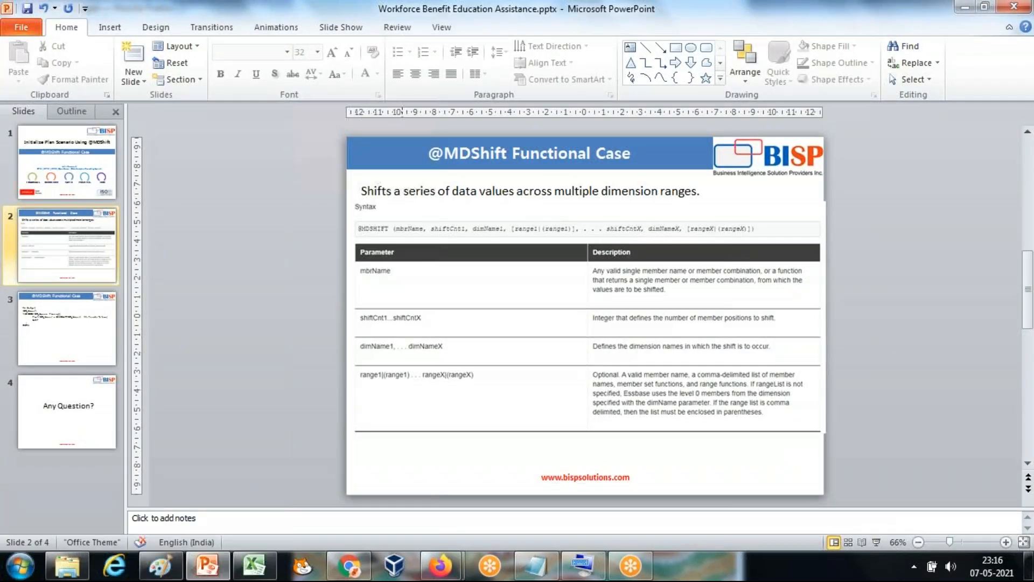
mouse_move(854, 285)
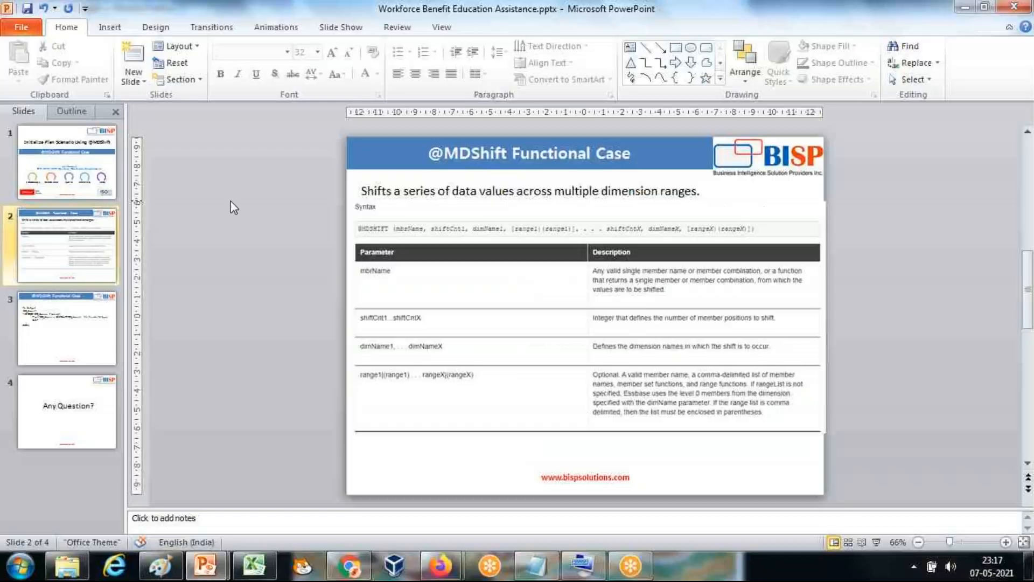
left_click(439, 565)
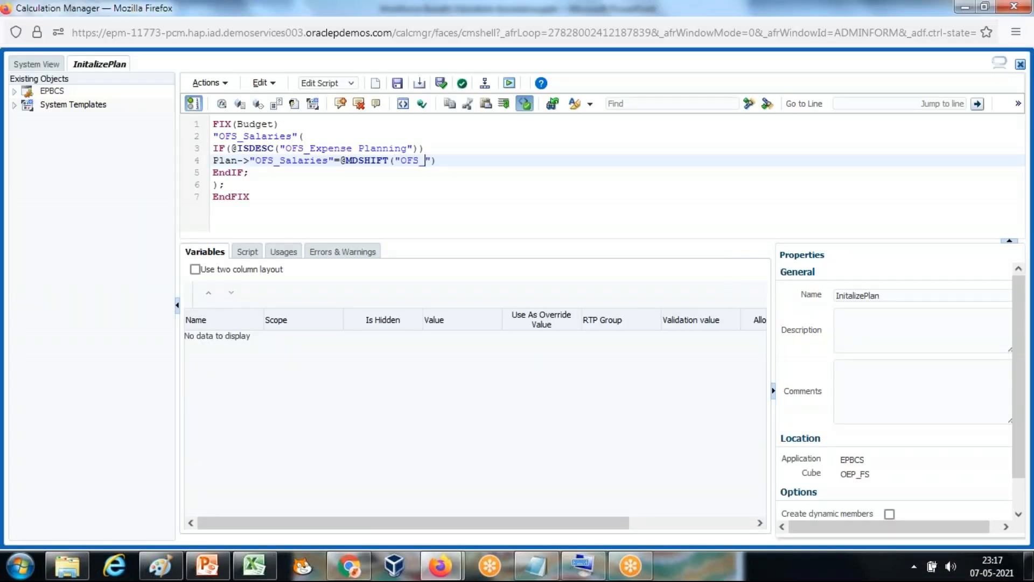
Add the arguments "OFS_Salaries", 11 and Period, checking the MDSHIFT parameter slide.
type("Salaries")
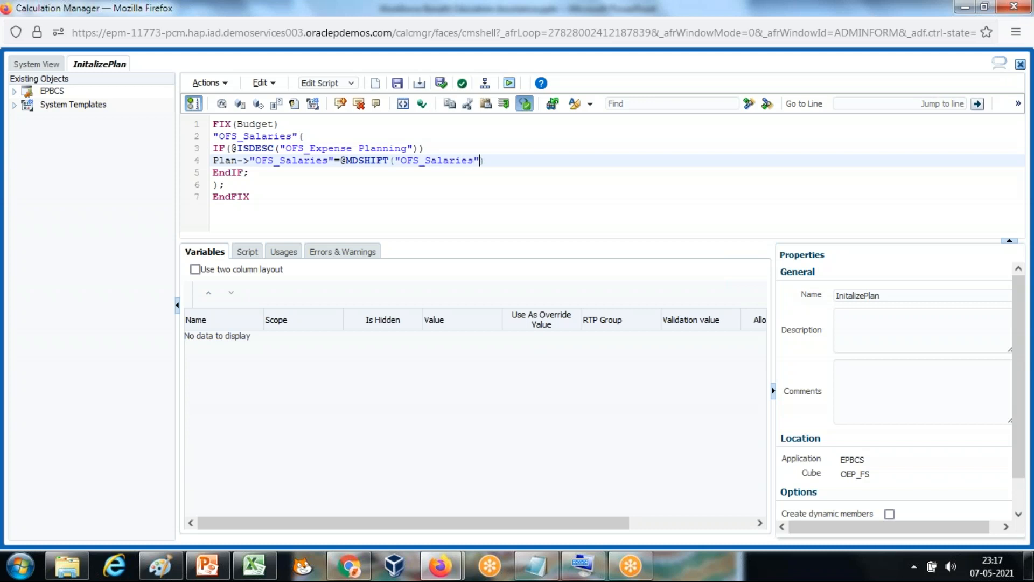
type(",")
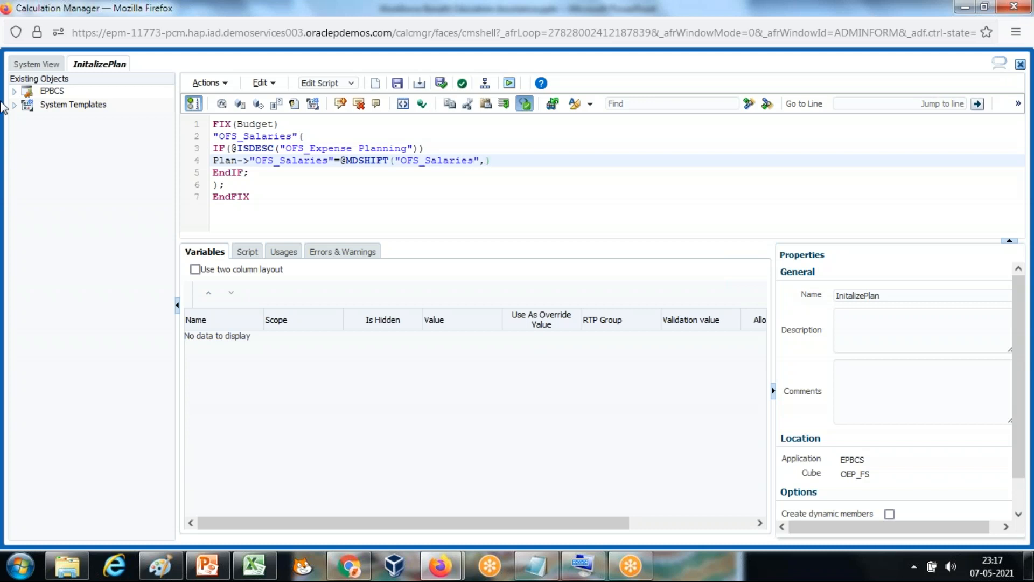
left_click(208, 565)
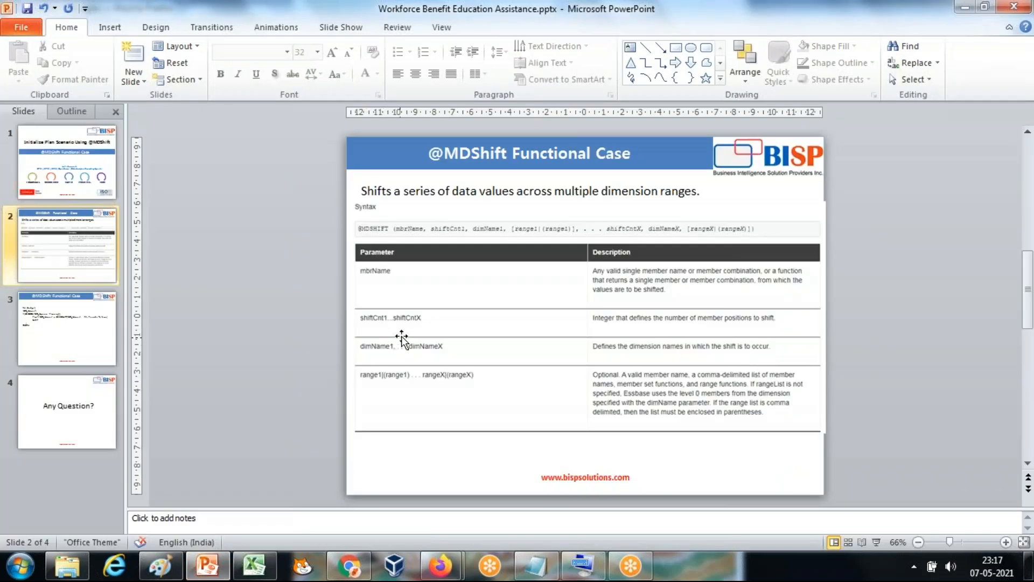
left_click(440, 565)
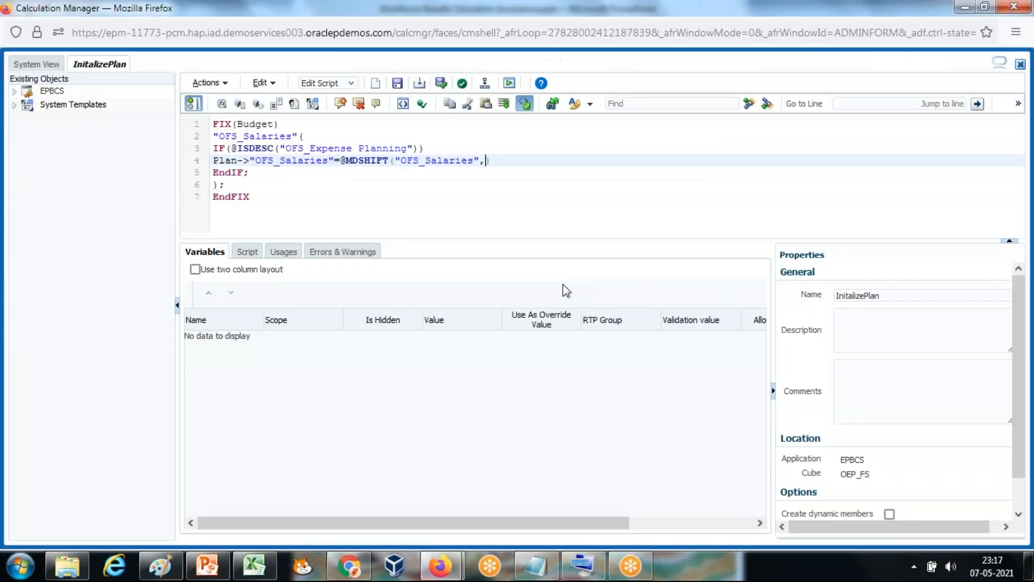
type("1")
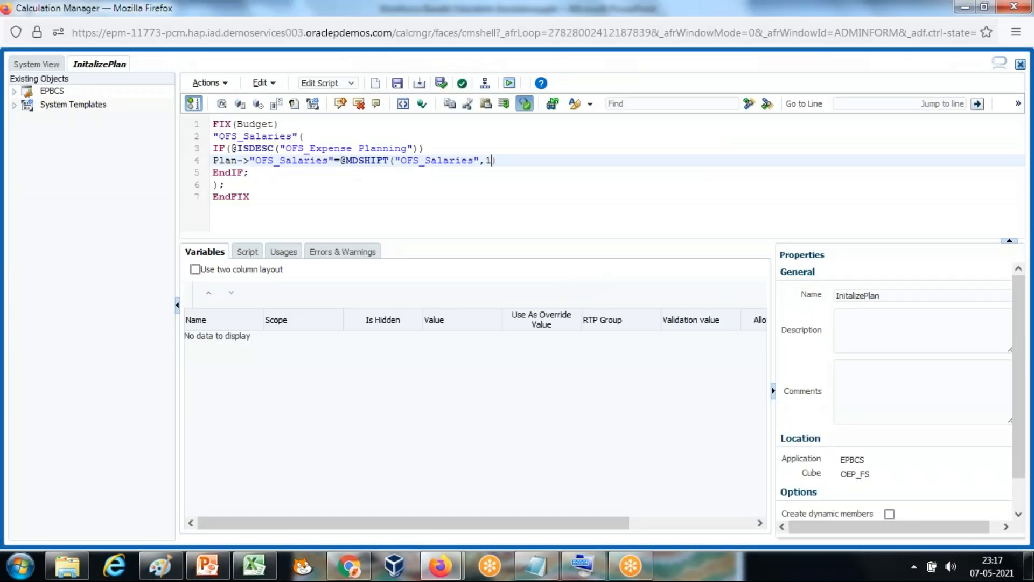
type("1,")
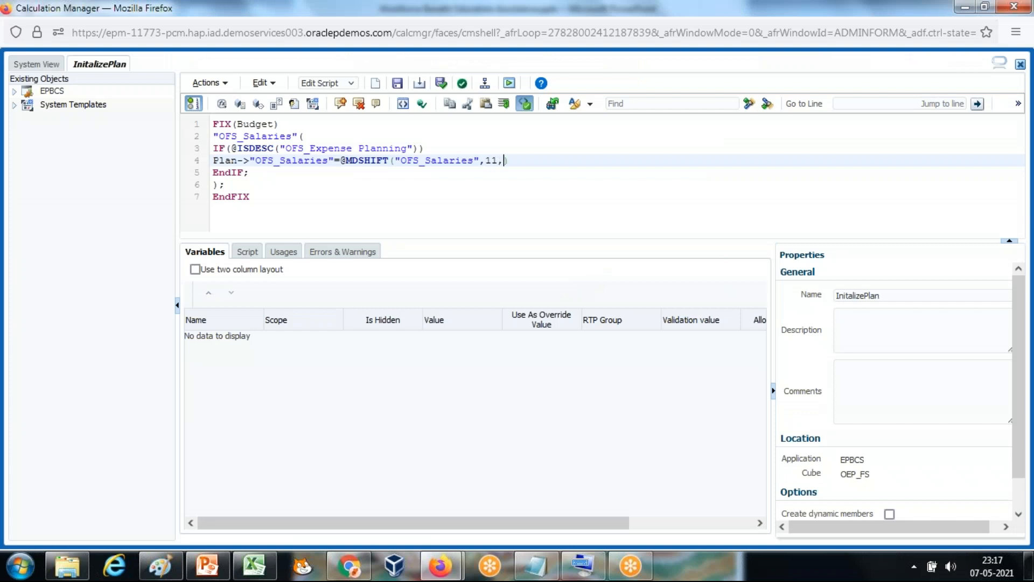
type("Per")
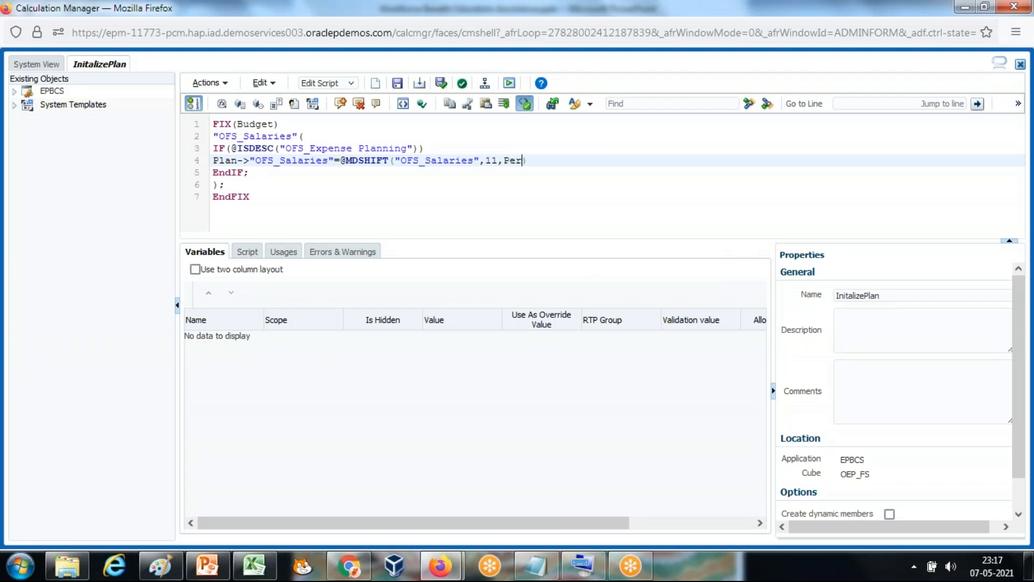
type("iod")
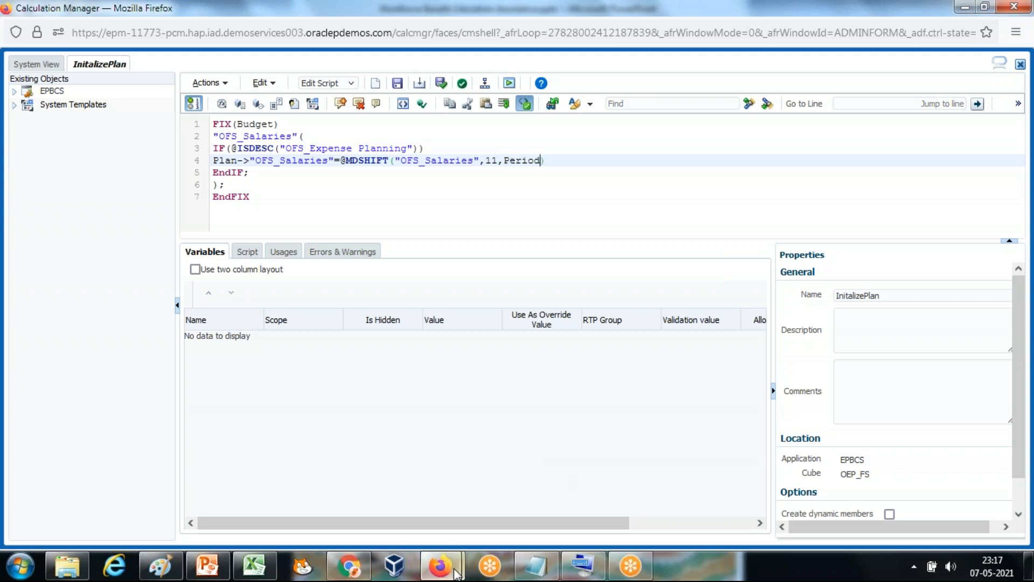
left_click(440, 565)
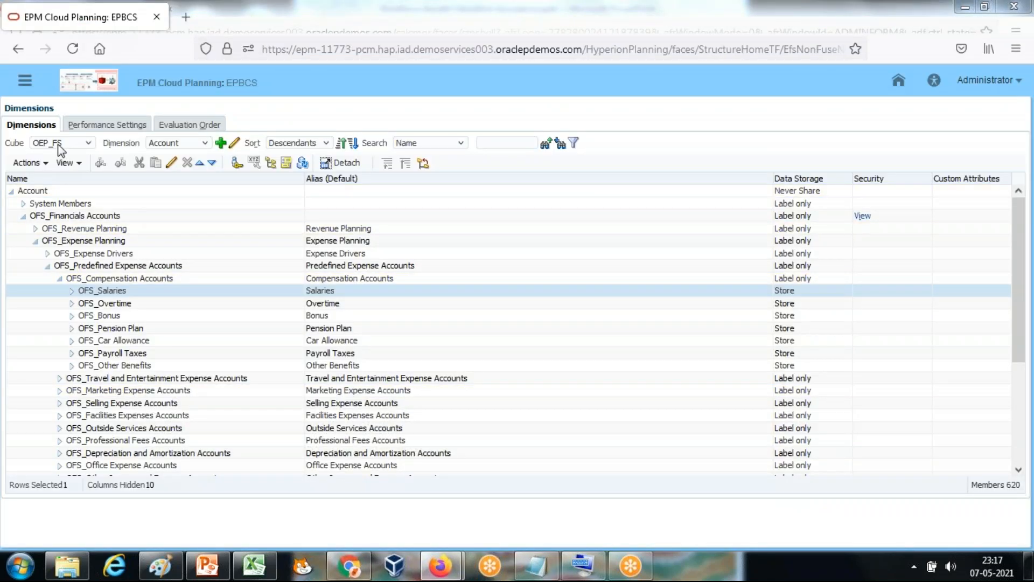
Browse the Period dimension, expanding YearTotal and Q4 to reveal Oct, Nov and Dec.
left_click(179, 142)
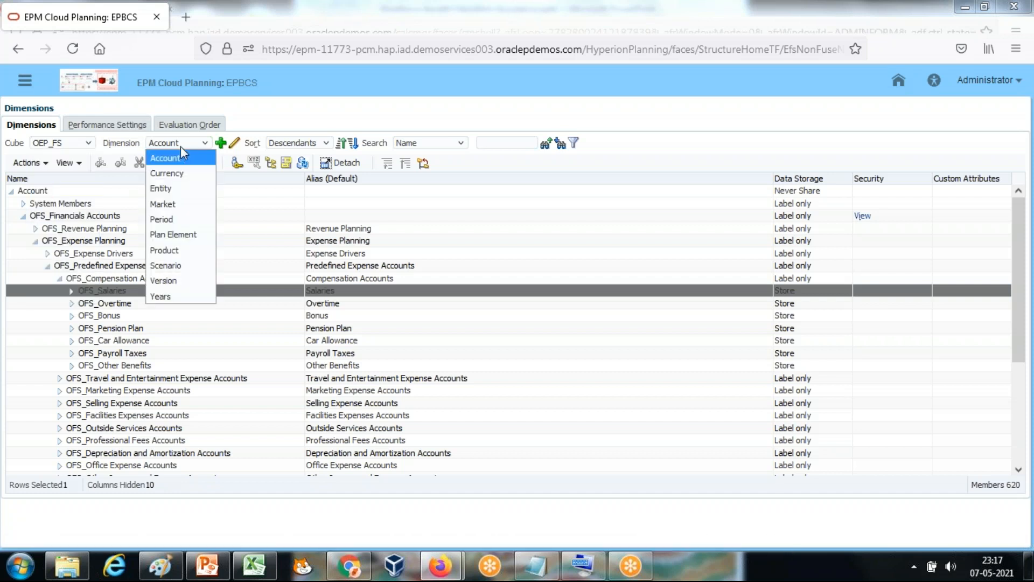
mouse_move(163, 280)
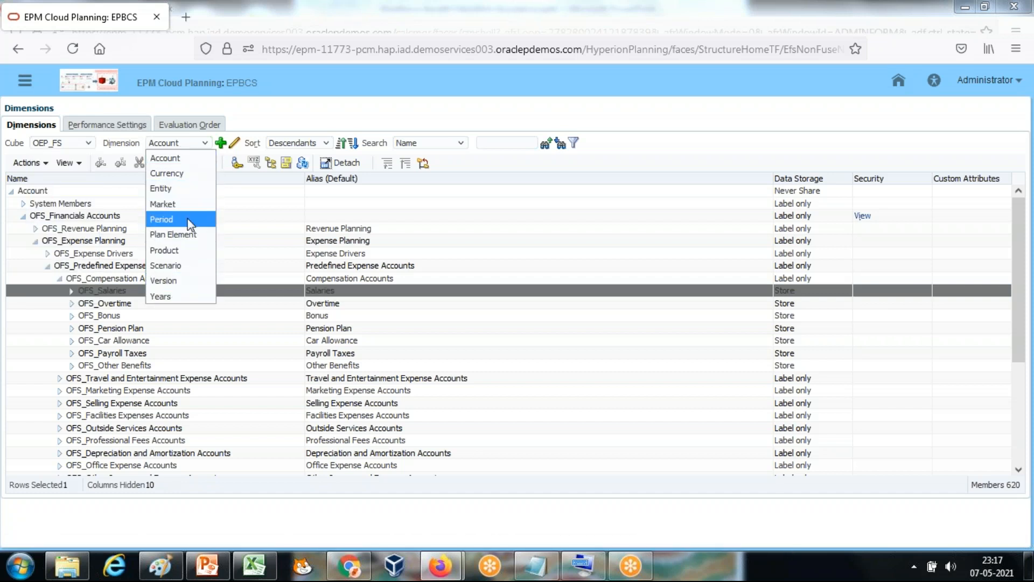
left_click(162, 220)
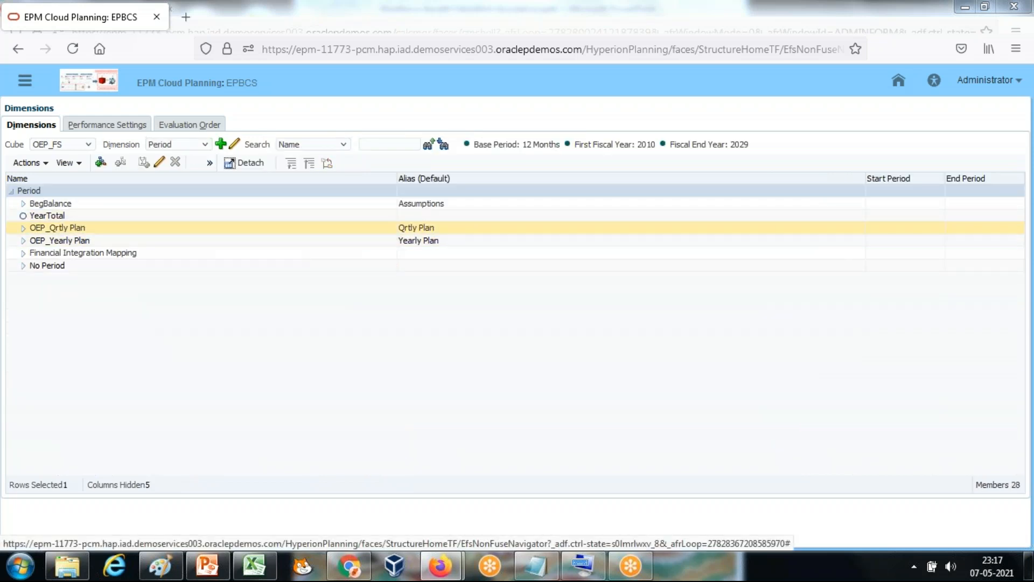
left_click(23, 215)
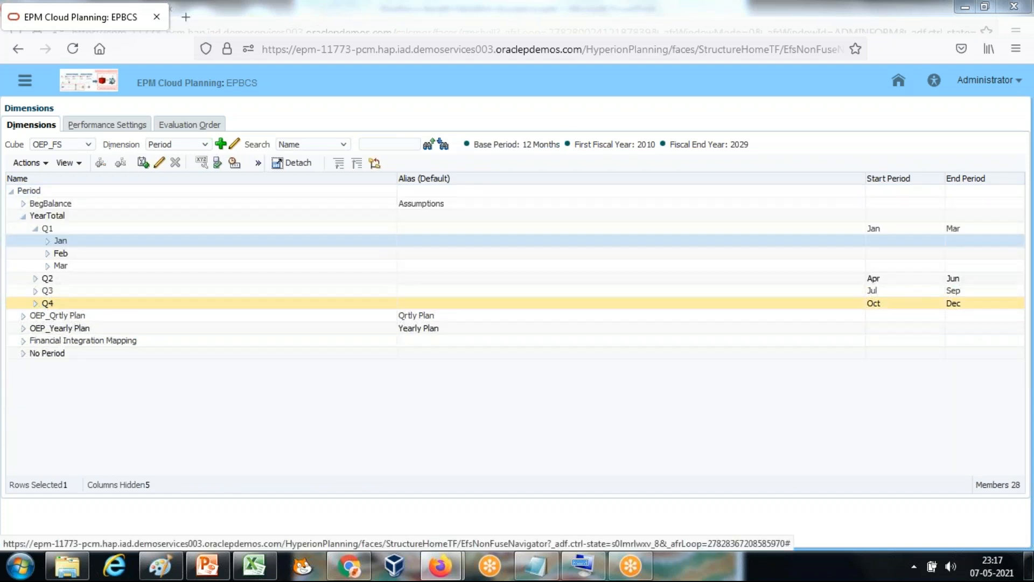
left_click(35, 303)
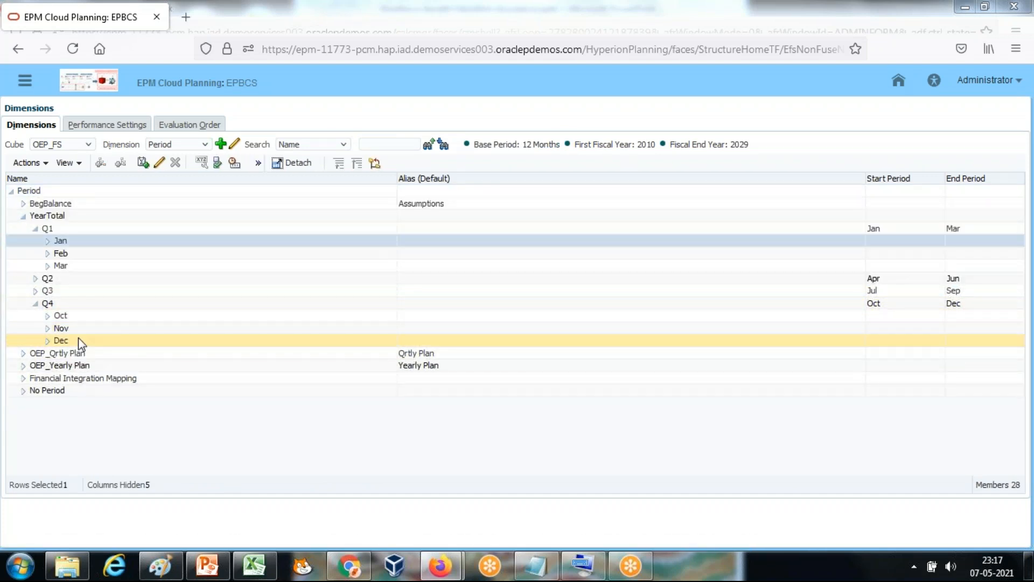
left_click(60, 253)
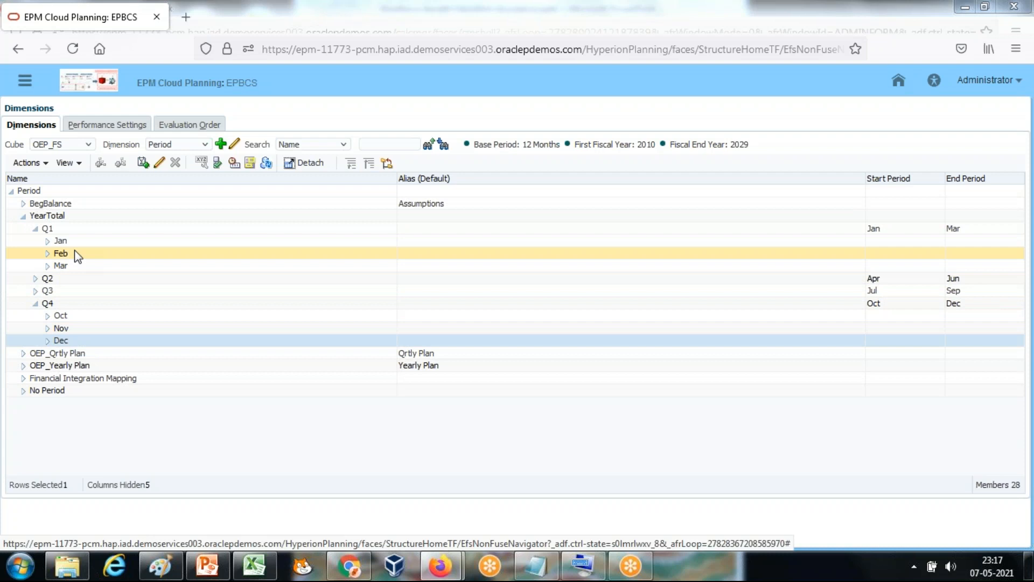
left_click(60, 241)
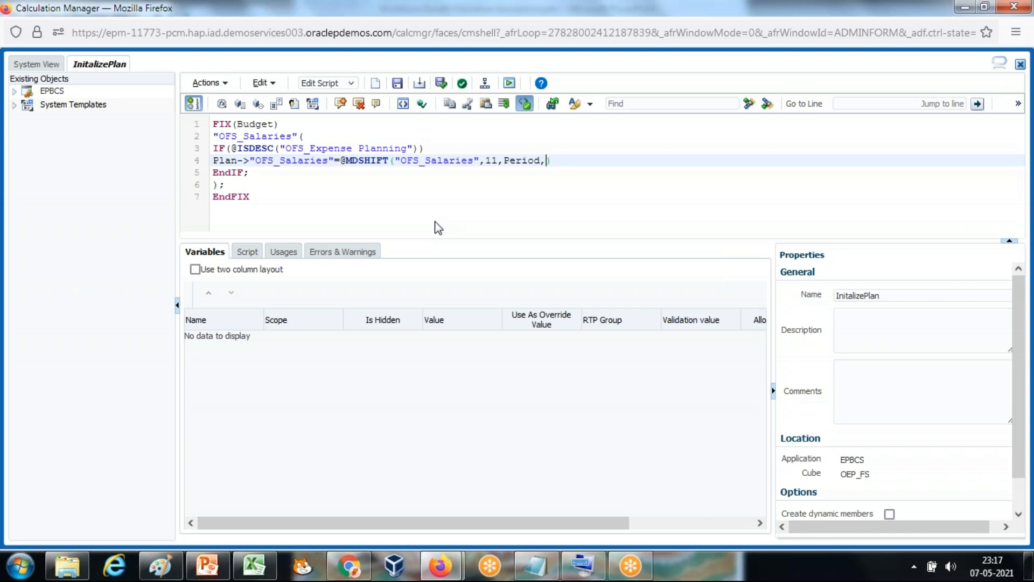
Append the year shift arguments so line 4 ends with ,, -1, Years,);.
type(",")
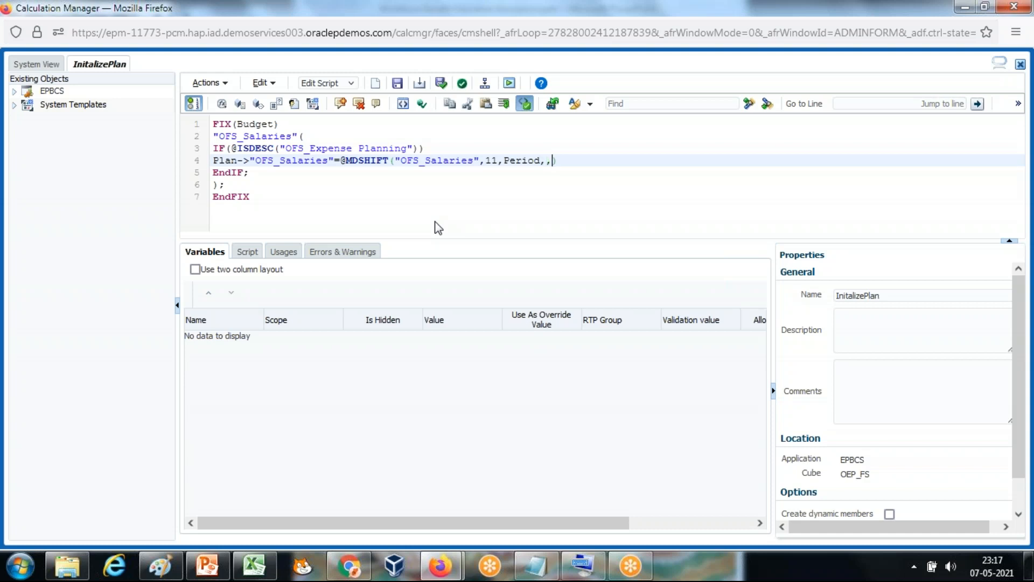
type("-1)")
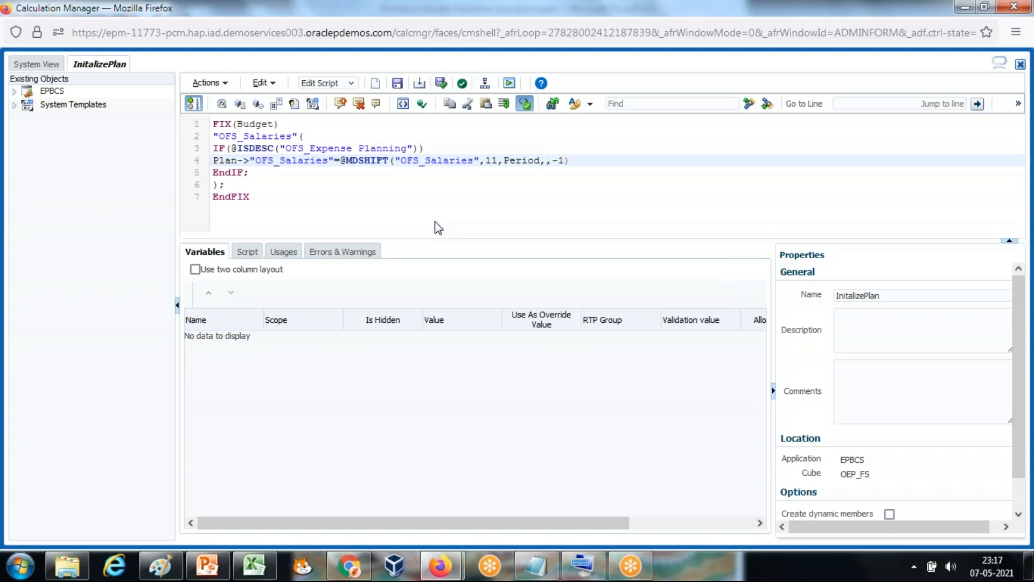
type("Years")
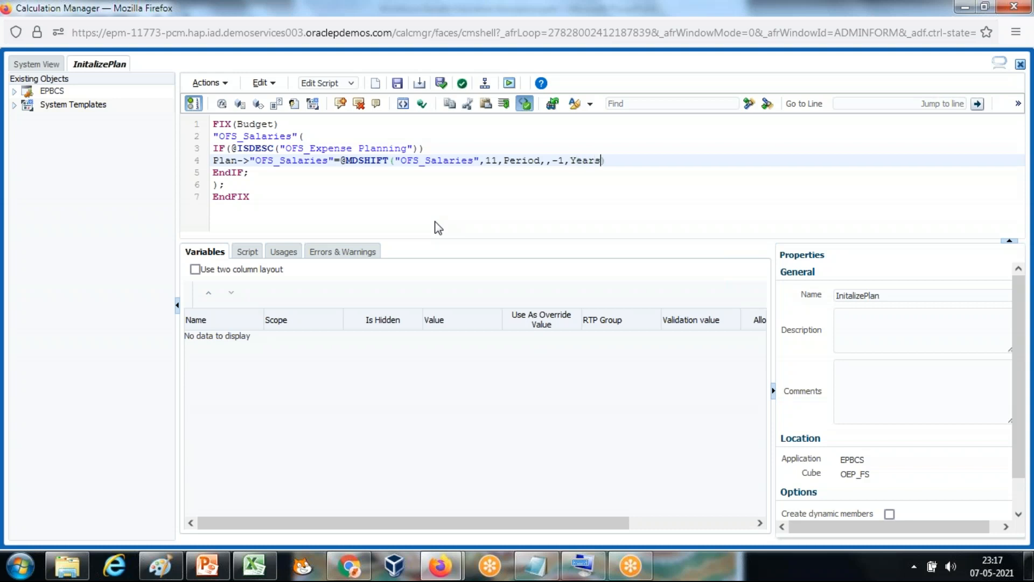
type(",")
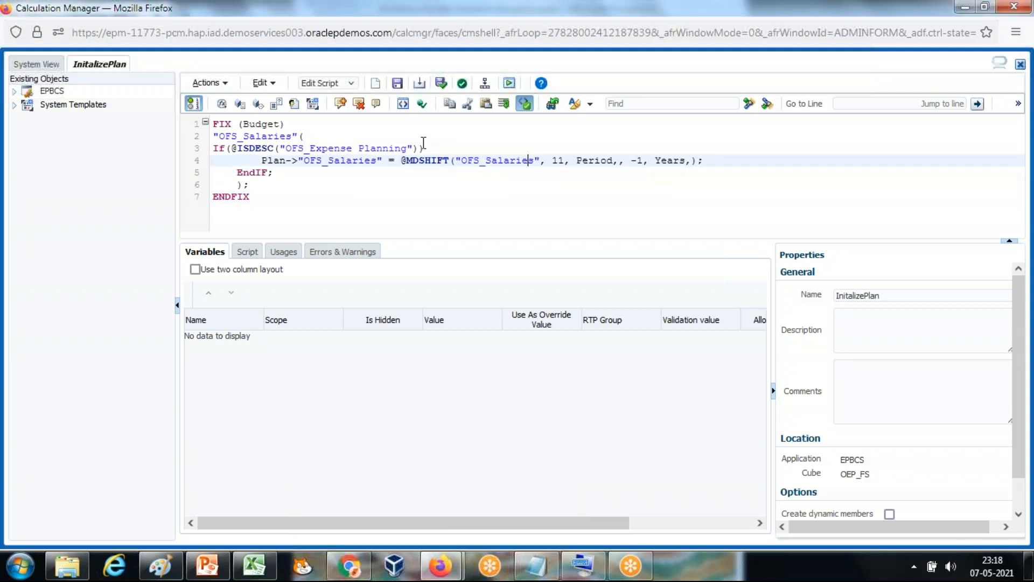
Validate, save and deploy InitalizePlan to Planning, acknowledging each success message.
left_click(439, 82)
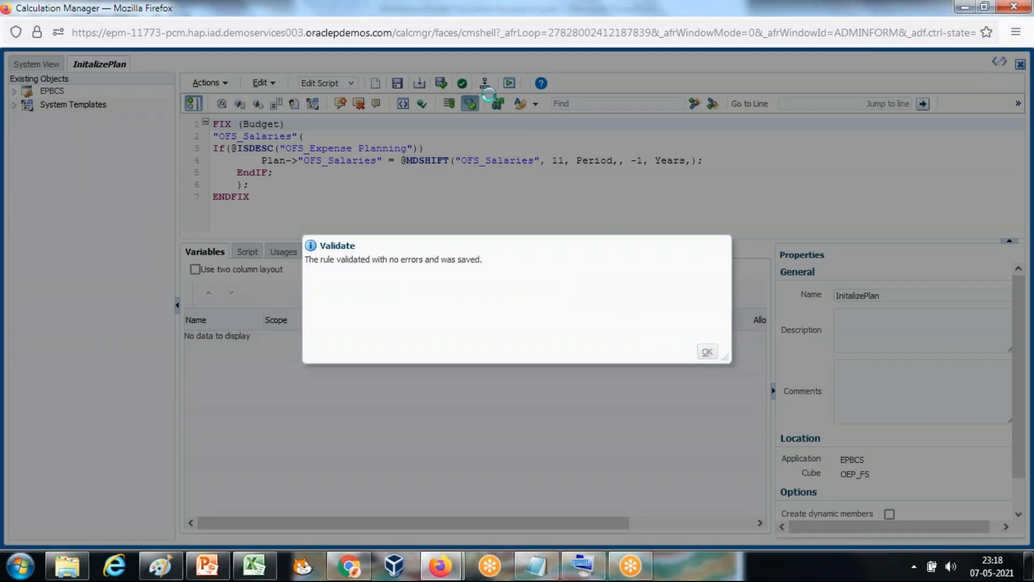
left_click(706, 351)
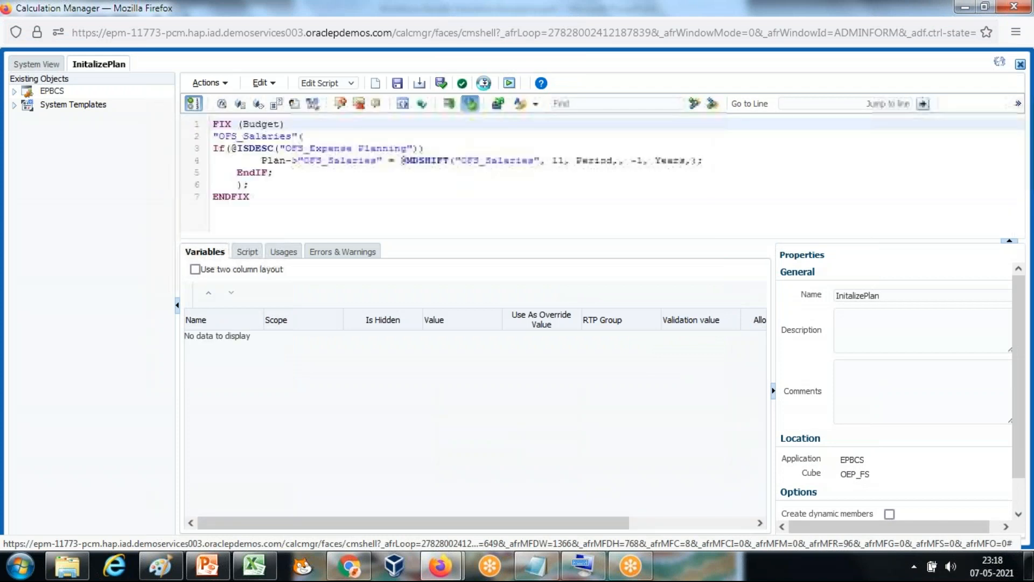
left_click(484, 82)
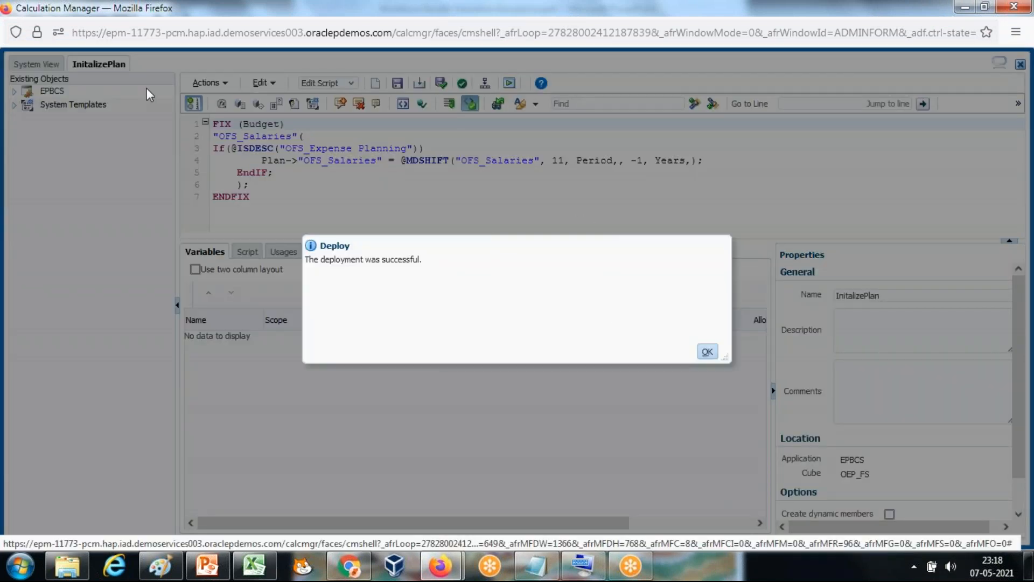
left_click(705, 351)
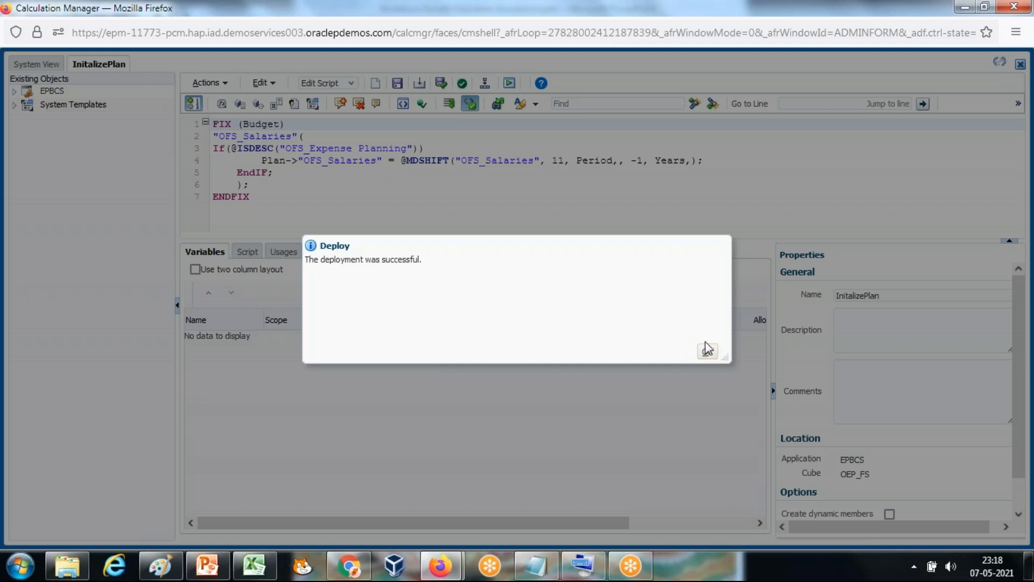
left_click(707, 350)
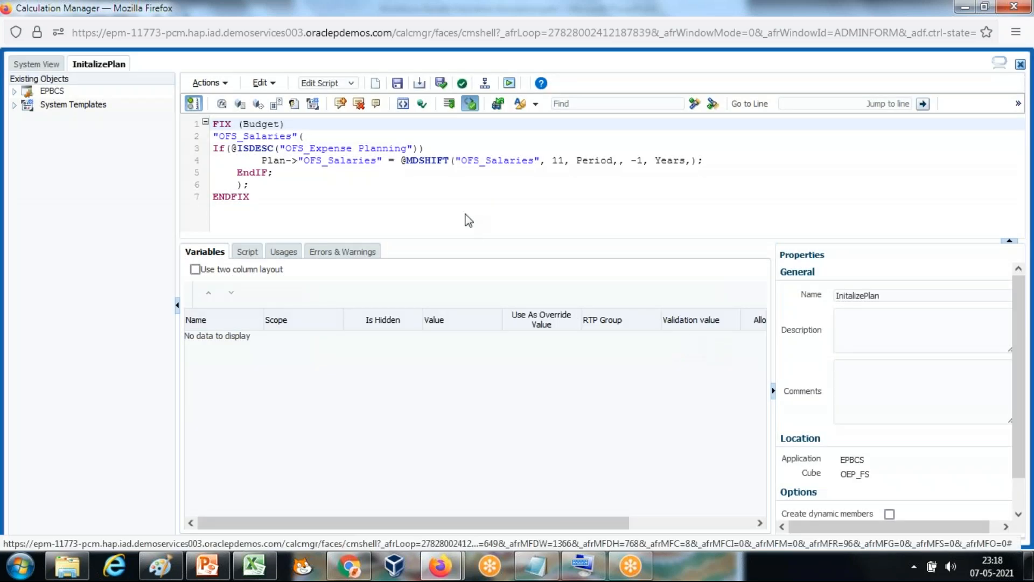
mouse_move(467, 217)
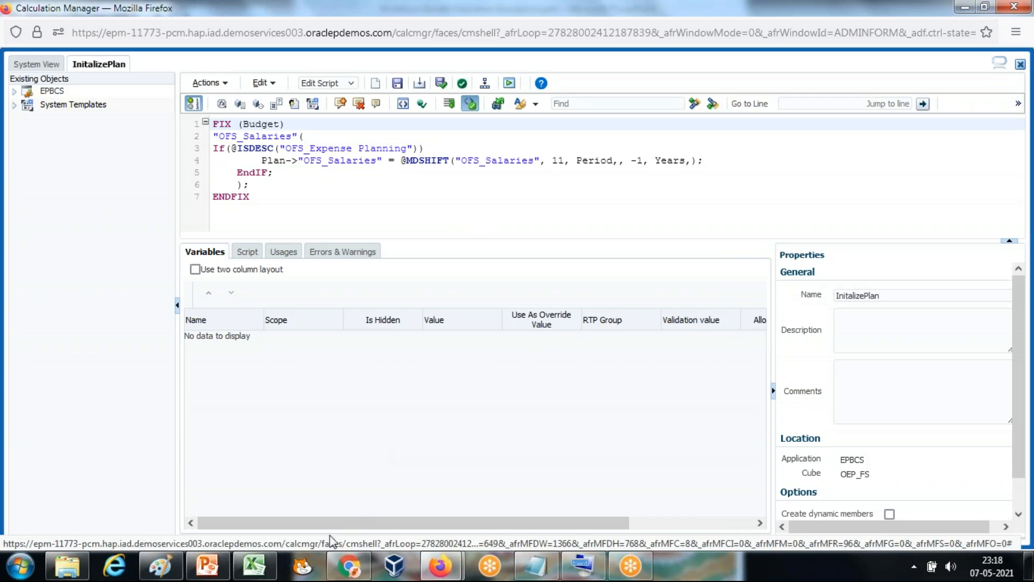
mouse_move(255, 566)
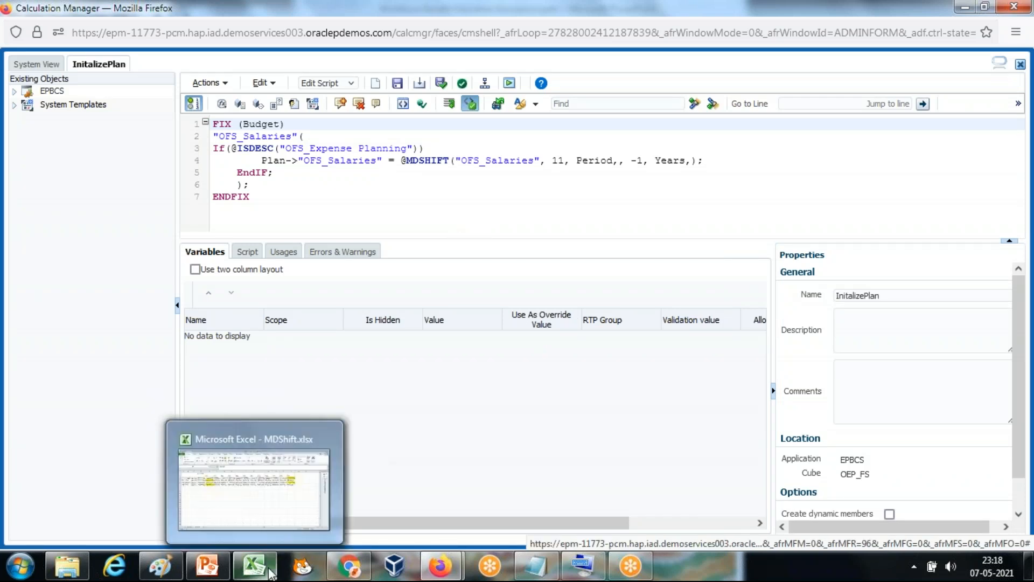
Enter 6003000 as a December Budget salaries value in the MDShift workbook.
left_click(255, 565)
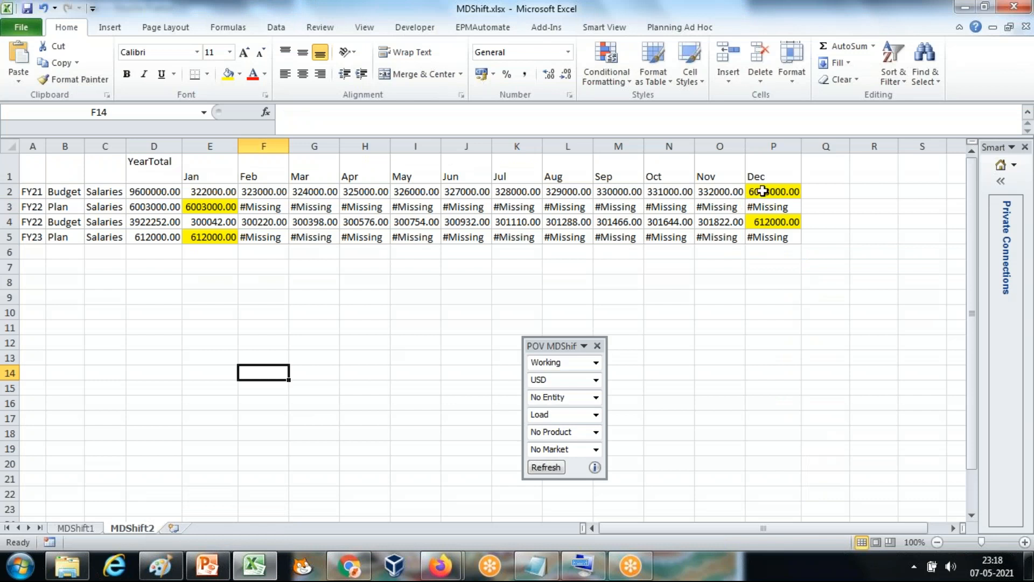
type("6003000")
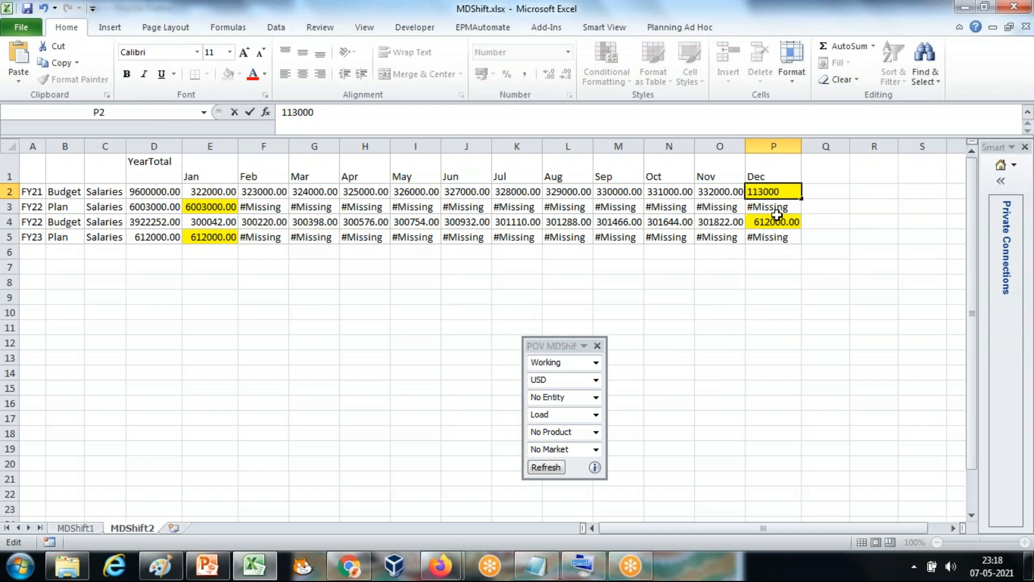
left_click(770, 221)
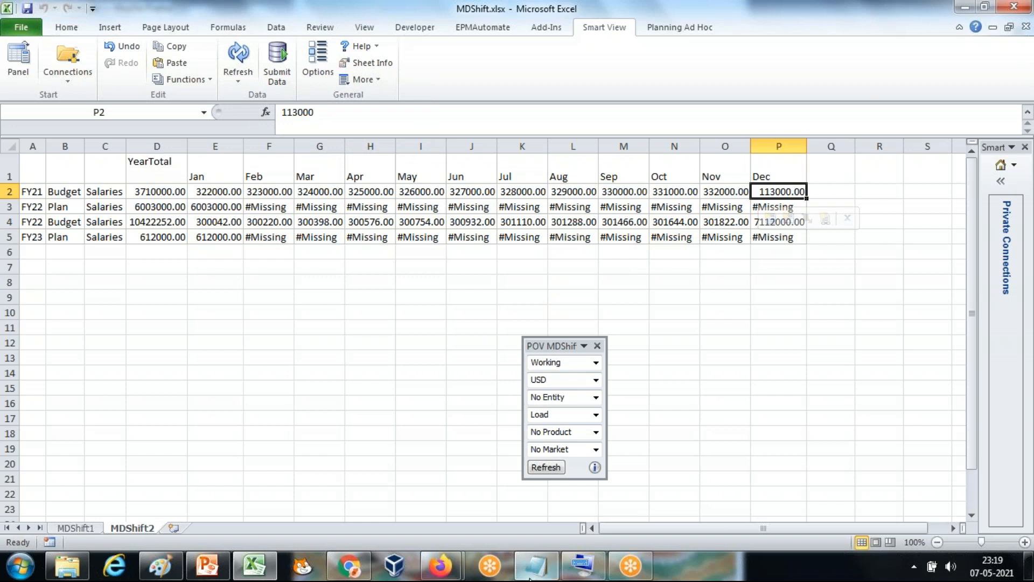
mouse_move(441, 565)
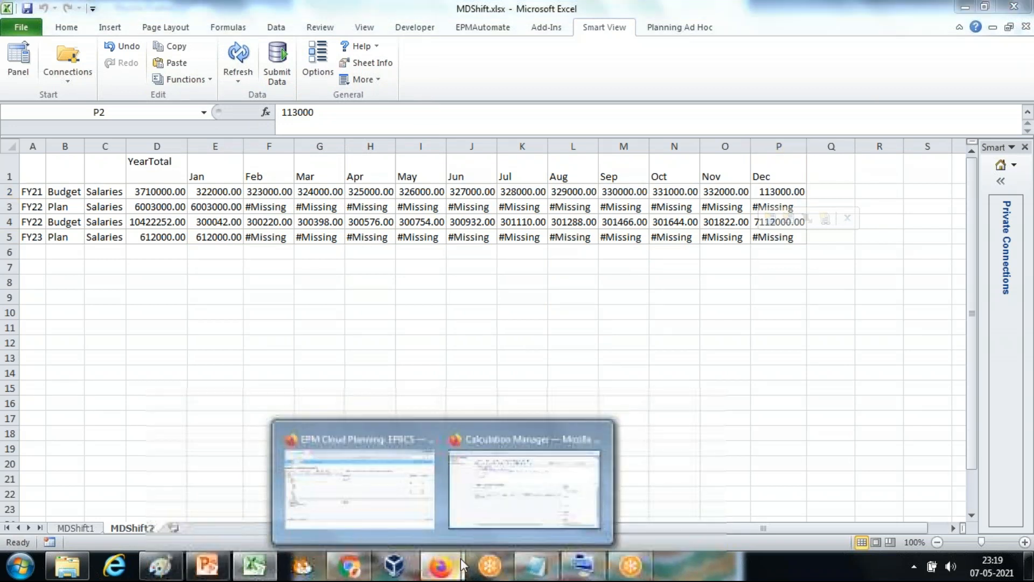
left_click(522, 484)
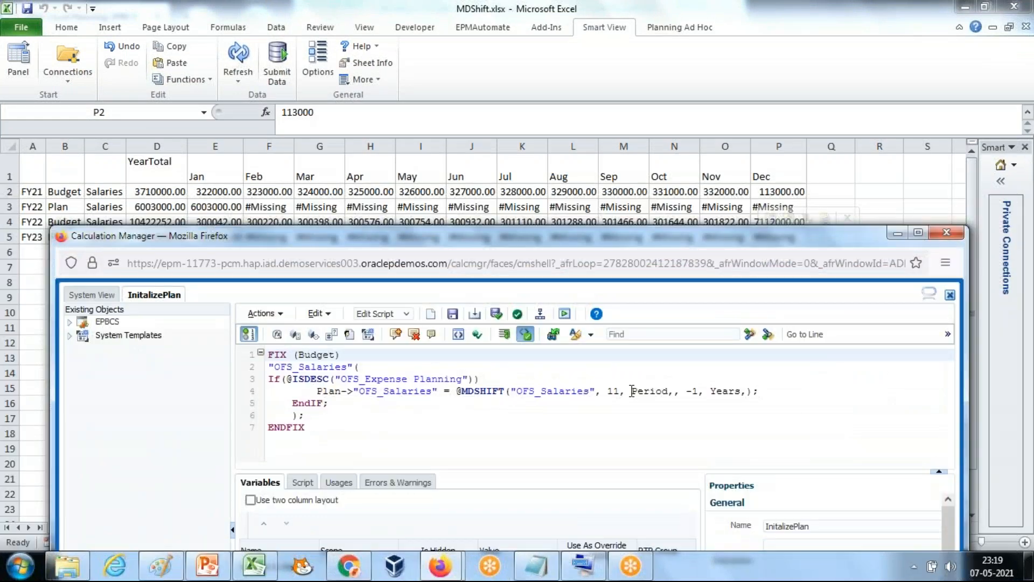
left_click(687, 391)
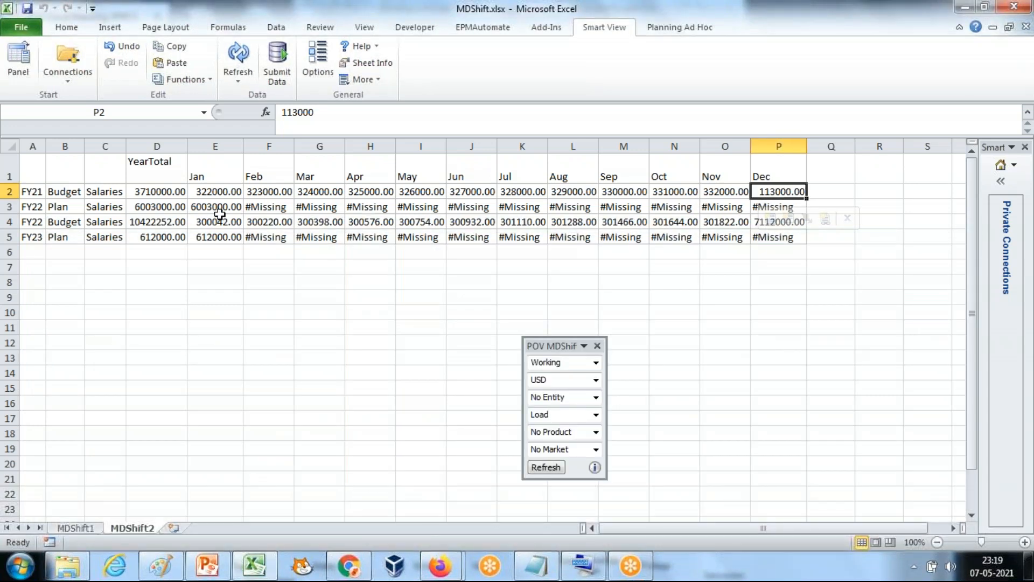
Select E3 and P4, resubmit the salaries grid, and show the Planning Ad Hoc commands.
left_click(215, 206)
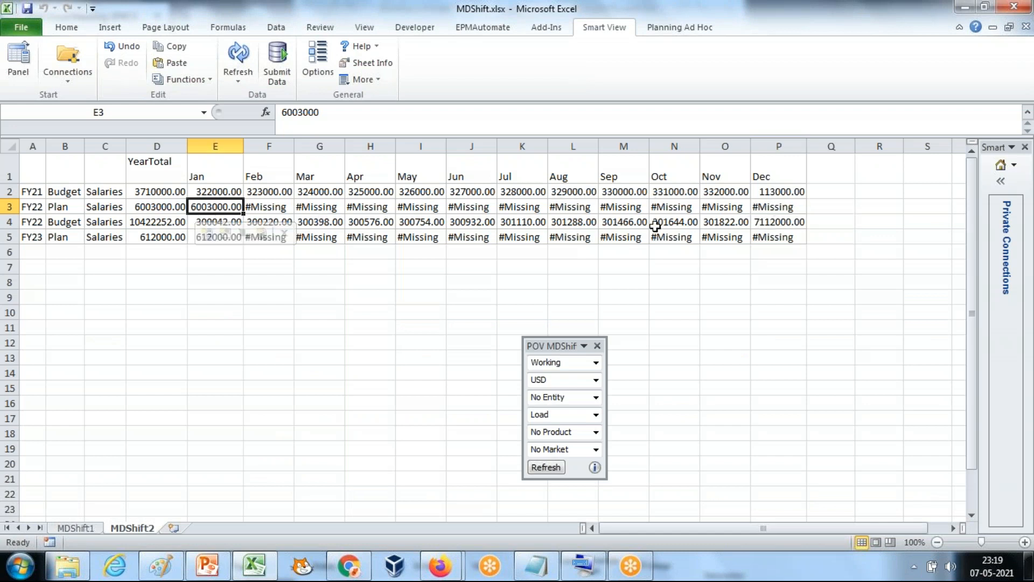
left_click(778, 221)
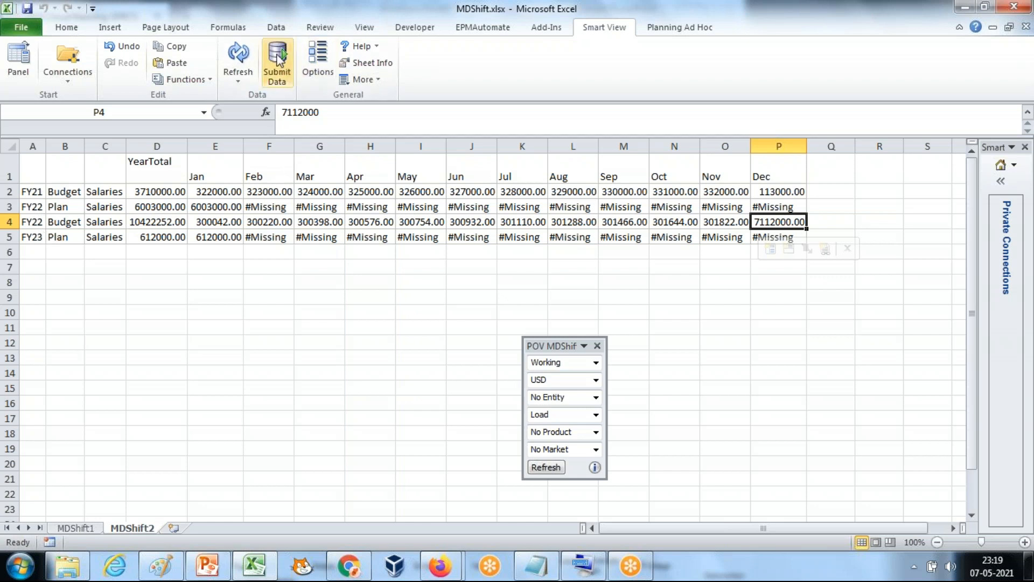
left_click(276, 60)
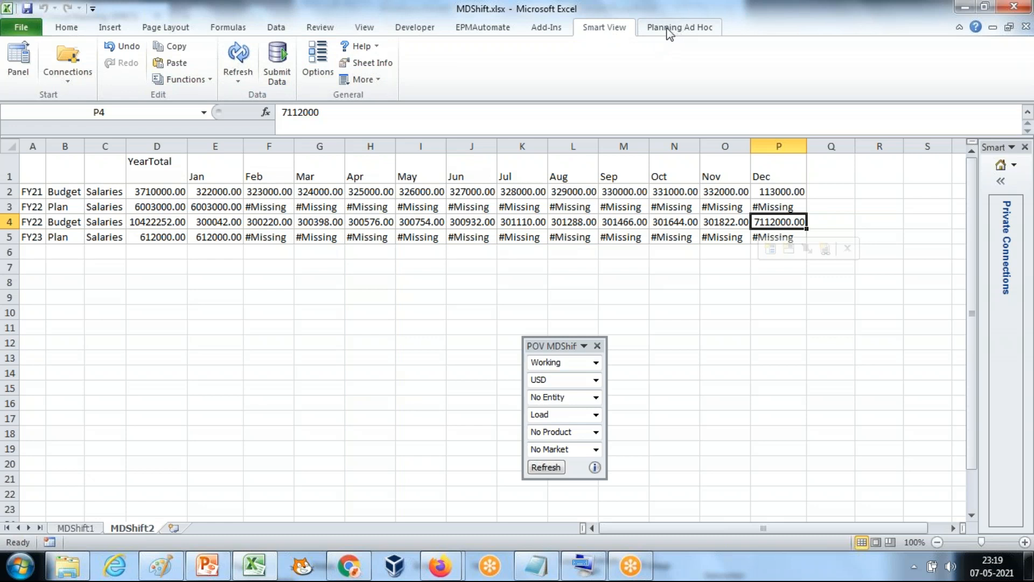
left_click(679, 27)
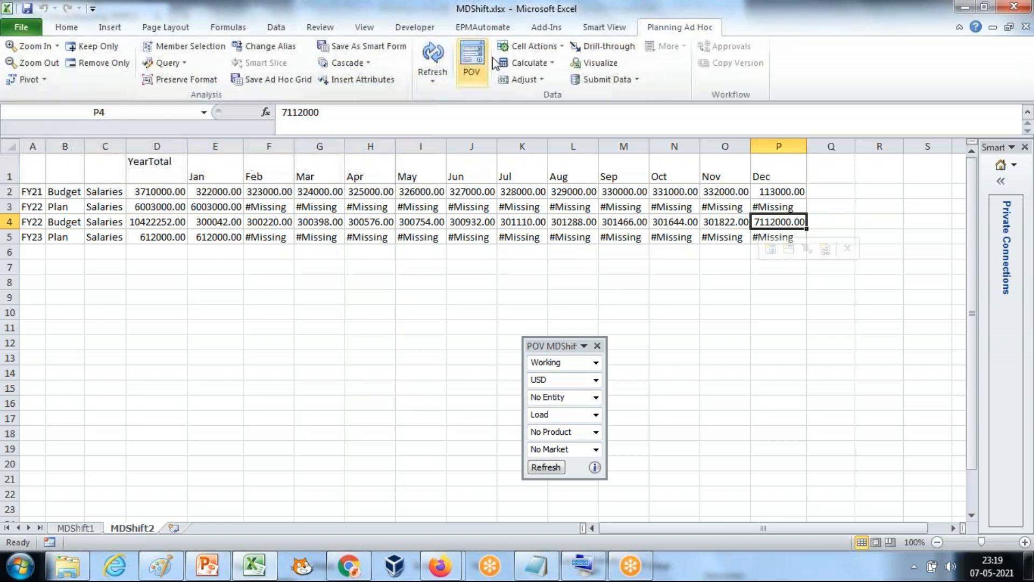
Launch InitalizePlan from the OEP_FS Business Rules list and confirm it completed.
left_click(526, 62)
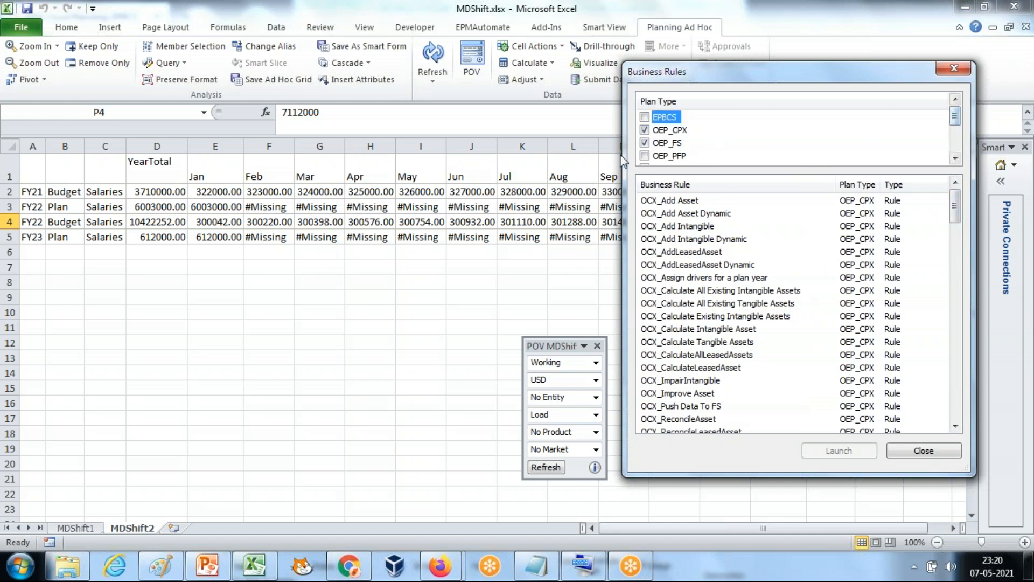
left_click(645, 129)
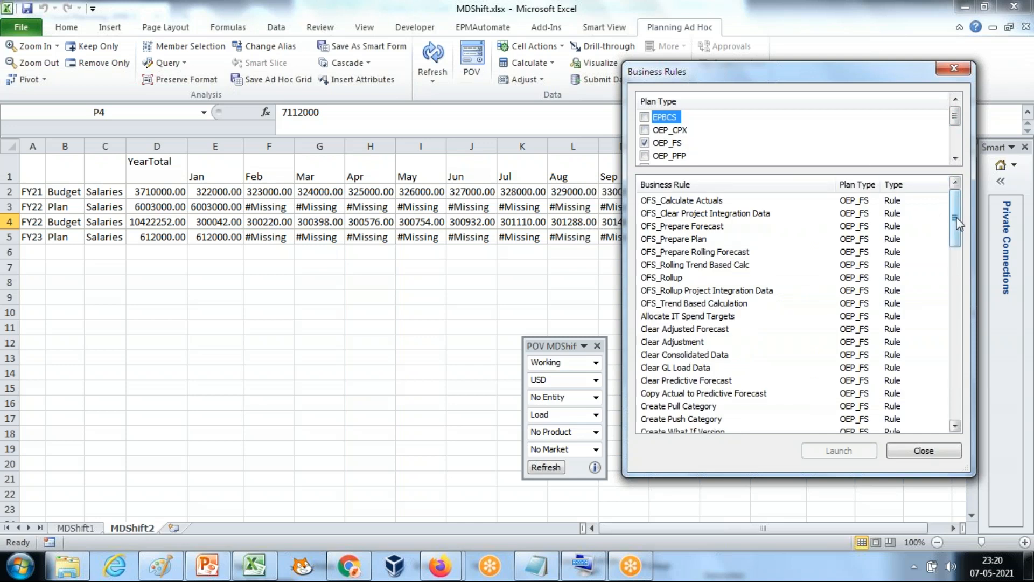
left_click_drag(954, 224, 955, 264)
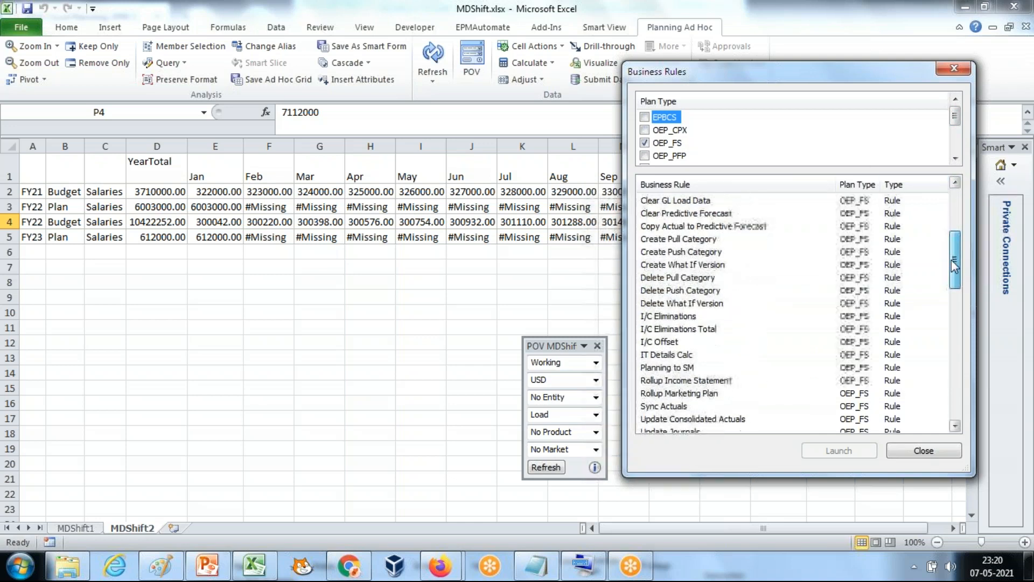
scroll("down", 3)
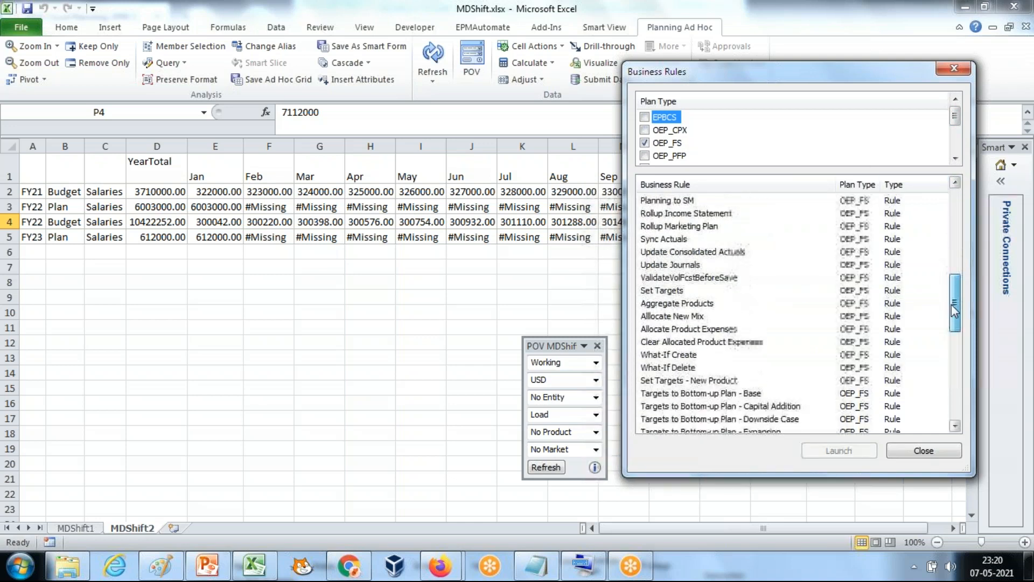
scroll("down", 3)
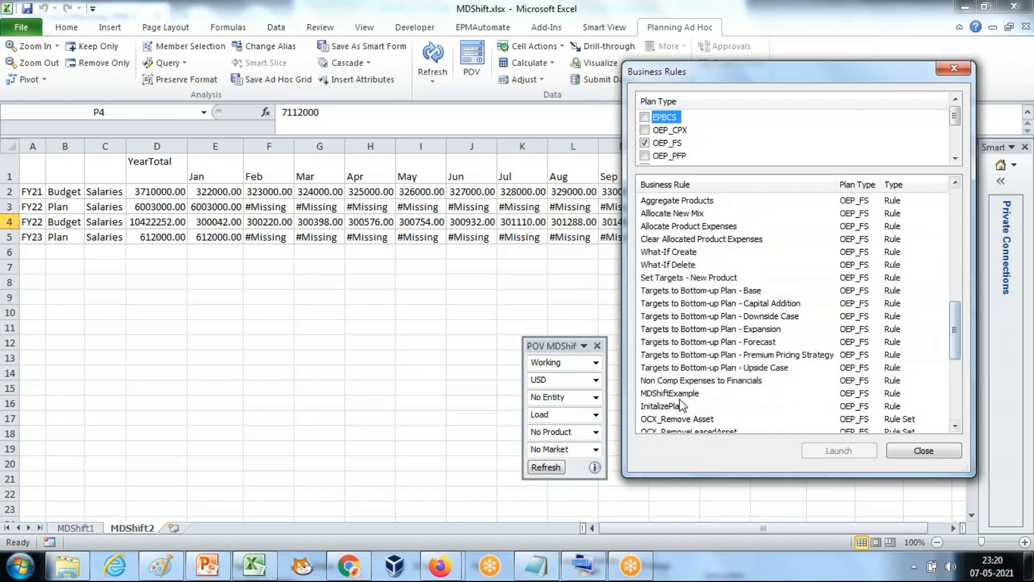
left_click(838, 451)
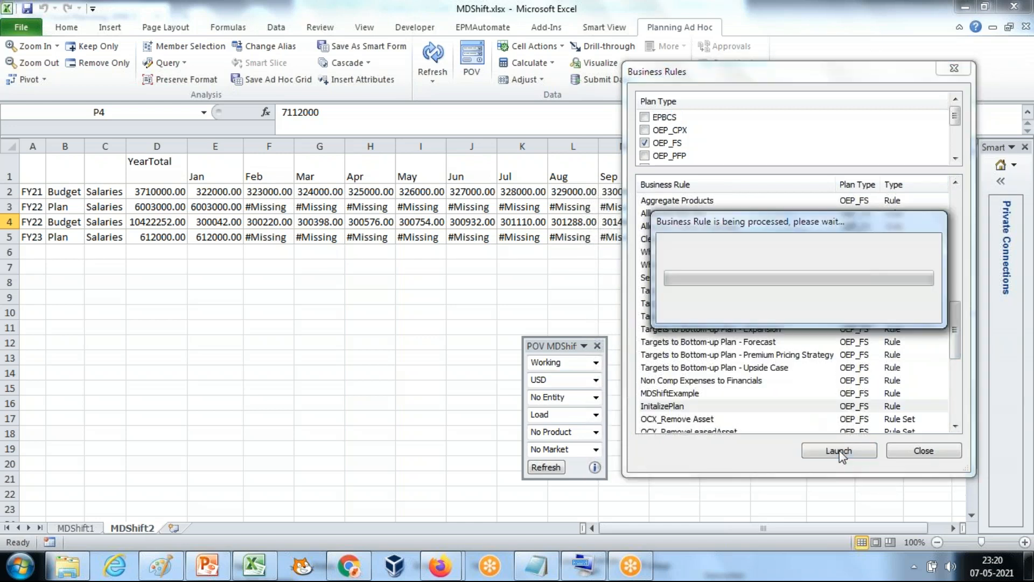
left_click(838, 451)
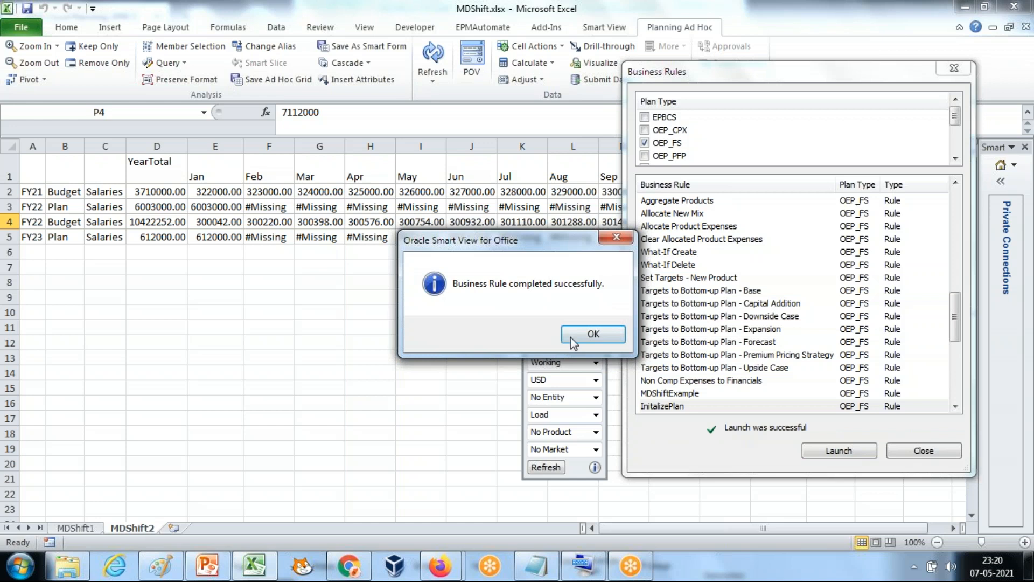
left_click(591, 334)
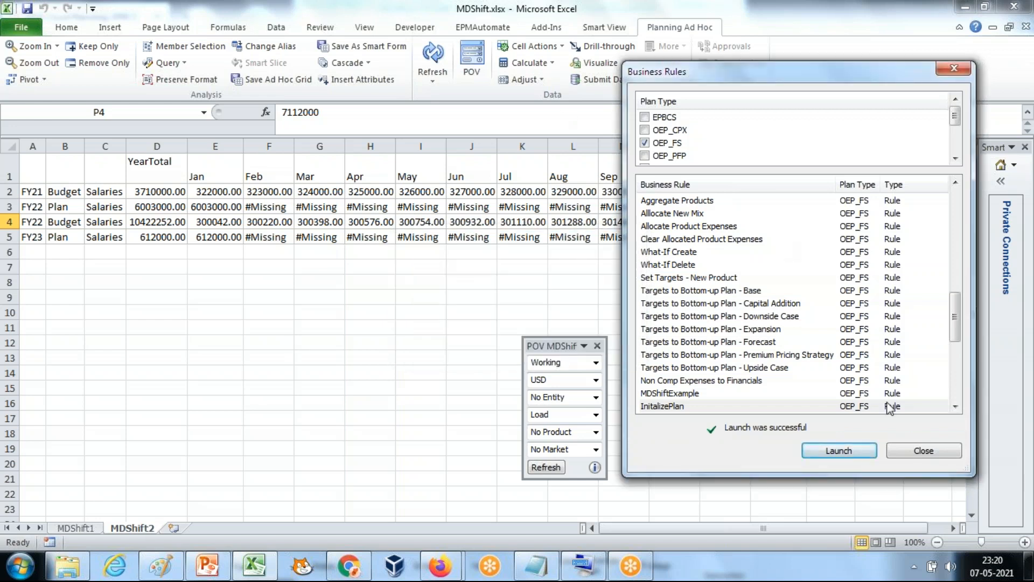
Close Business Rules and fill cells P2, E3, P4 and E5 yellow.
left_click(922, 450)
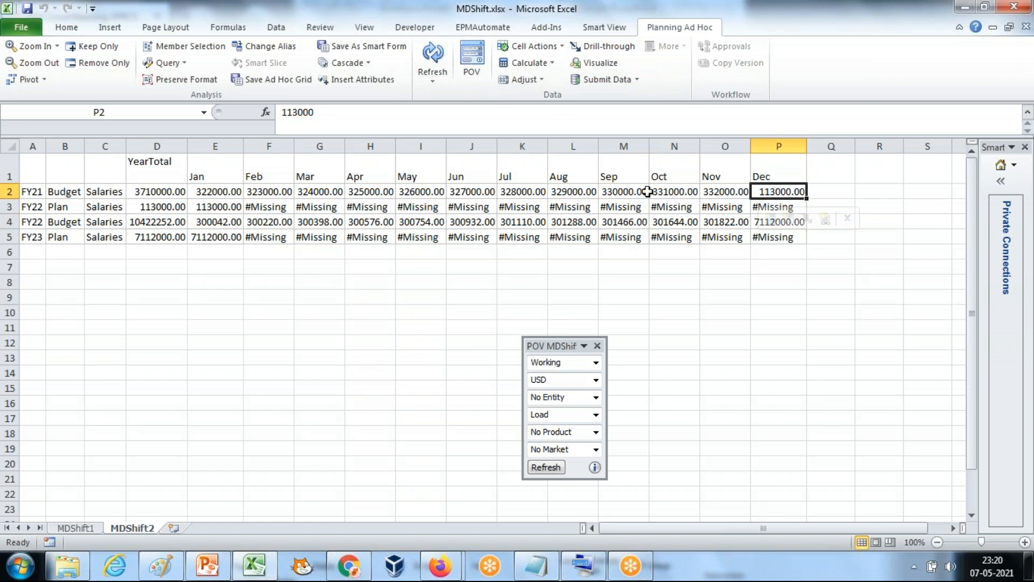
left_click(214, 206)
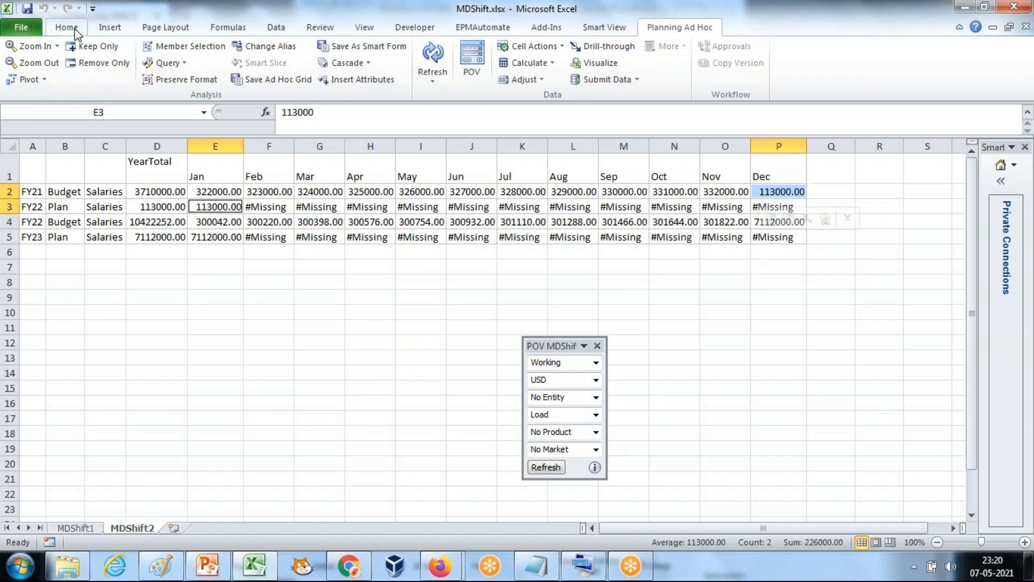
left_click(66, 27)
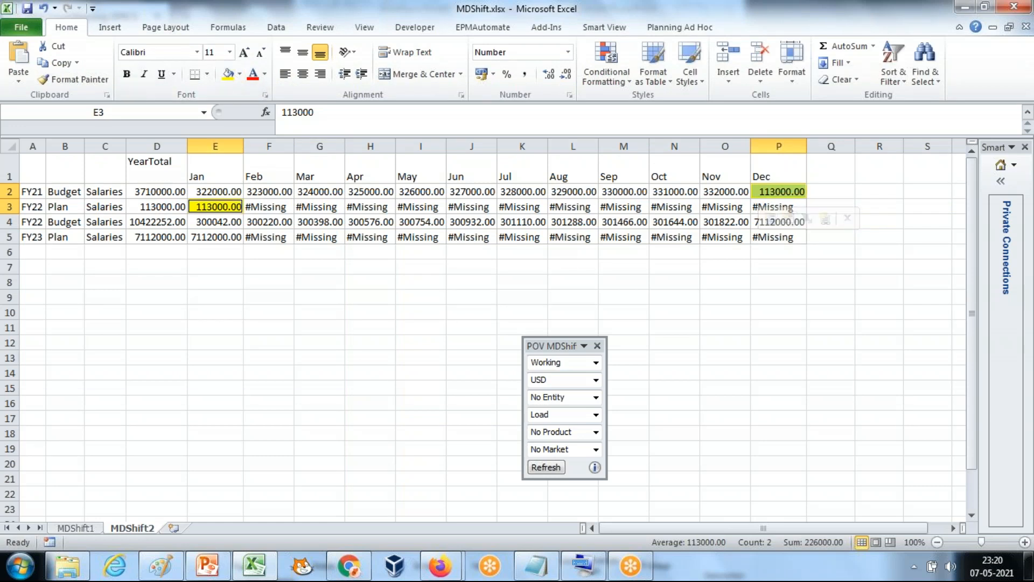
left_click(778, 222)
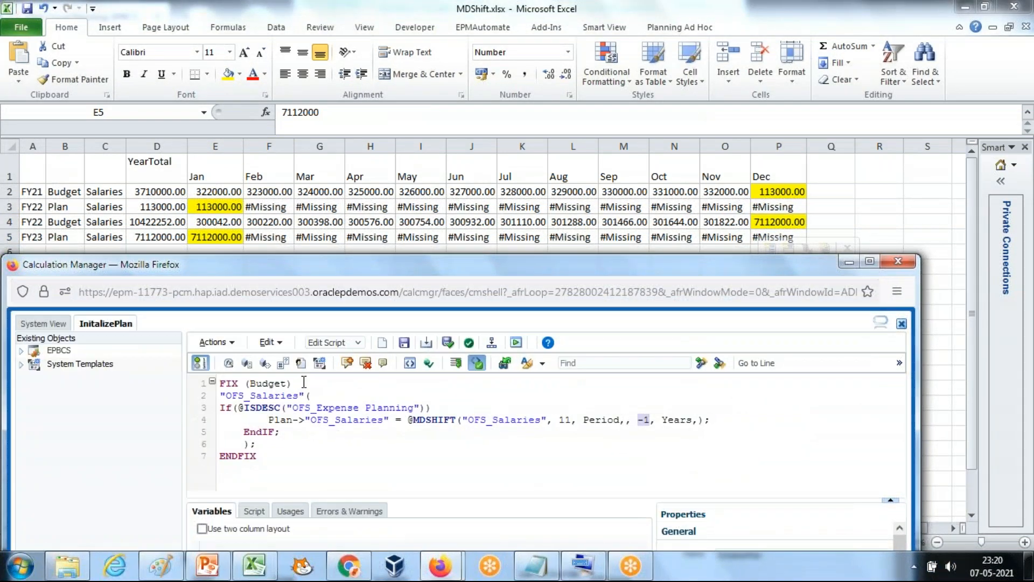
Highlight the FIX(Budget) line in the InitalizePlan script.
double_click(254, 383)
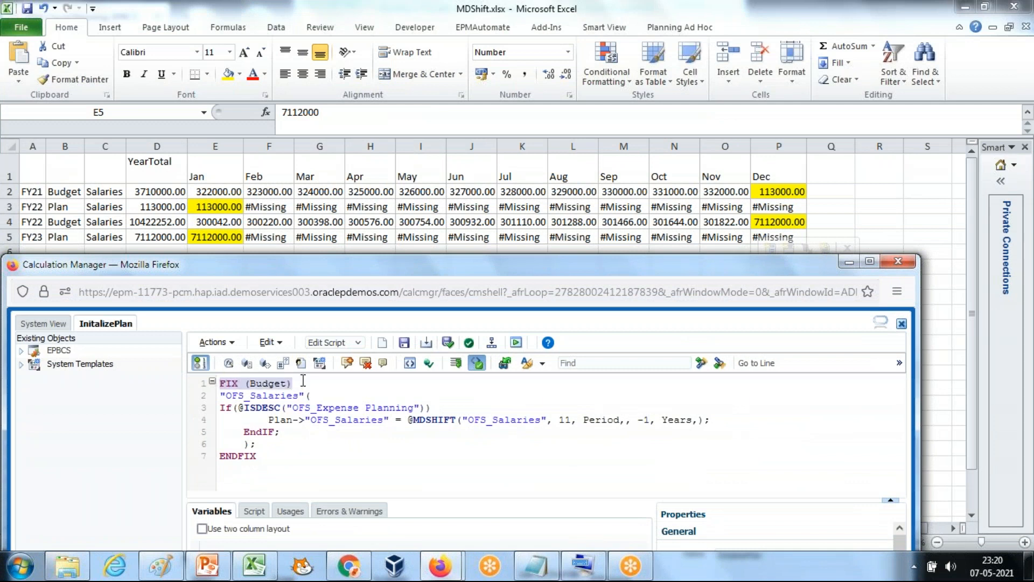
mouse_move(335, 385)
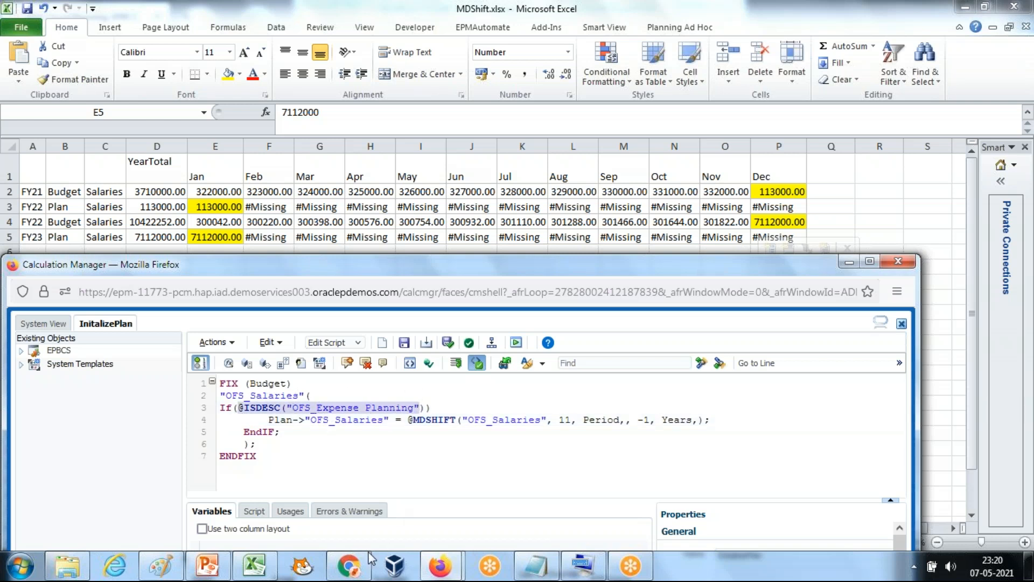
mouse_move(440, 564)
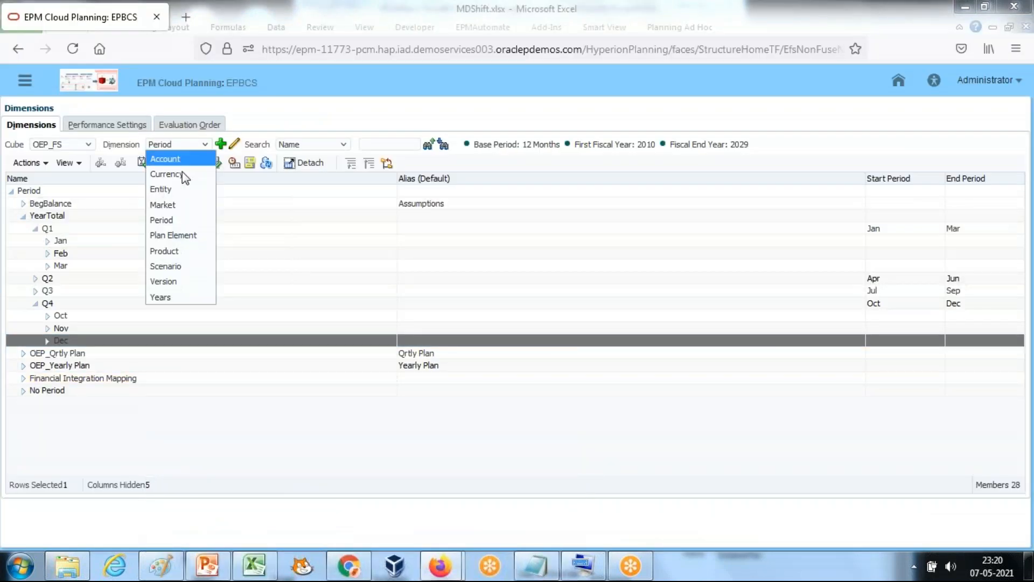
Switch the dimension to Account and expand OFS_Financials Accounts down to OFS_Compensation Accounts.
left_click(165, 158)
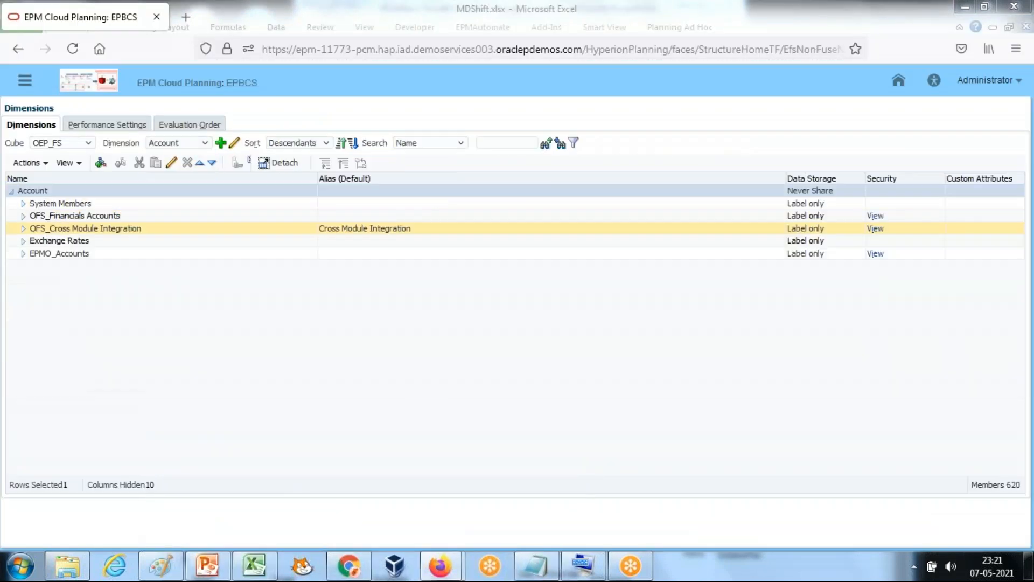
left_click(74, 215)
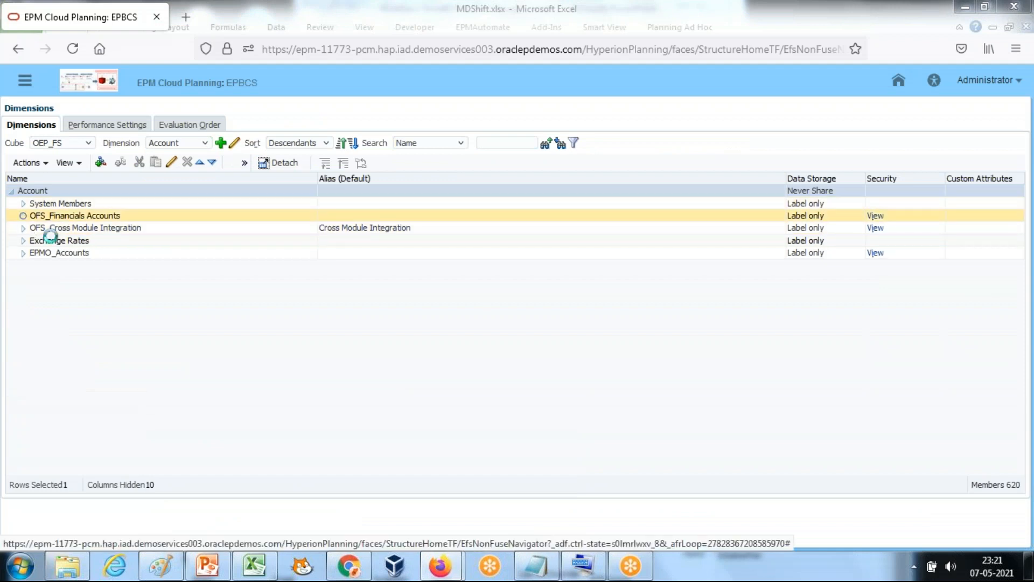
left_click(23, 215)
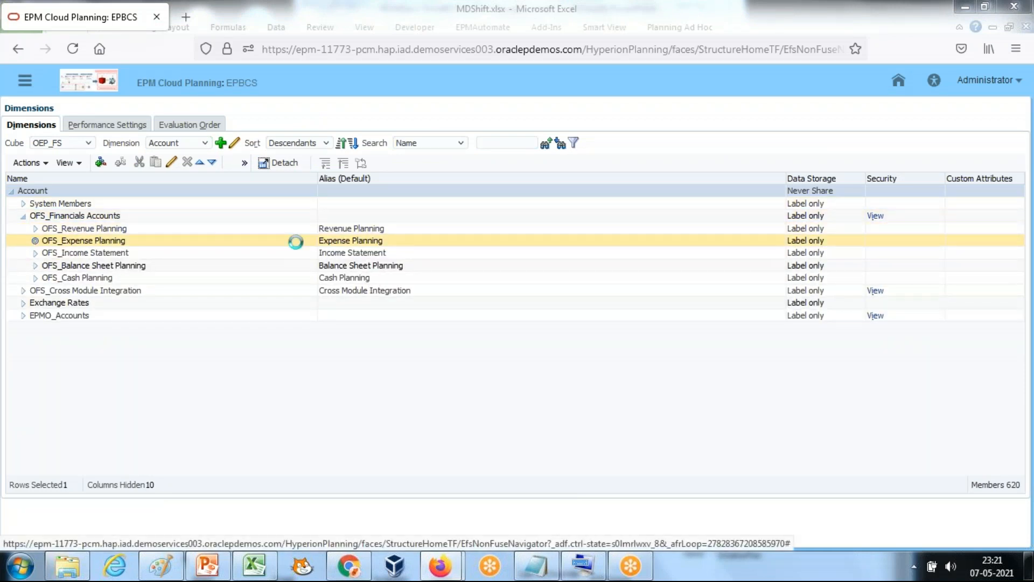
left_click(35, 240)
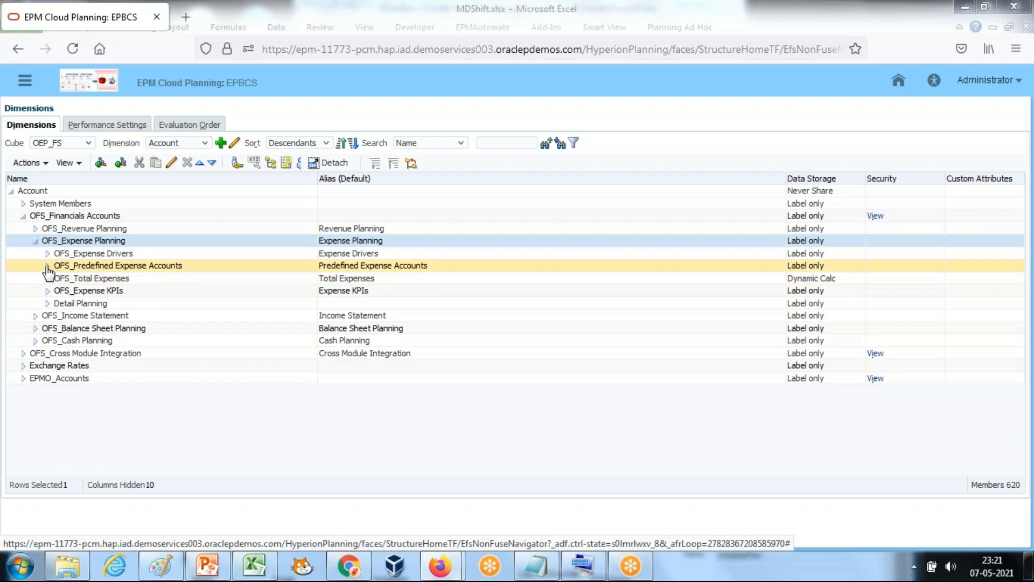
left_click(46, 265)
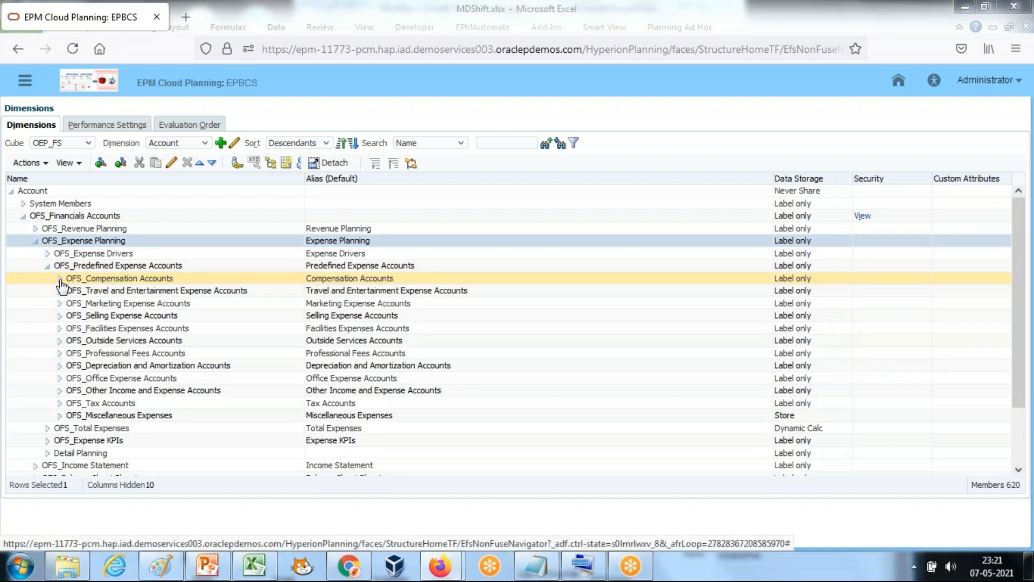
left_click(59, 277)
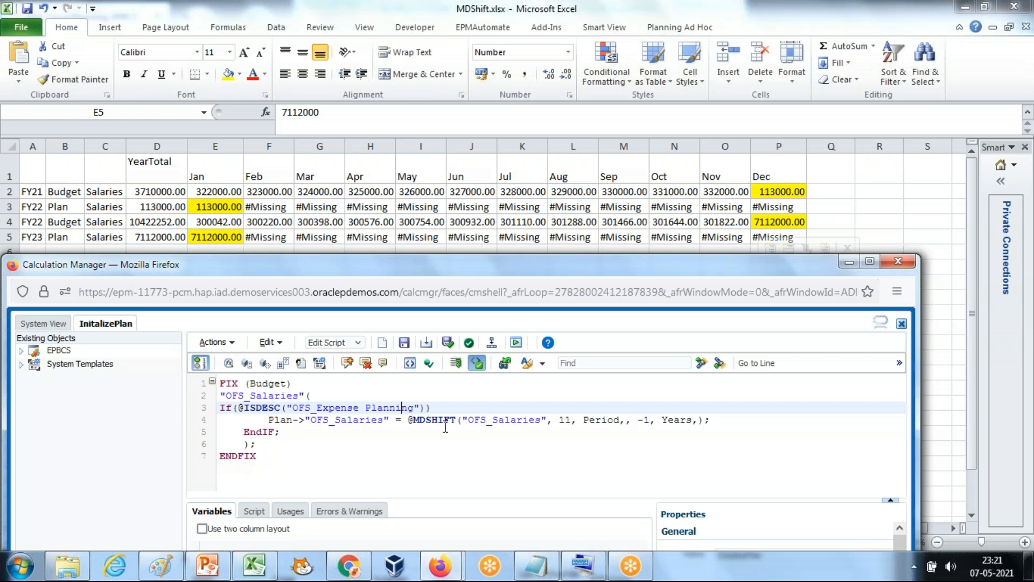
left_click_drag(407, 420, 682, 419)
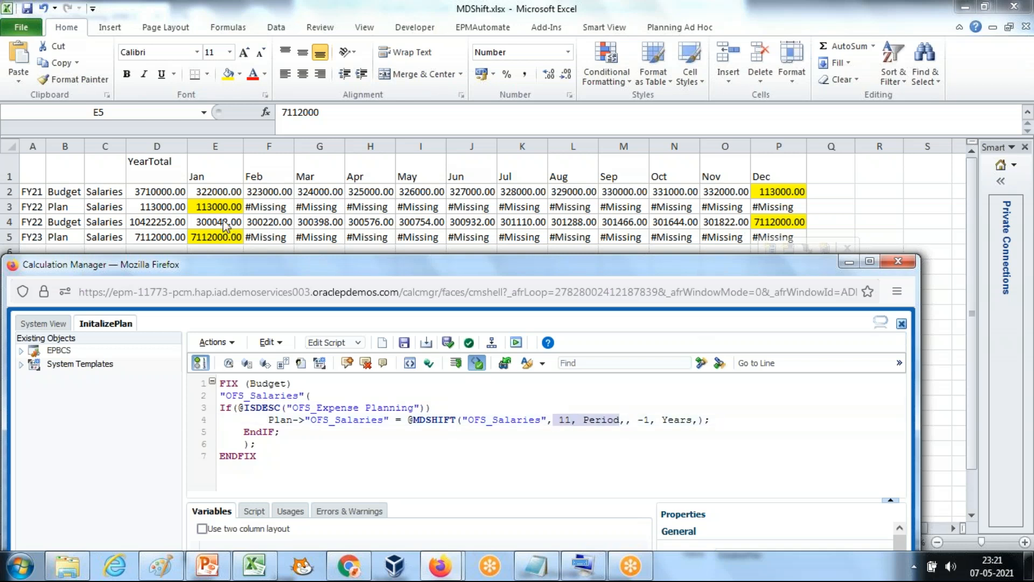
mouse_move(692, 379)
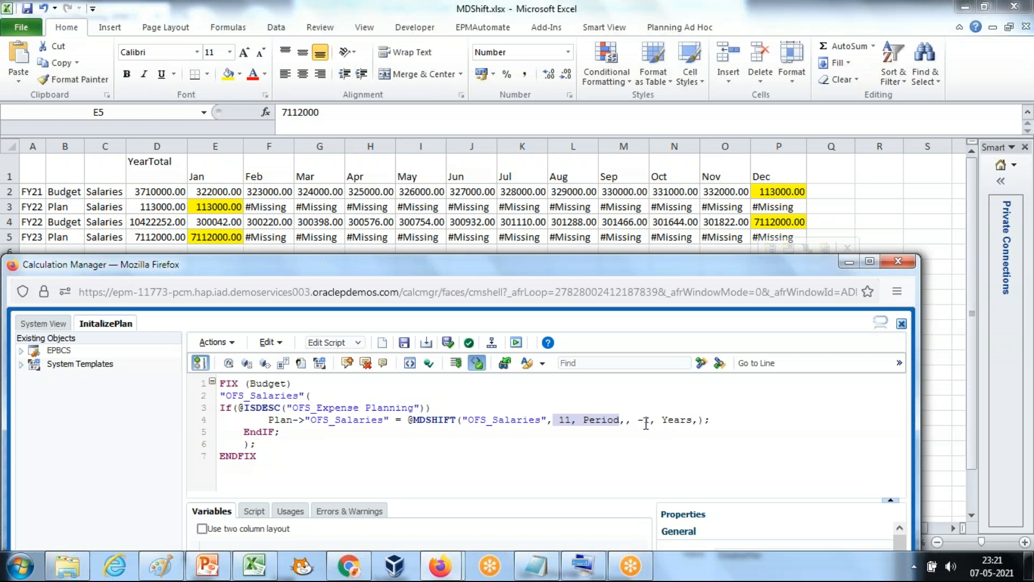
mouse_move(644, 423)
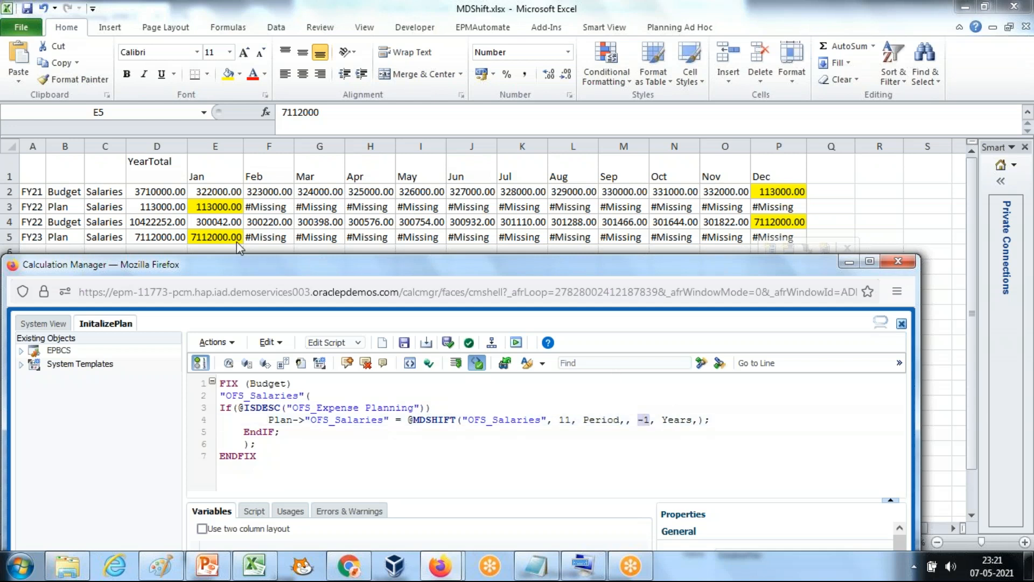
mouse_move(708, 197)
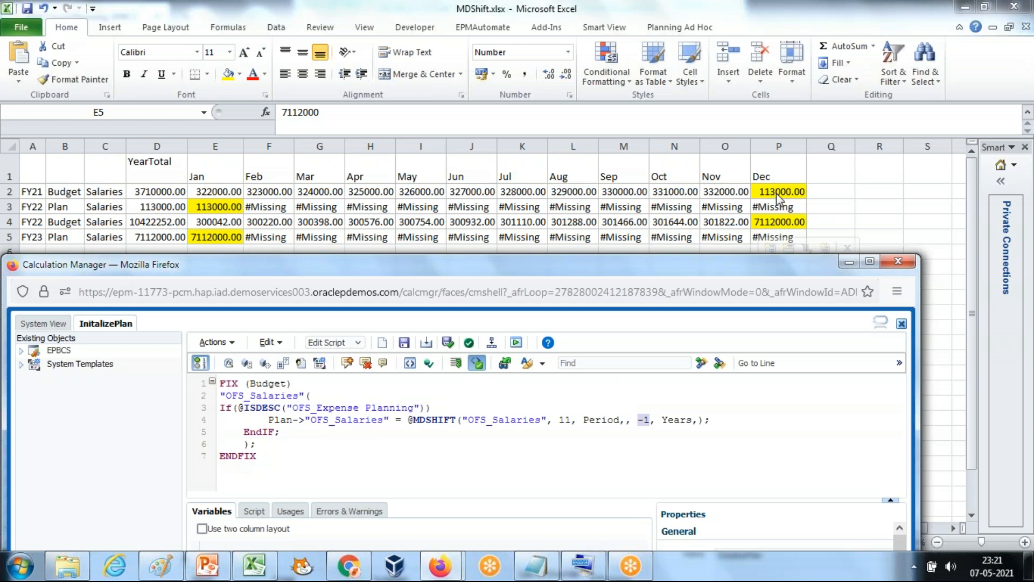
mouse_move(236, 225)
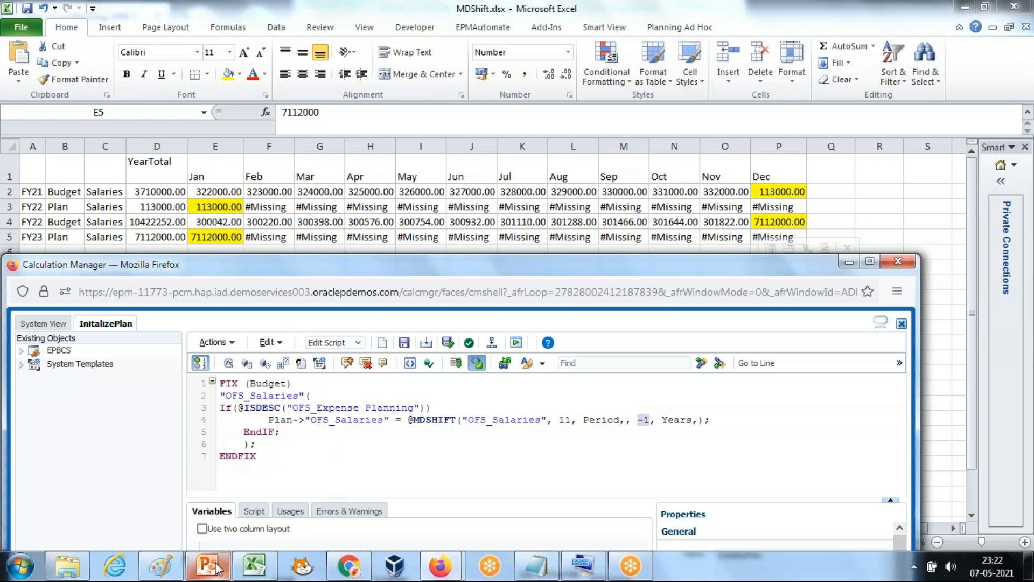
Switch to PowerPoint and select slide 4, the closing 'Any Question?' slide.
left_click(207, 565)
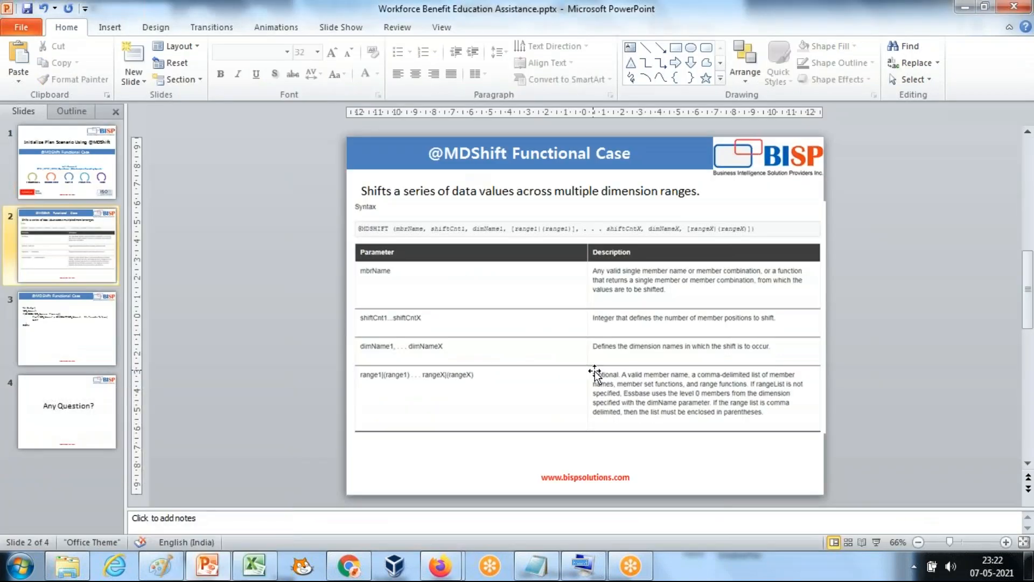
left_click(66, 411)
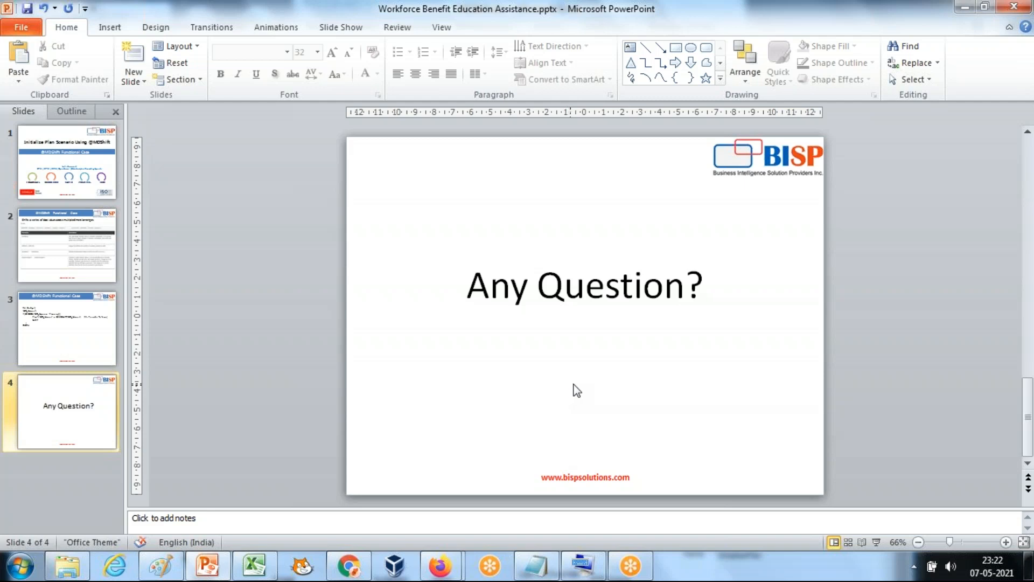
mouse_move(922, 32)
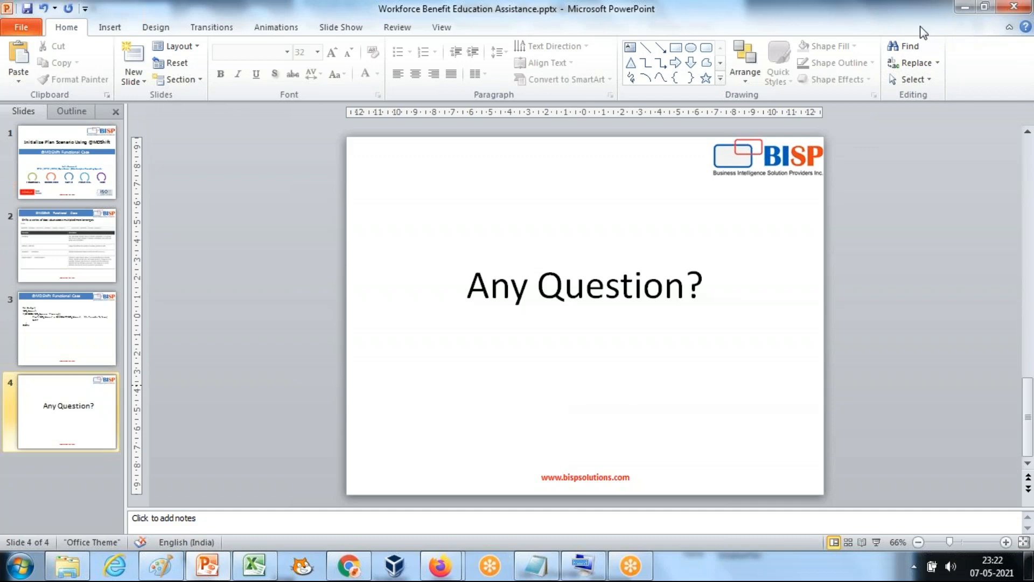